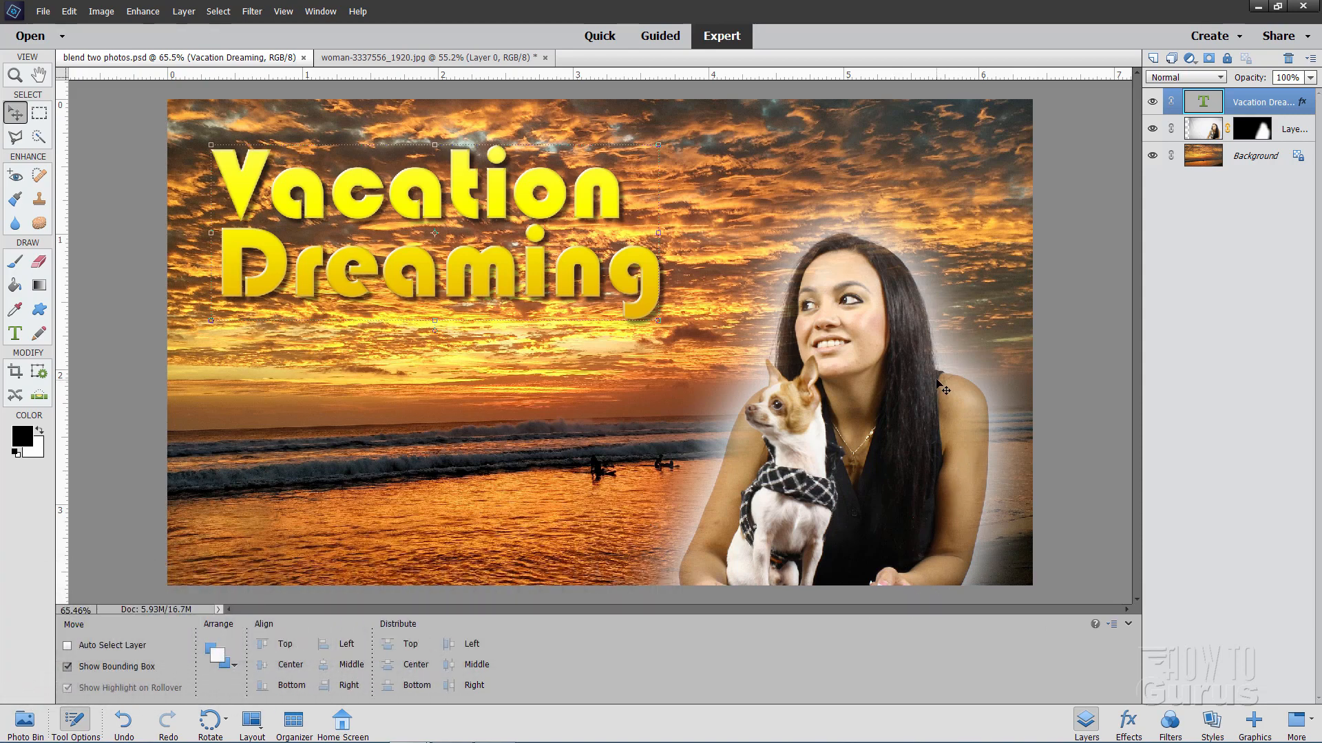
mouse_move(710, 426)
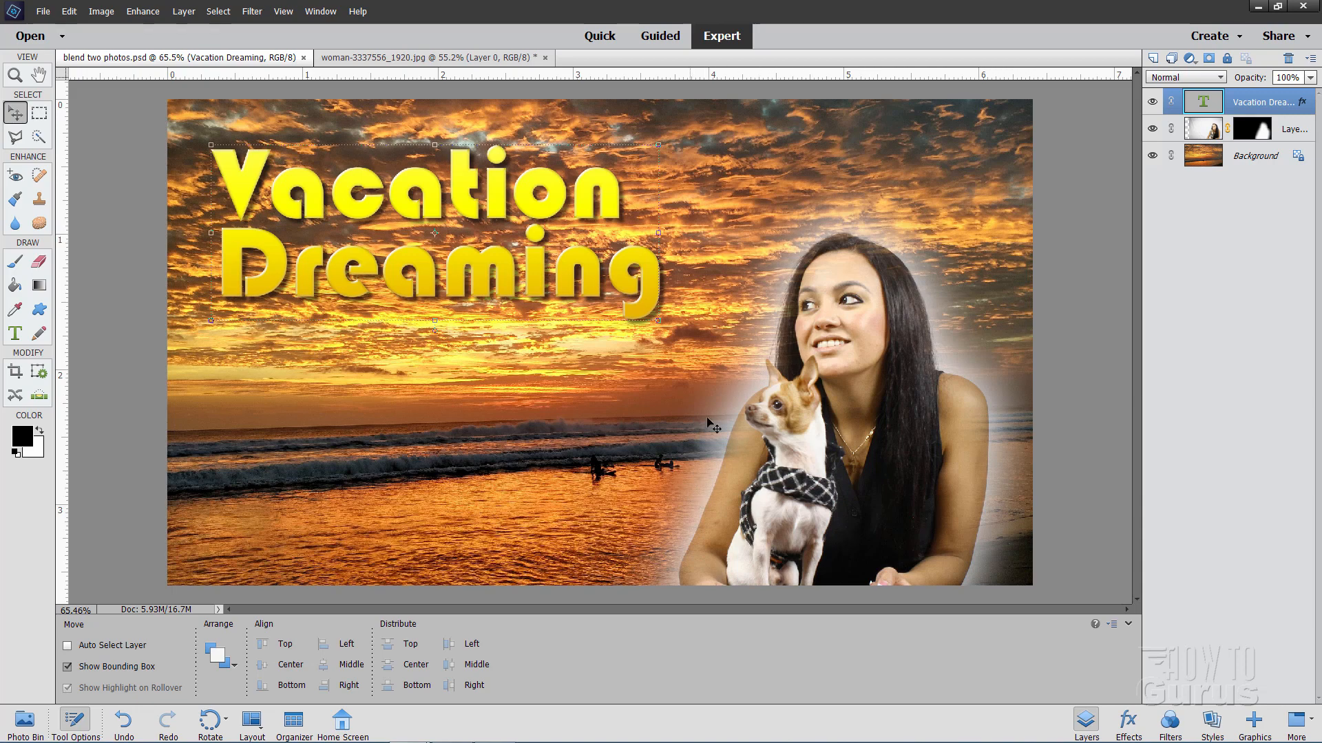
mouse_move(725, 322)
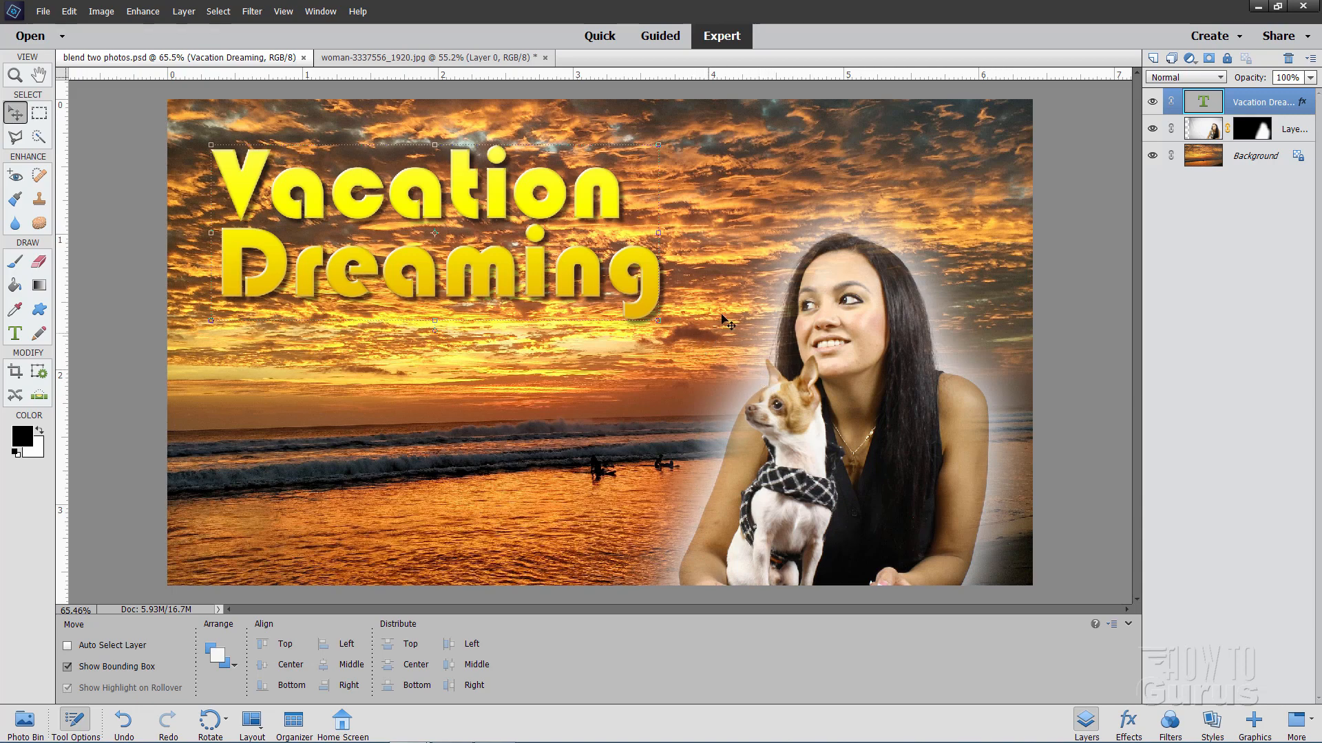
mouse_move(987, 316)
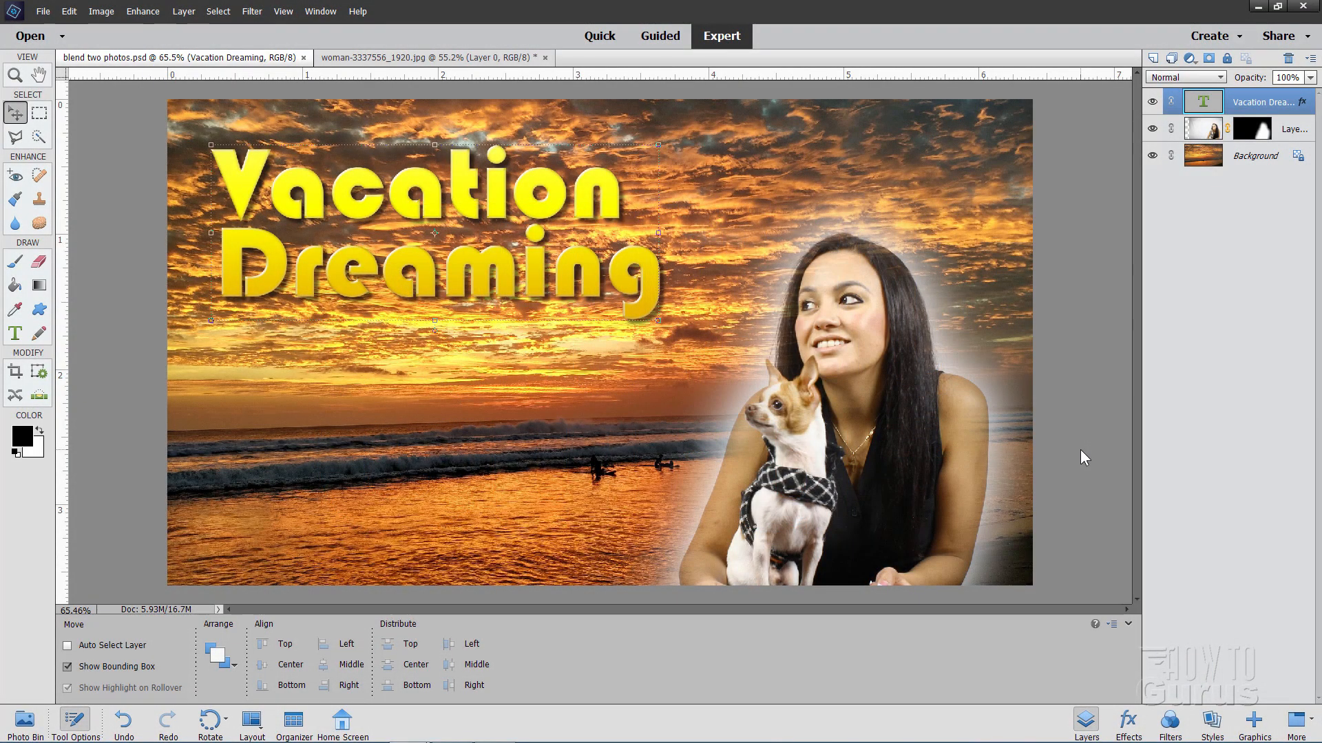
mouse_move(677, 367)
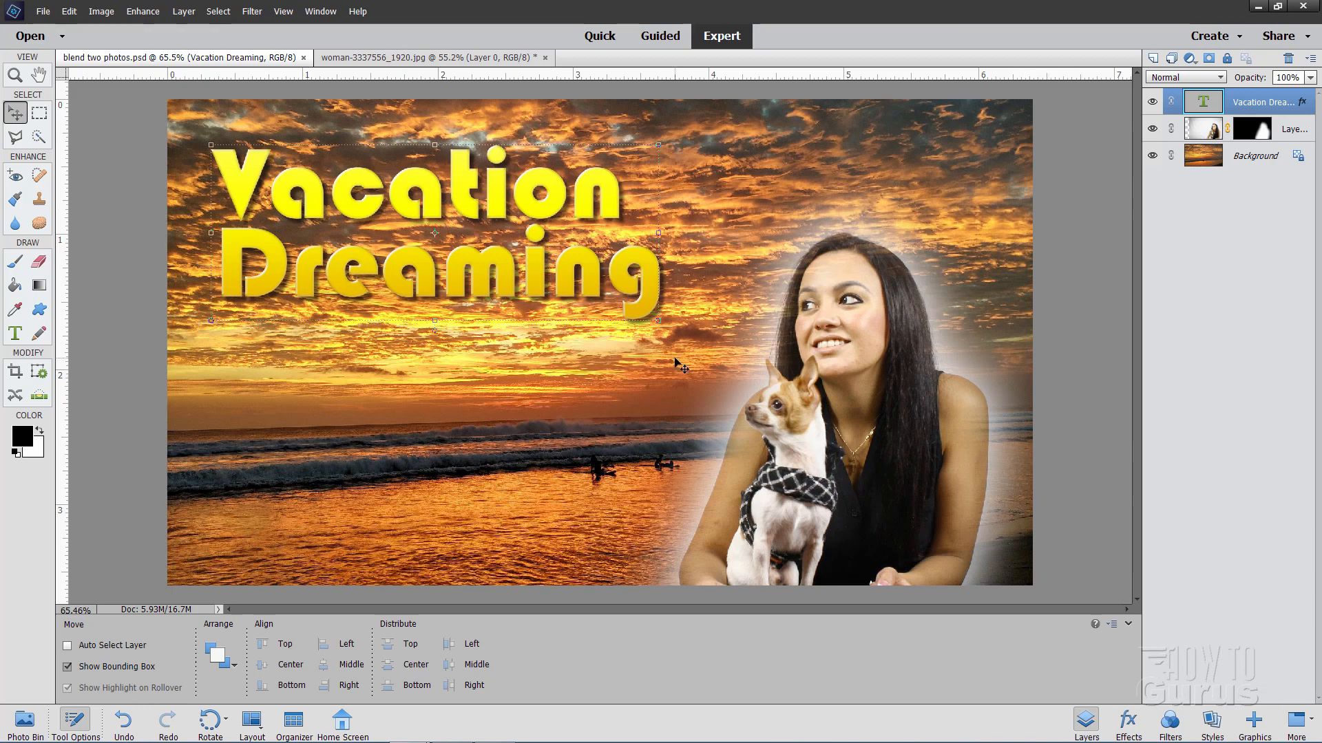
mouse_move(717, 356)
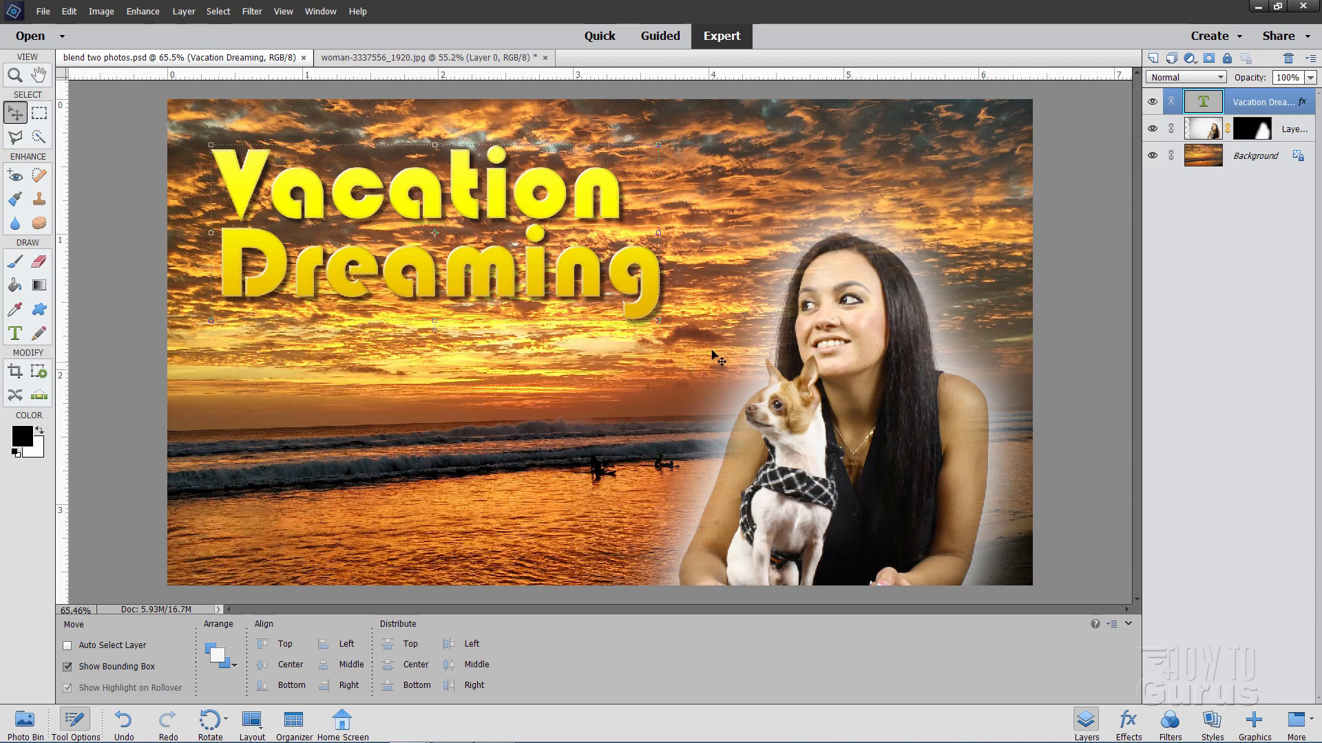
mouse_move(1045, 333)
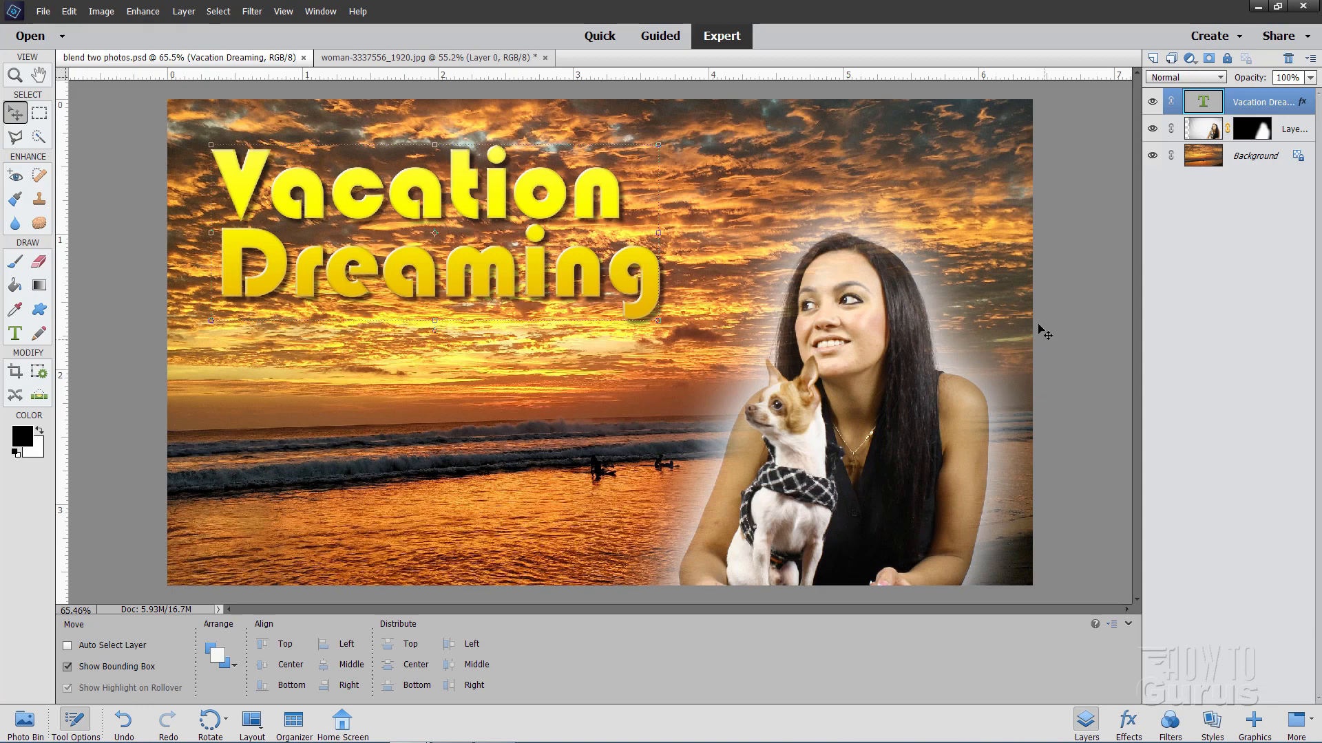
mouse_move(232, 57)
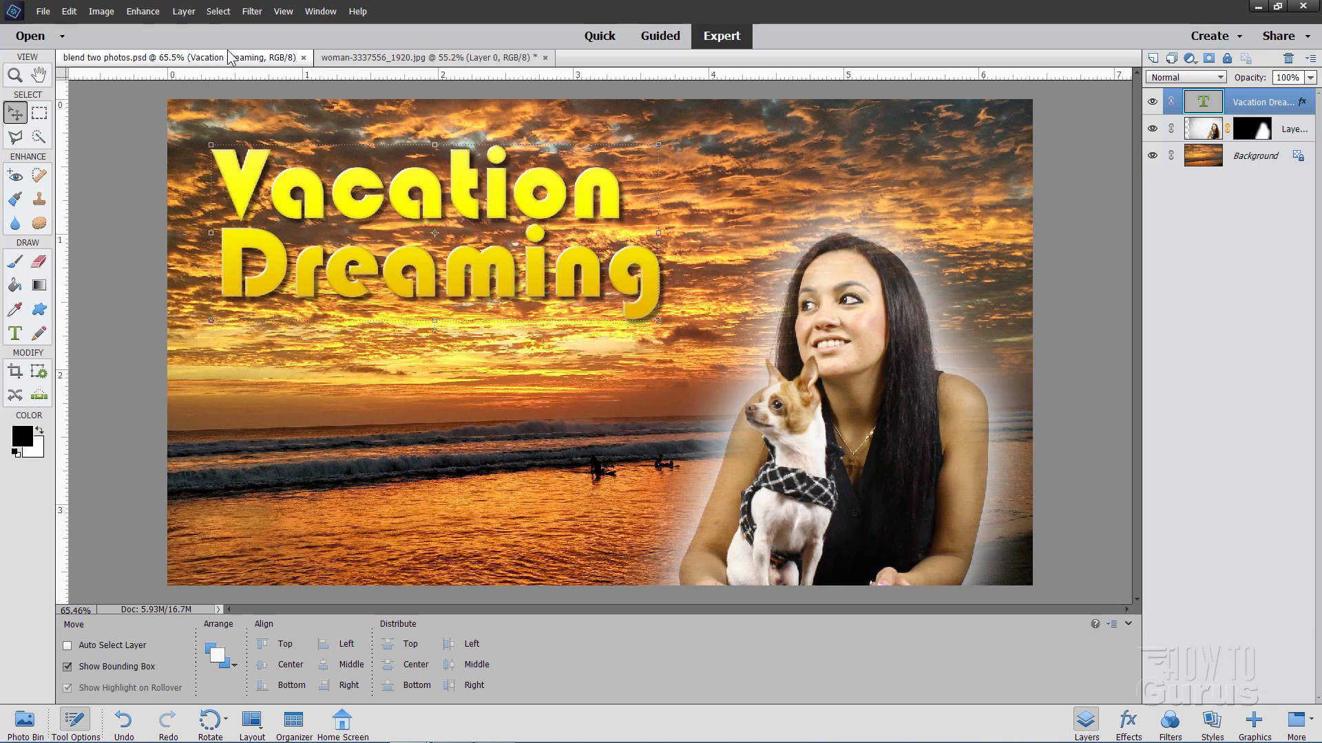
- Switch to the woman-and-dog studio photo, woman-3337556_1920.jpg
click(429, 57)
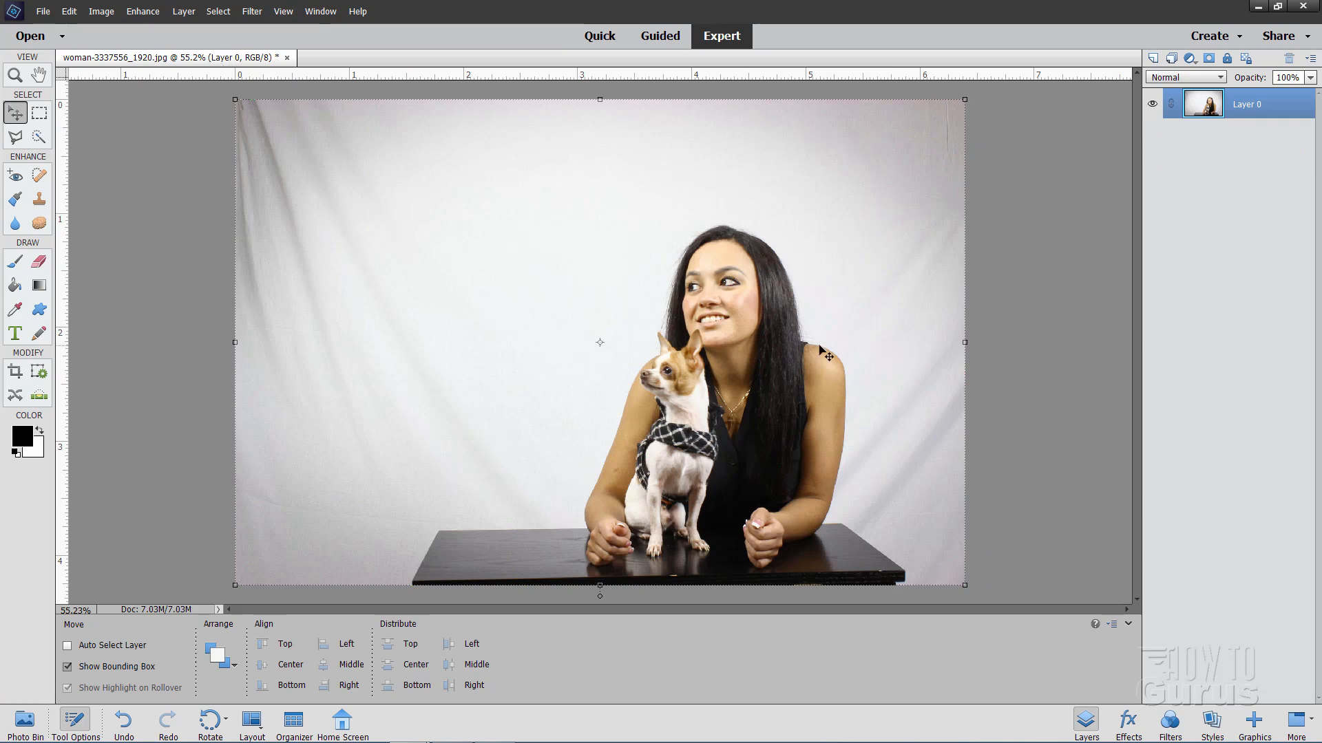
mouse_move(849, 285)
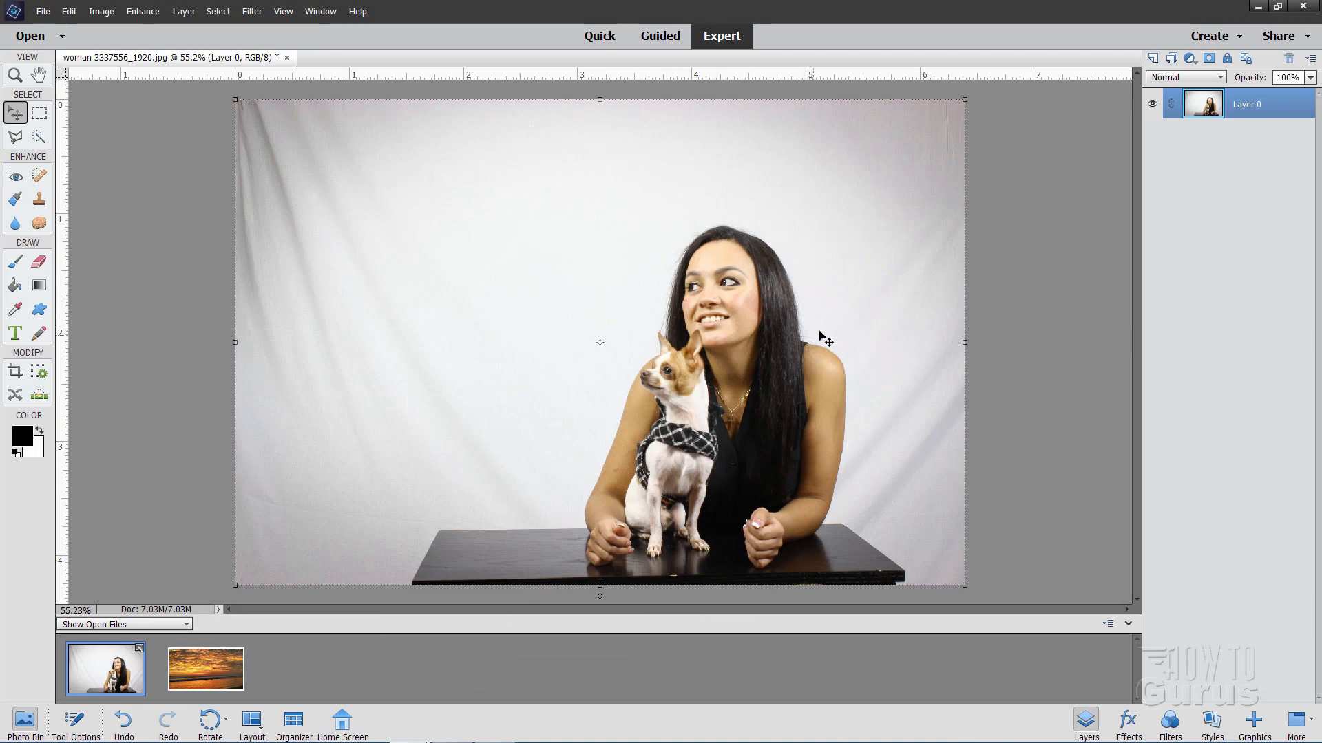
mouse_move(649, 405)
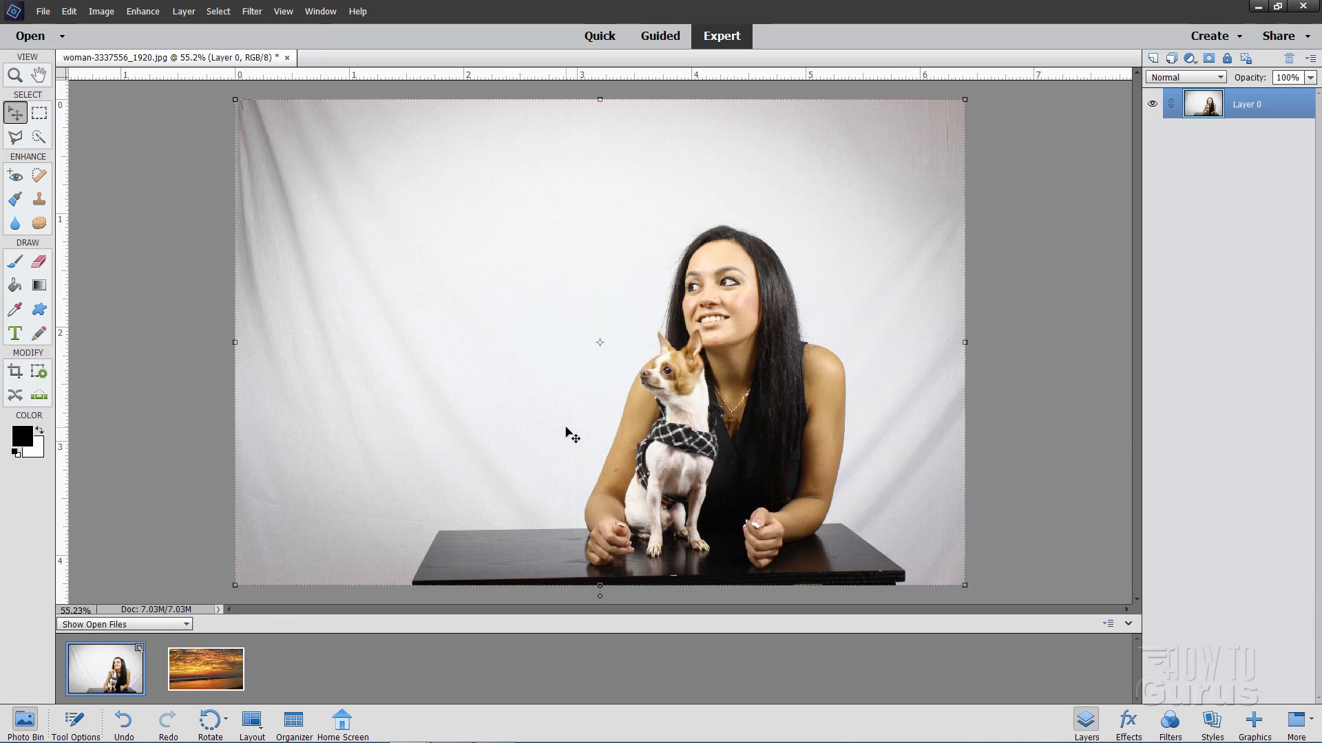
mouse_move(816, 267)
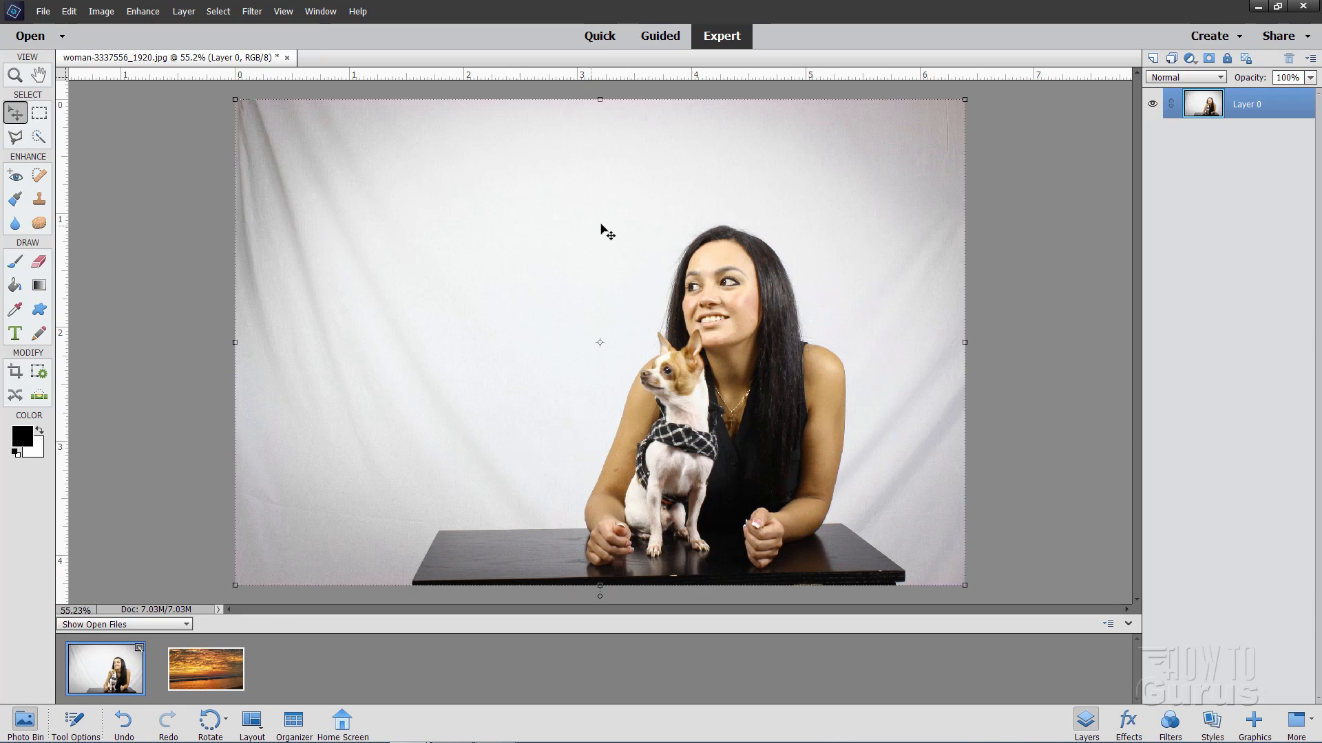
mouse_move(625, 379)
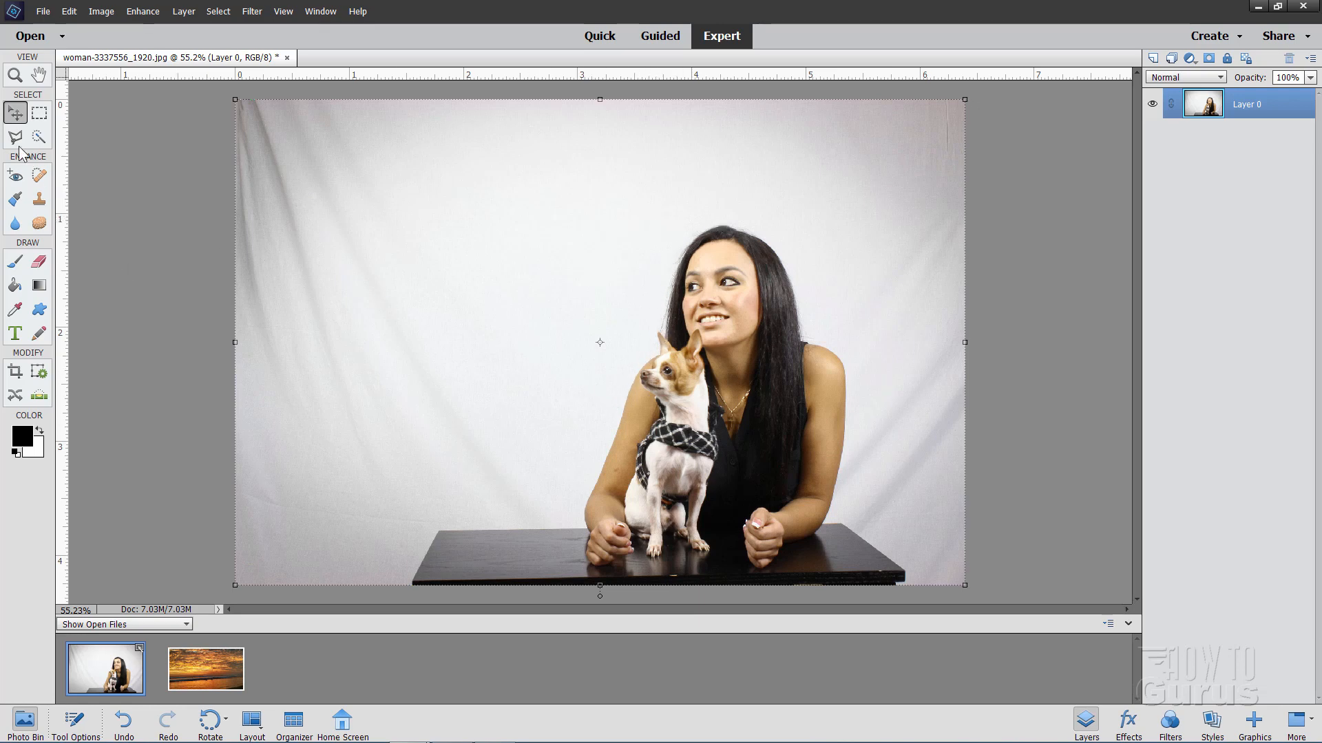
- Duplicate the photo layer and start a polygonal outline around the woman and dog
click(15, 136)
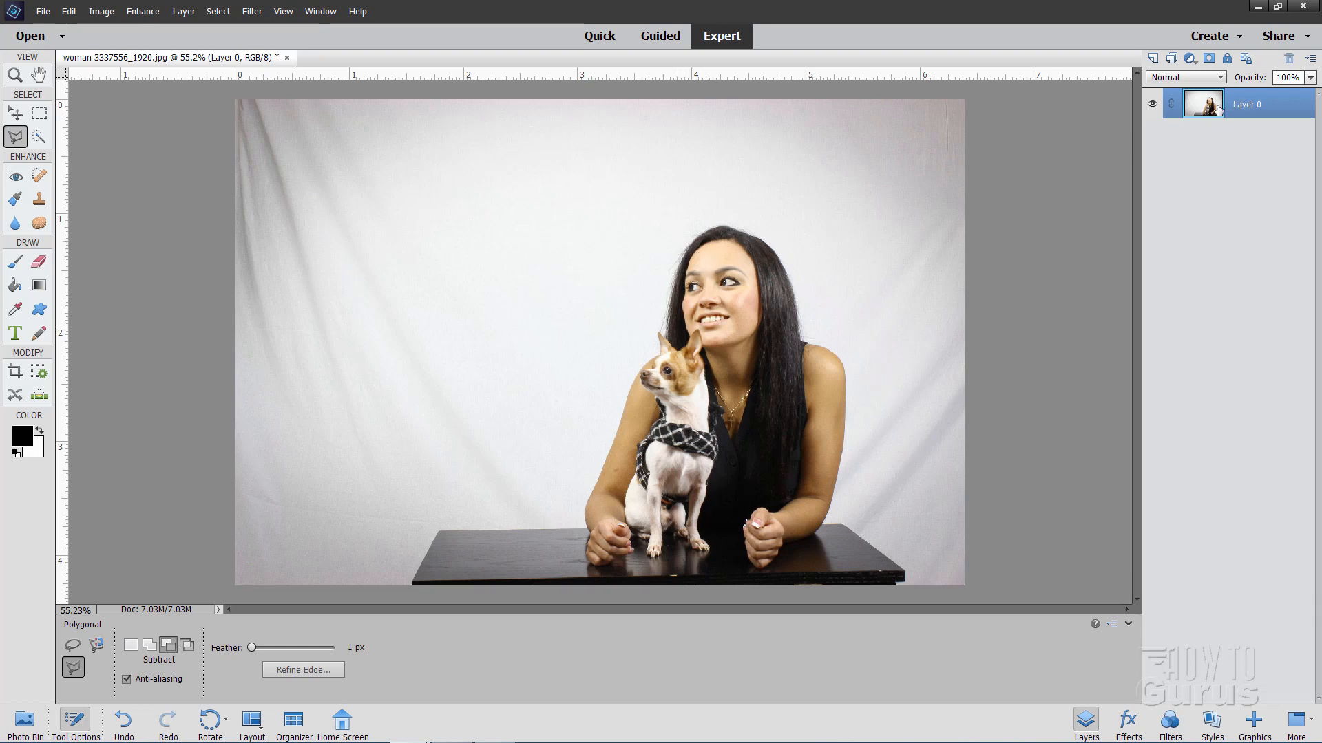
right_click(1243, 104)
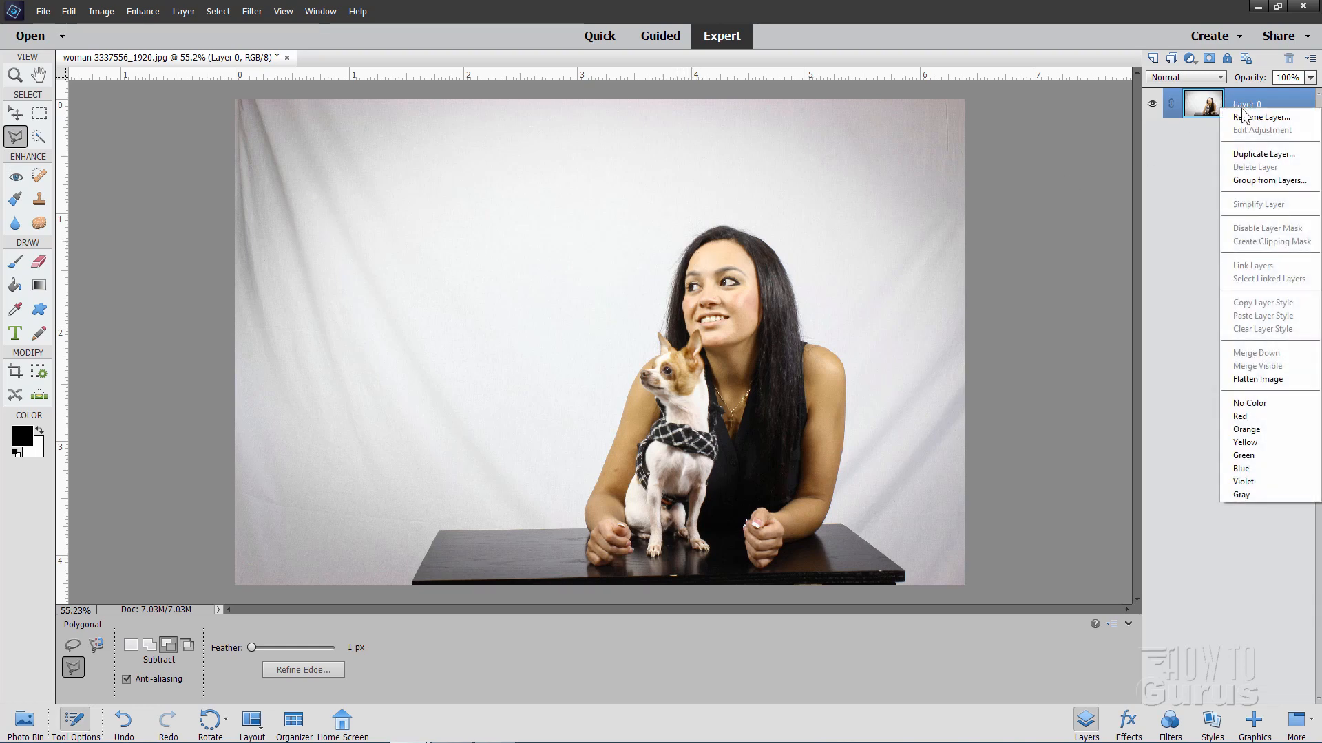
click(1263, 154)
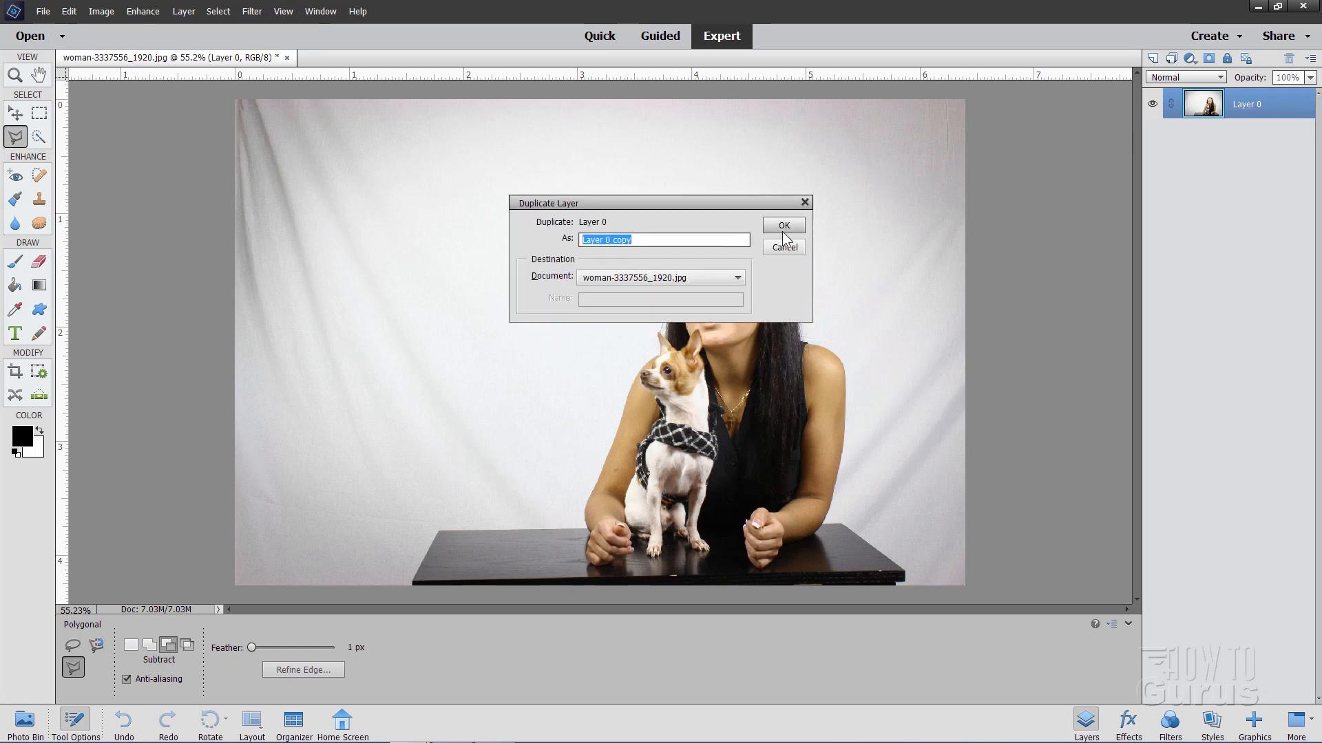
click(782, 225)
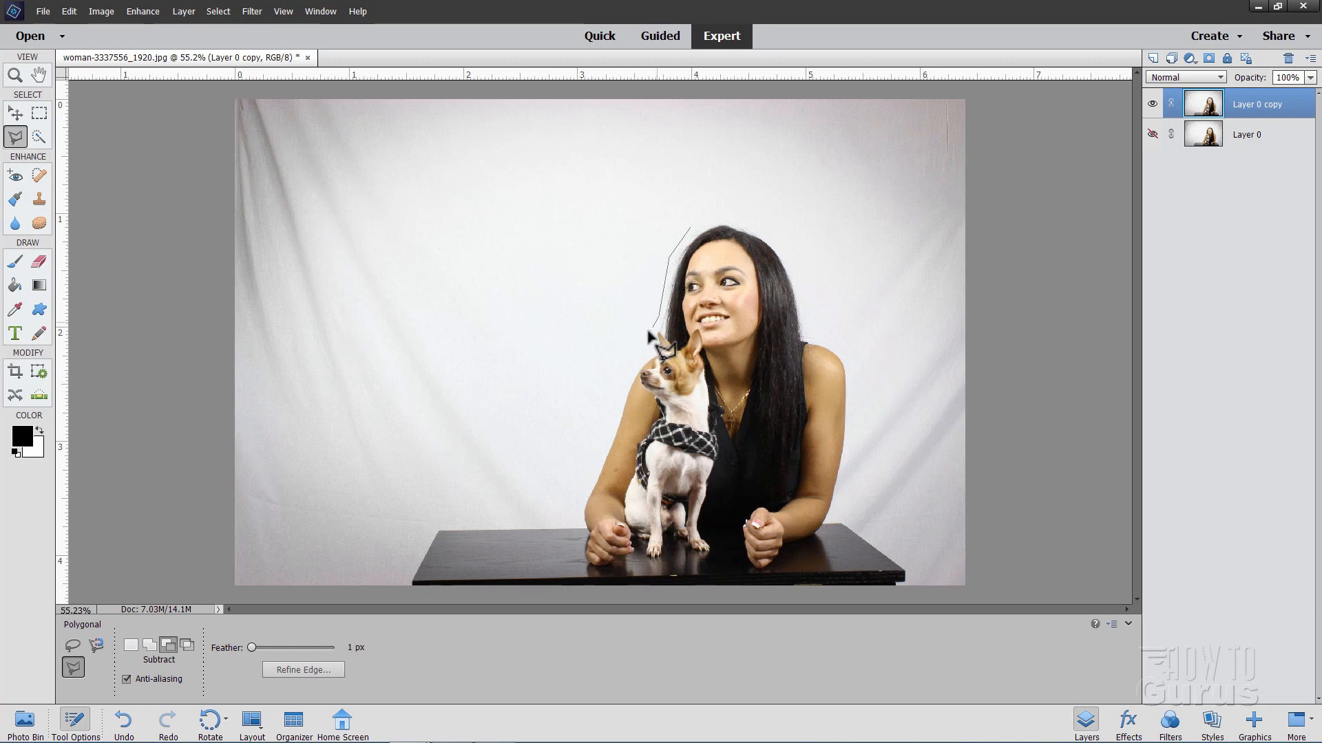
click(633, 393)
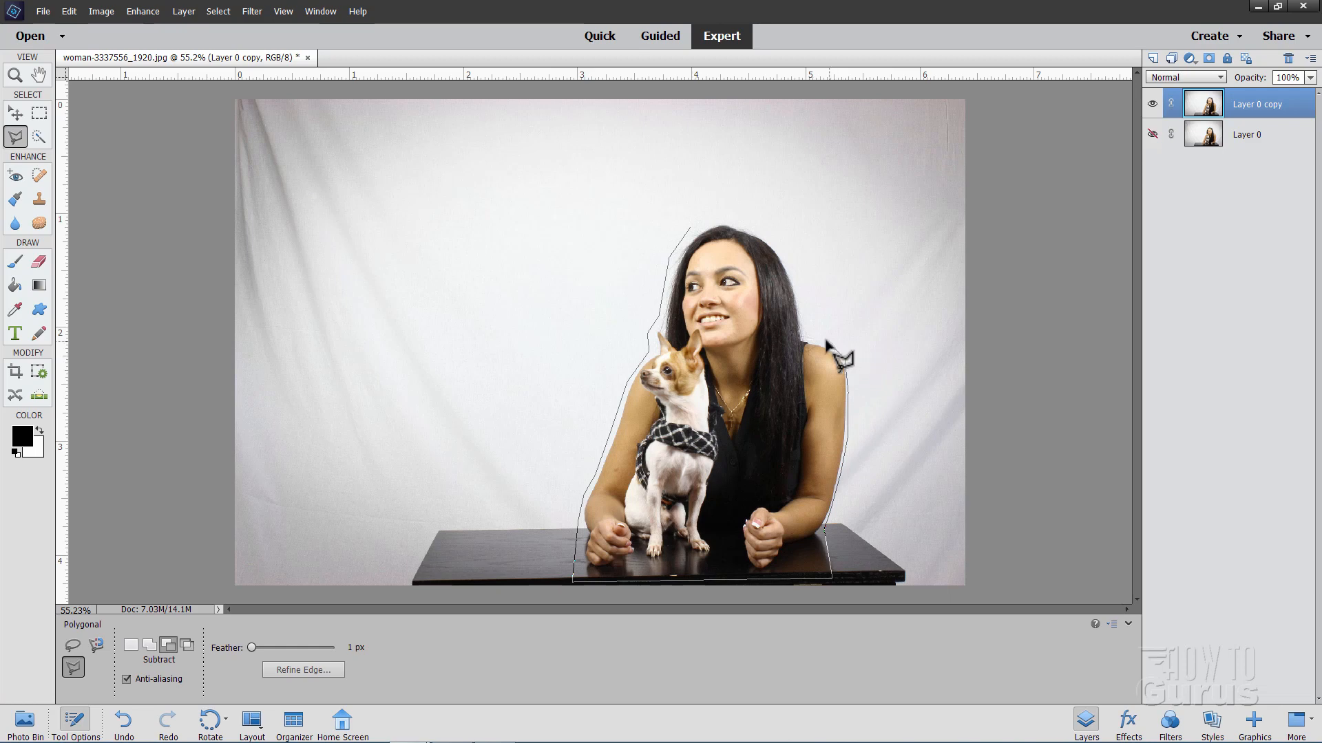
mouse_move(791, 270)
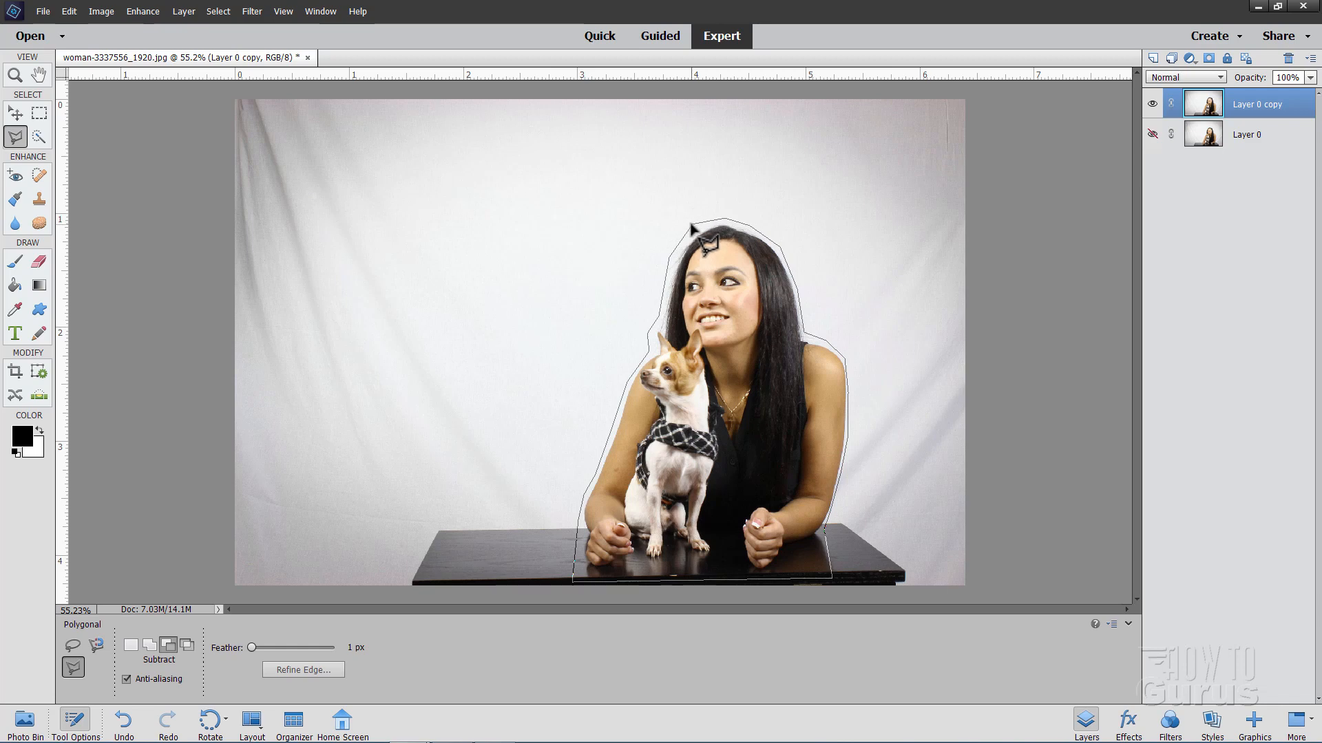
mouse_move(703, 240)
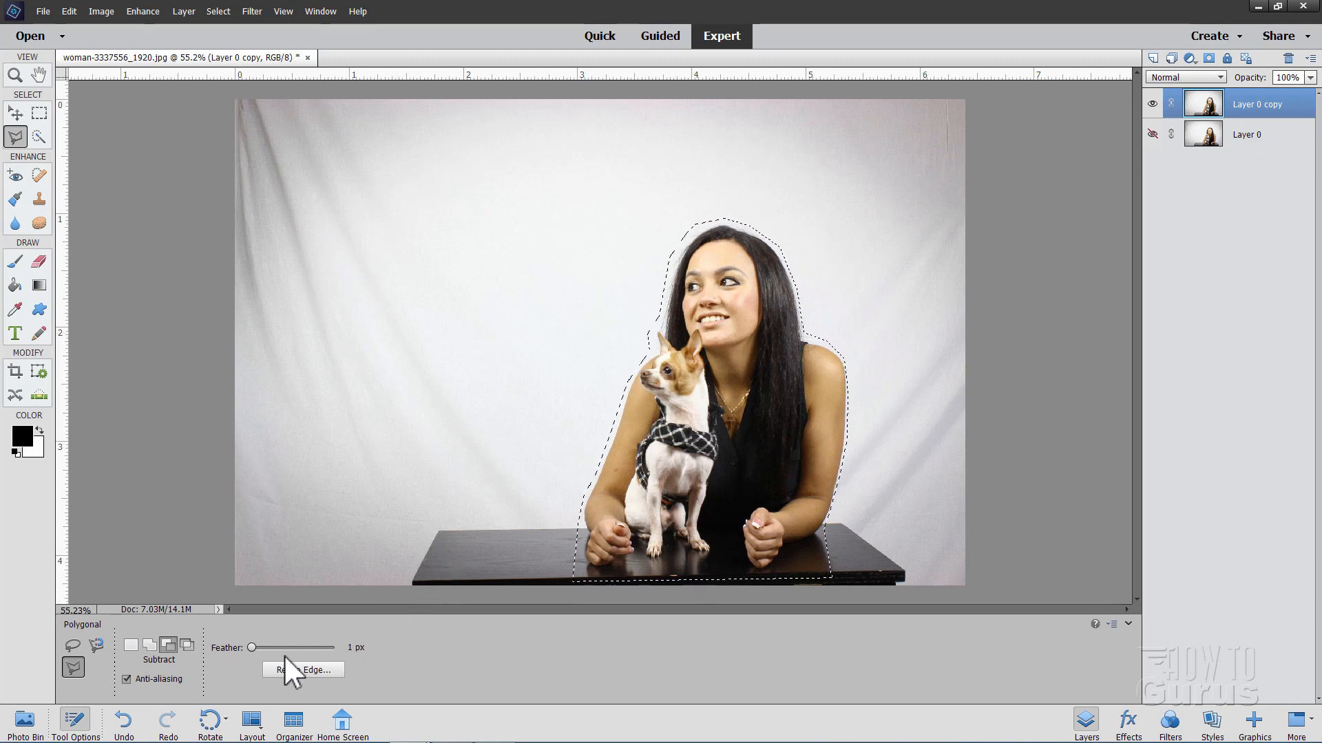
- Open Refine Edge with Smart Radius enabled and the red overlay preview
click(303, 669)
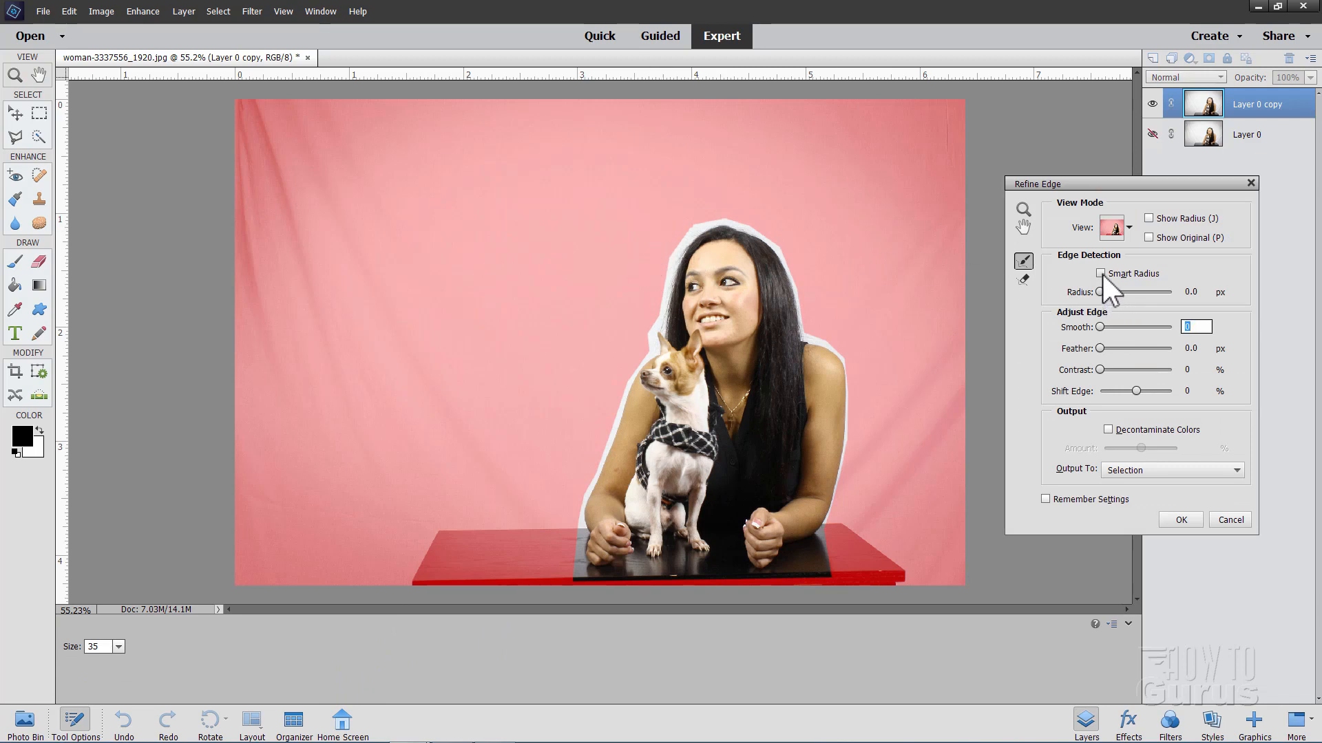
click(1100, 273)
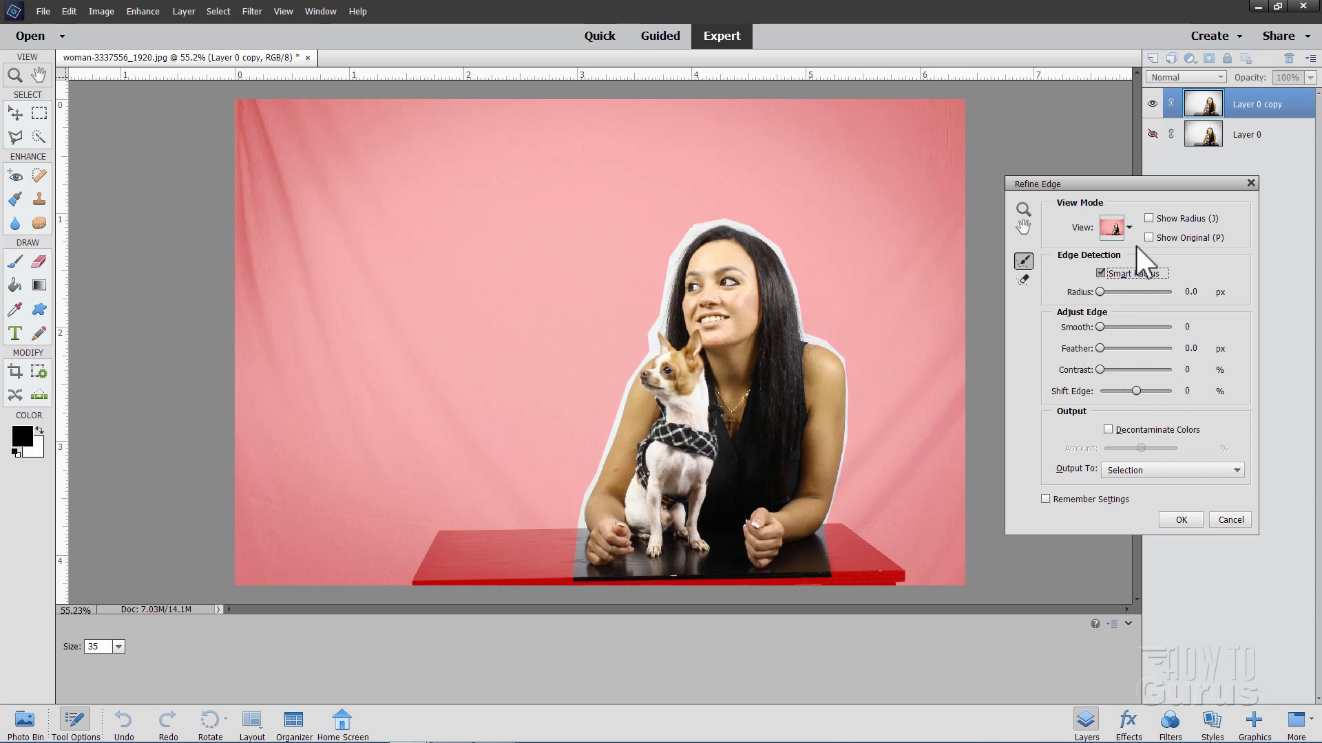
click(1111, 227)
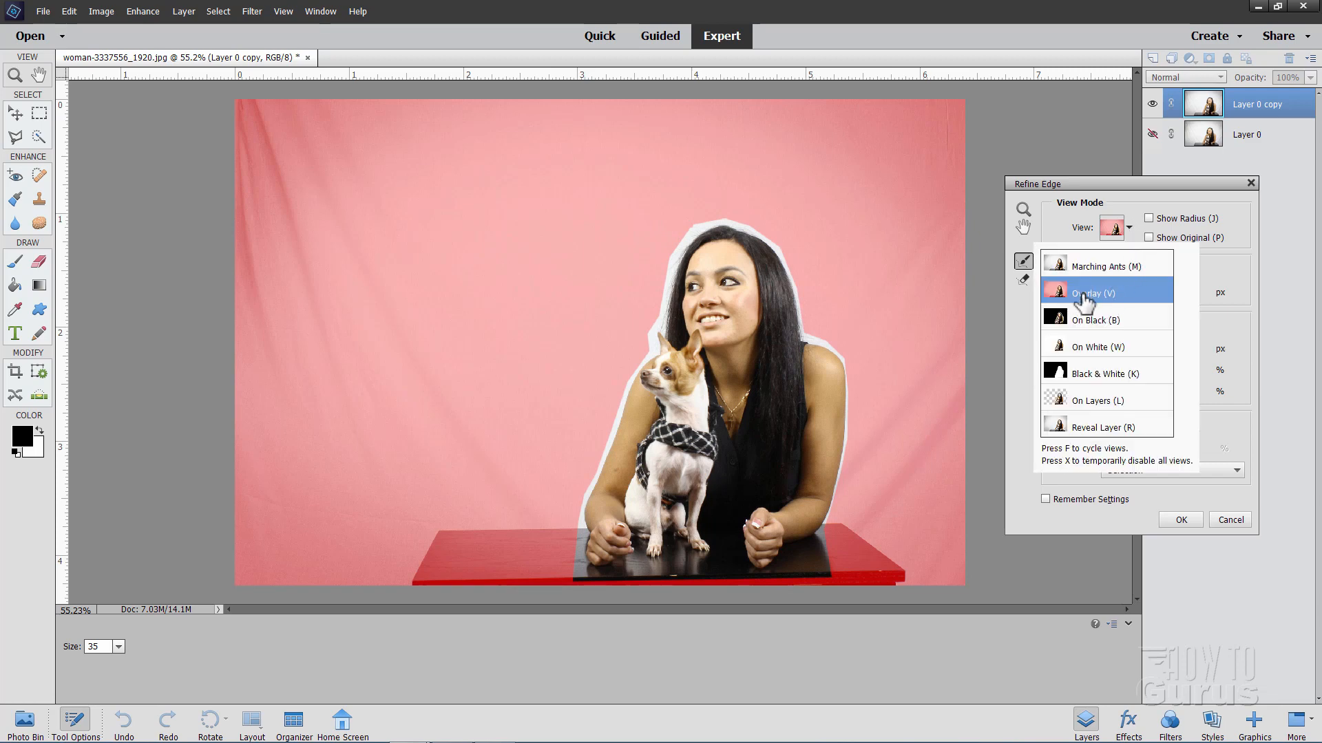
click(1090, 293)
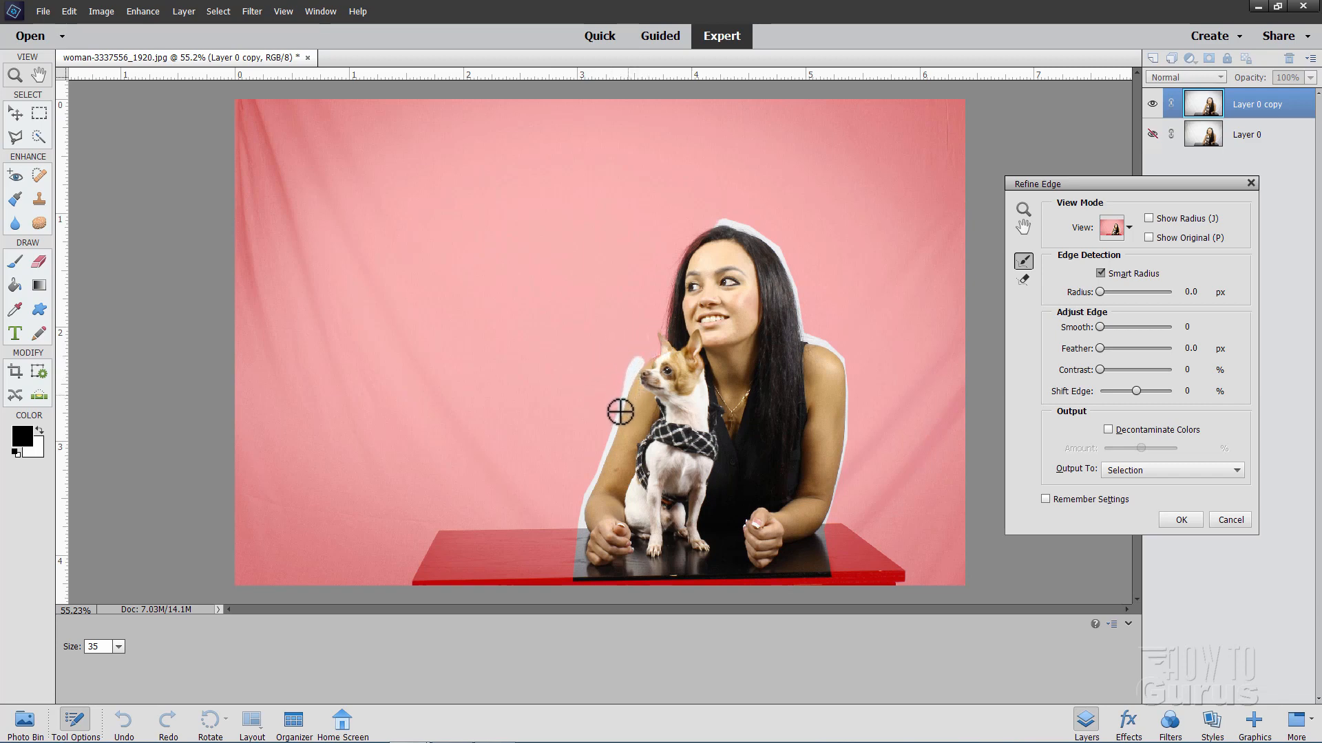
- Refine edges by the dog's head, her arms and hair, outputting to a selection
drag(619, 412, 600, 462)
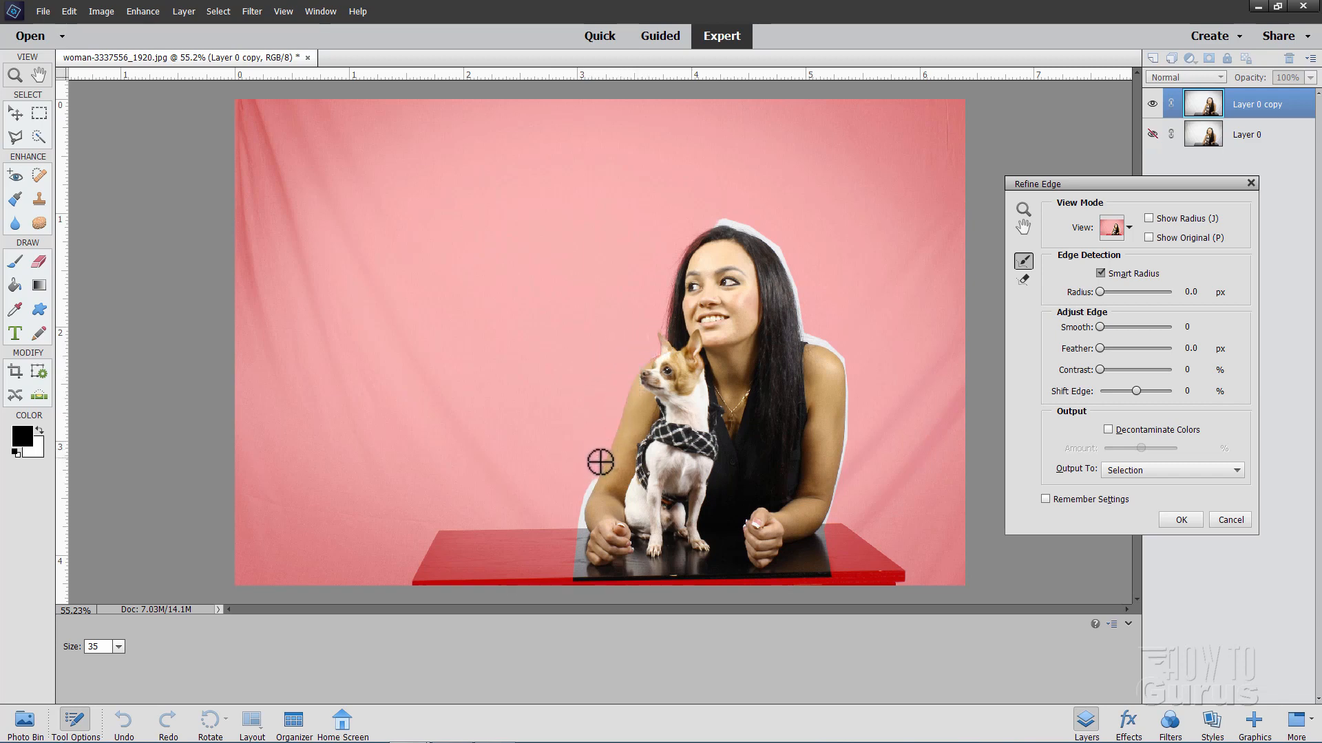
drag(601, 462, 575, 517)
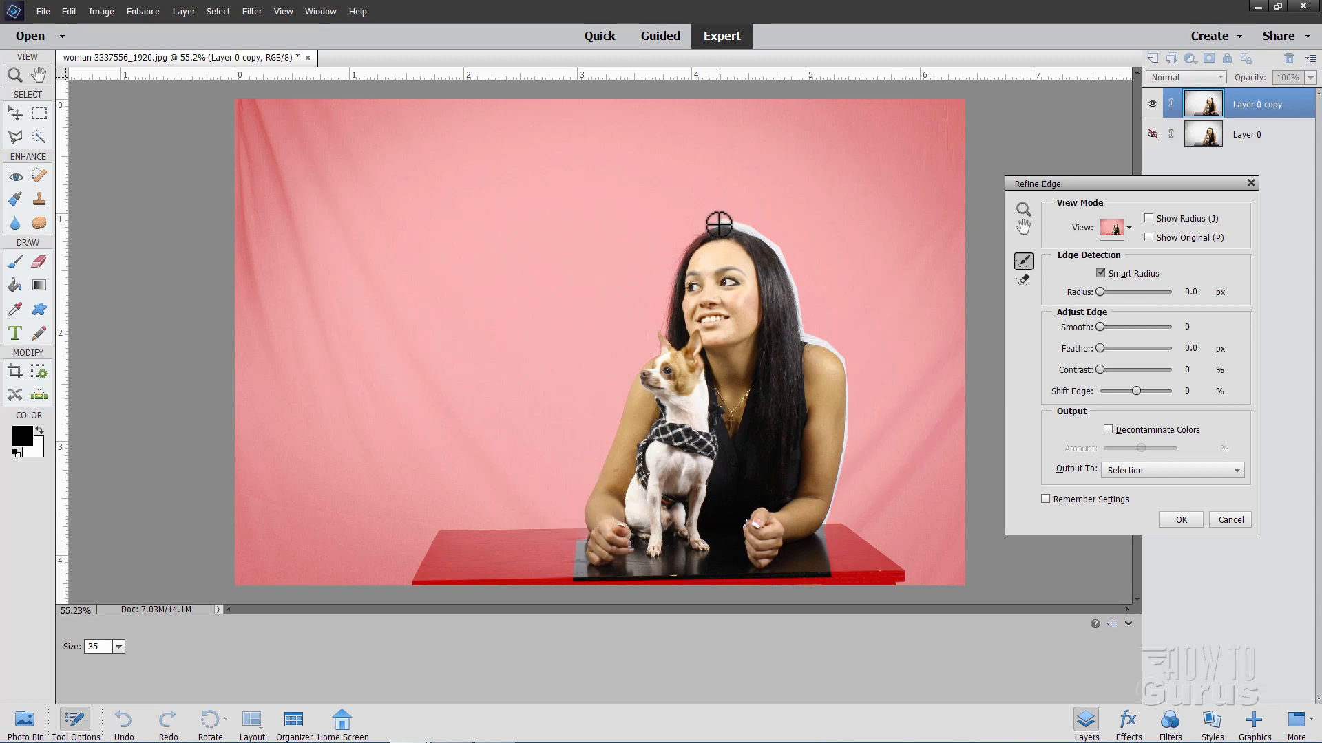
drag(719, 223, 789, 264)
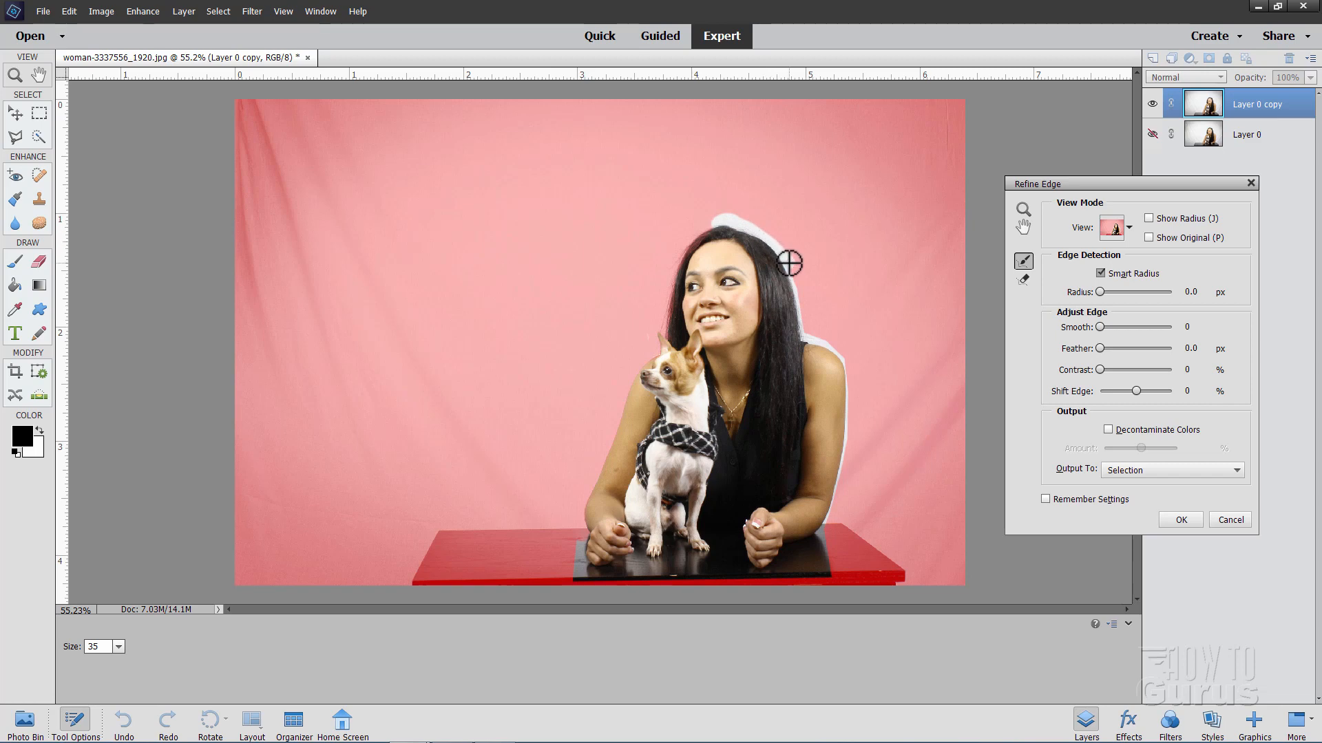
drag(788, 263, 796, 292)
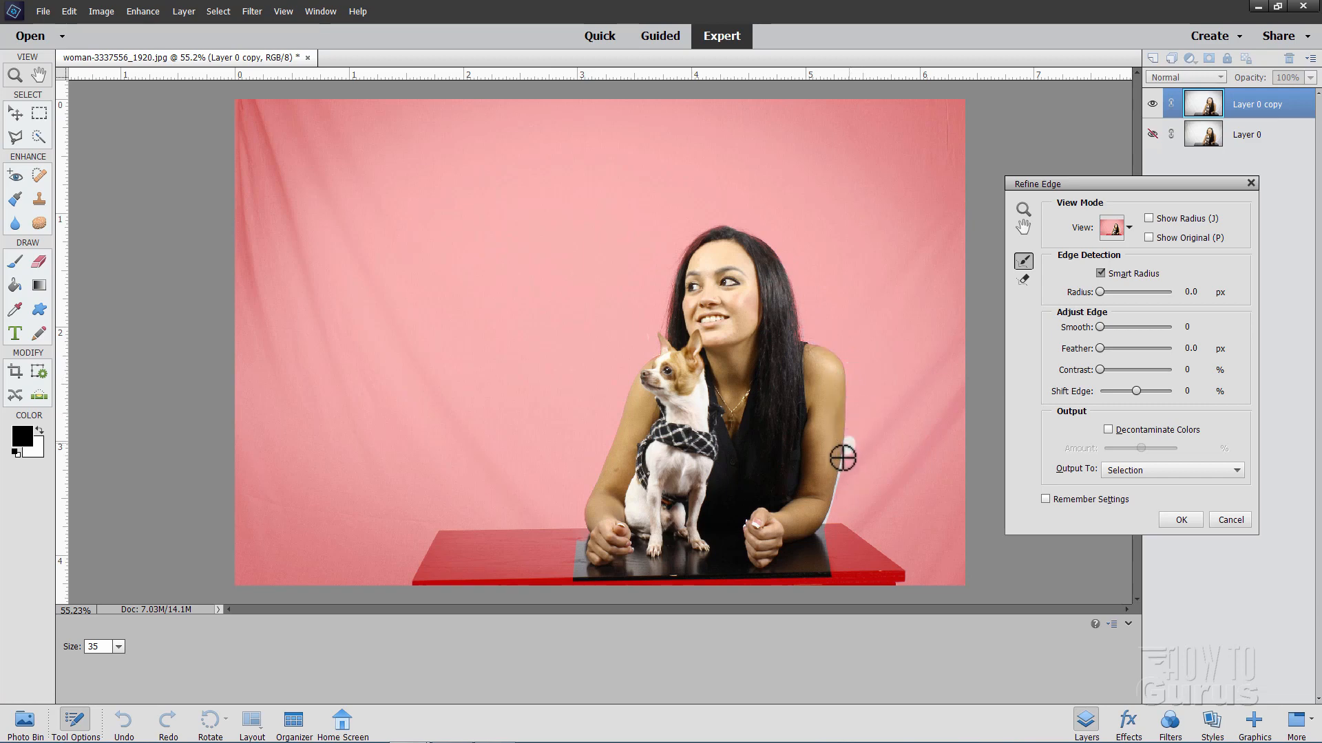
drag(842, 458, 828, 523)
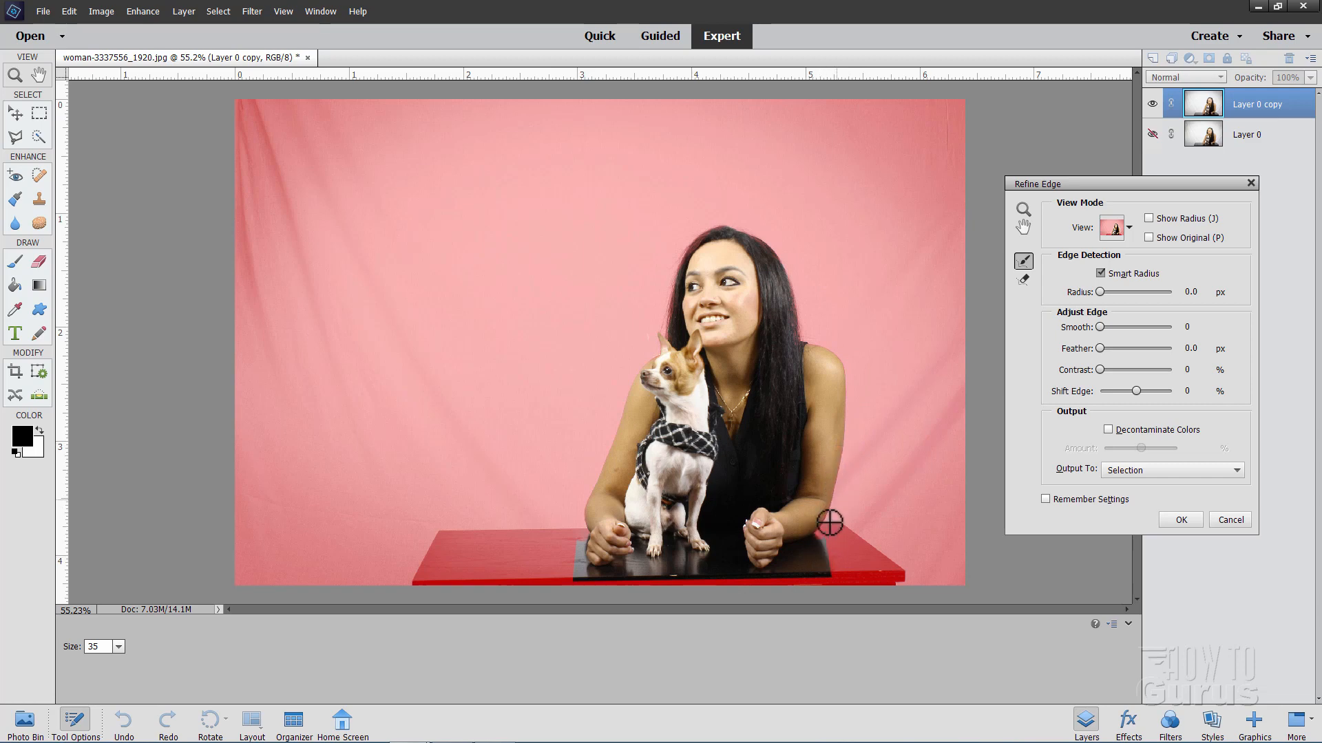
mouse_move(881, 371)
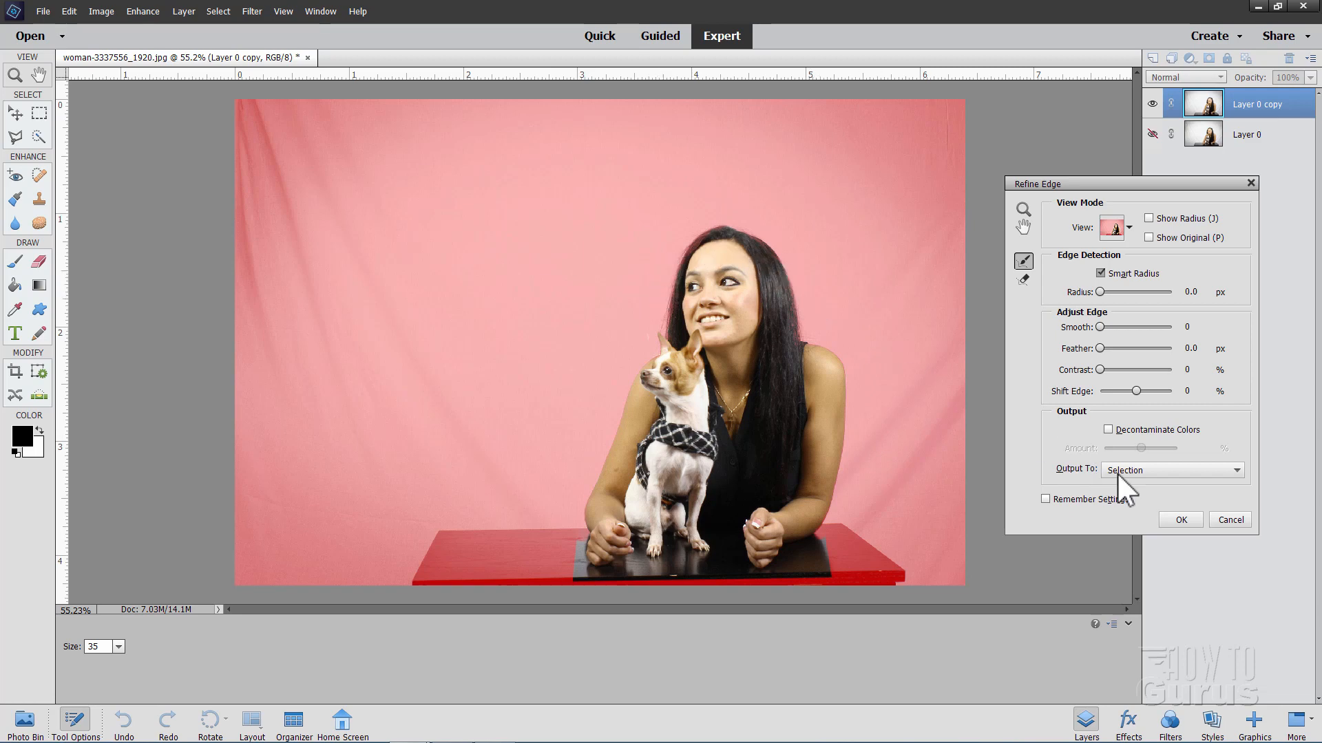
click(1170, 470)
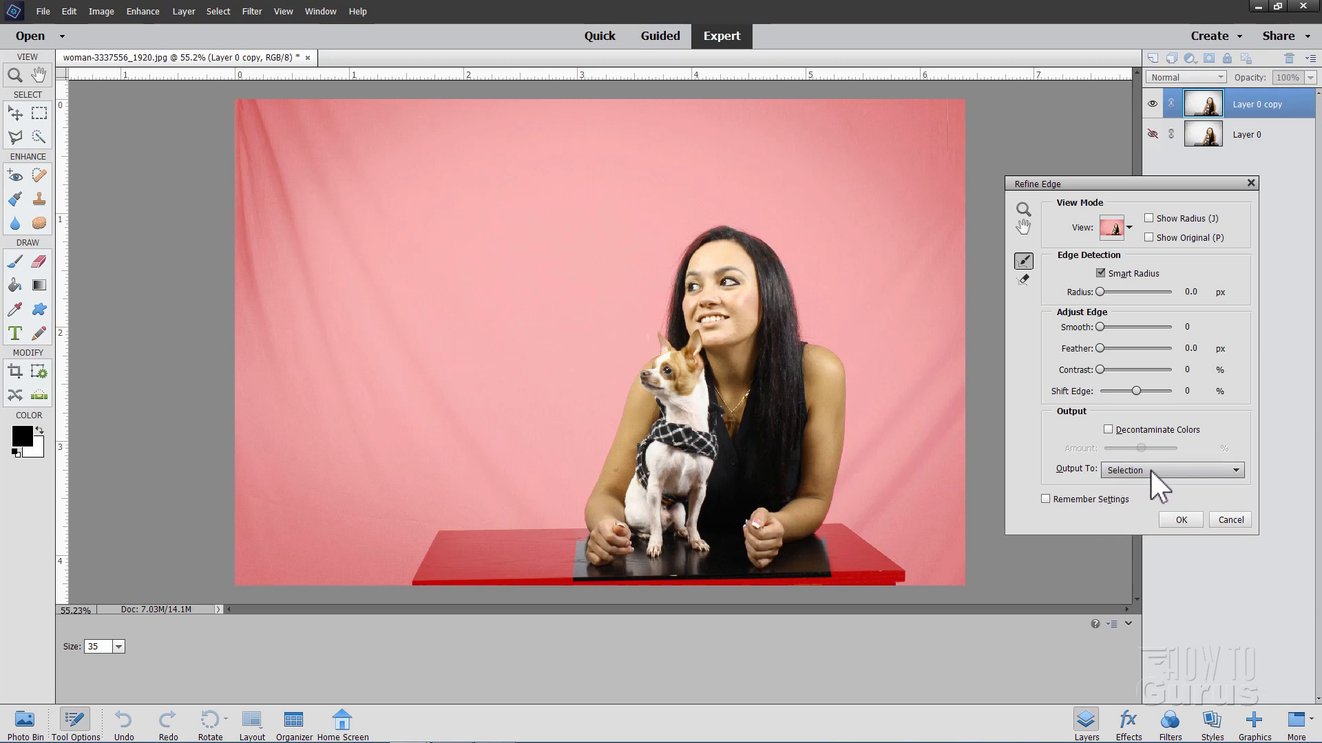
click(1179, 520)
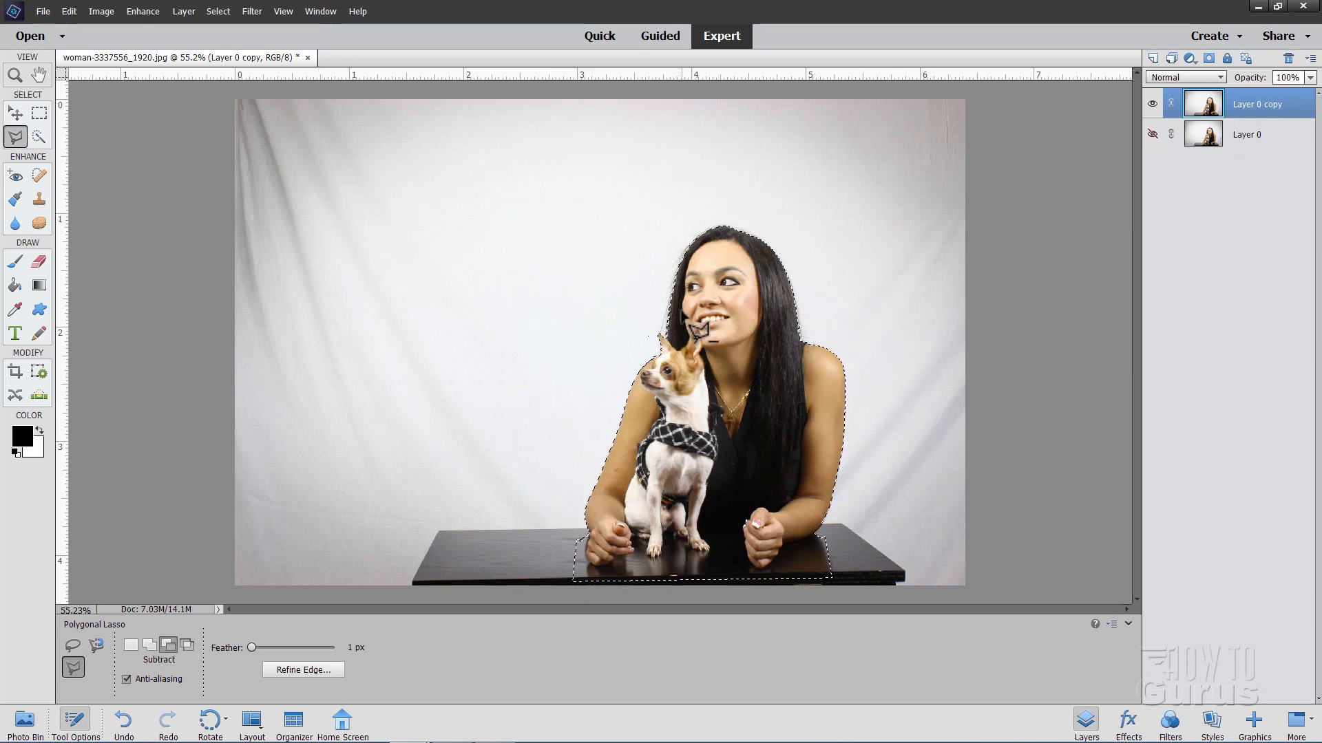
- Expand the selection by 25 pixels and add a layer mask hiding the studio background
click(14, 113)
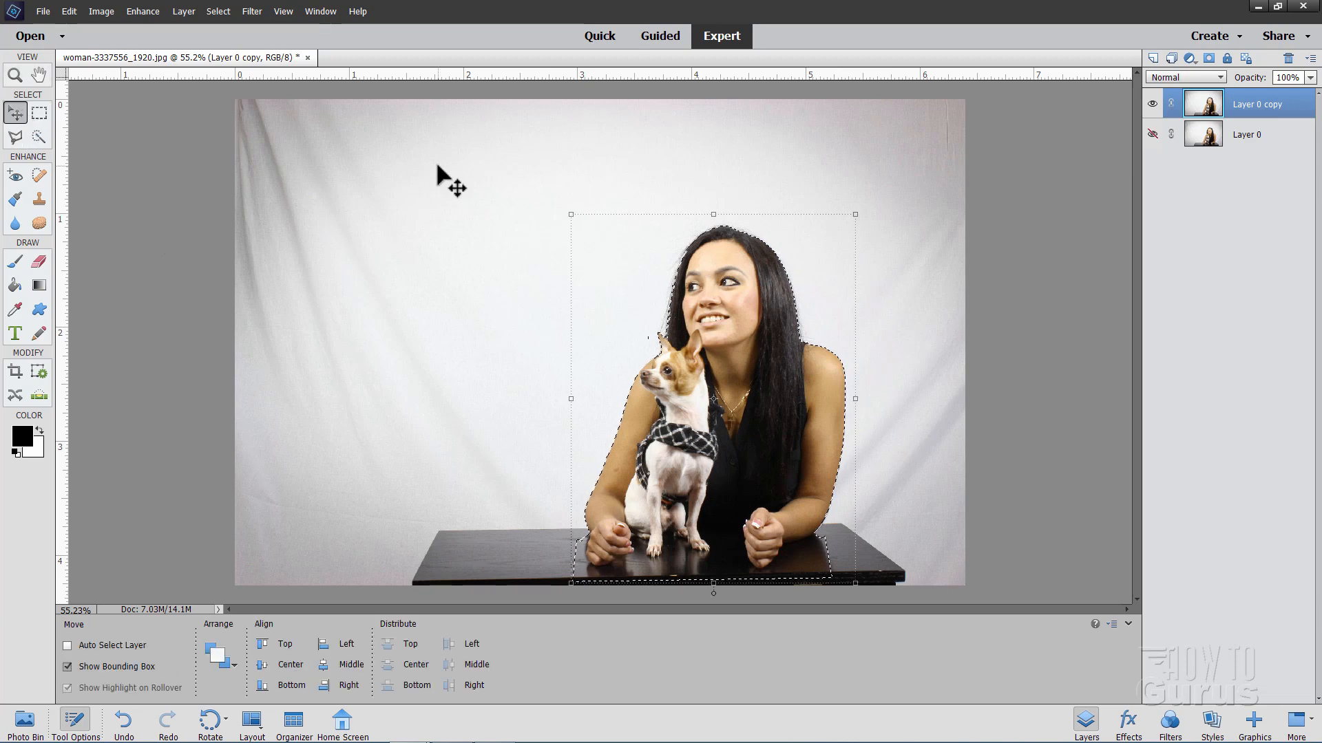
click(218, 11)
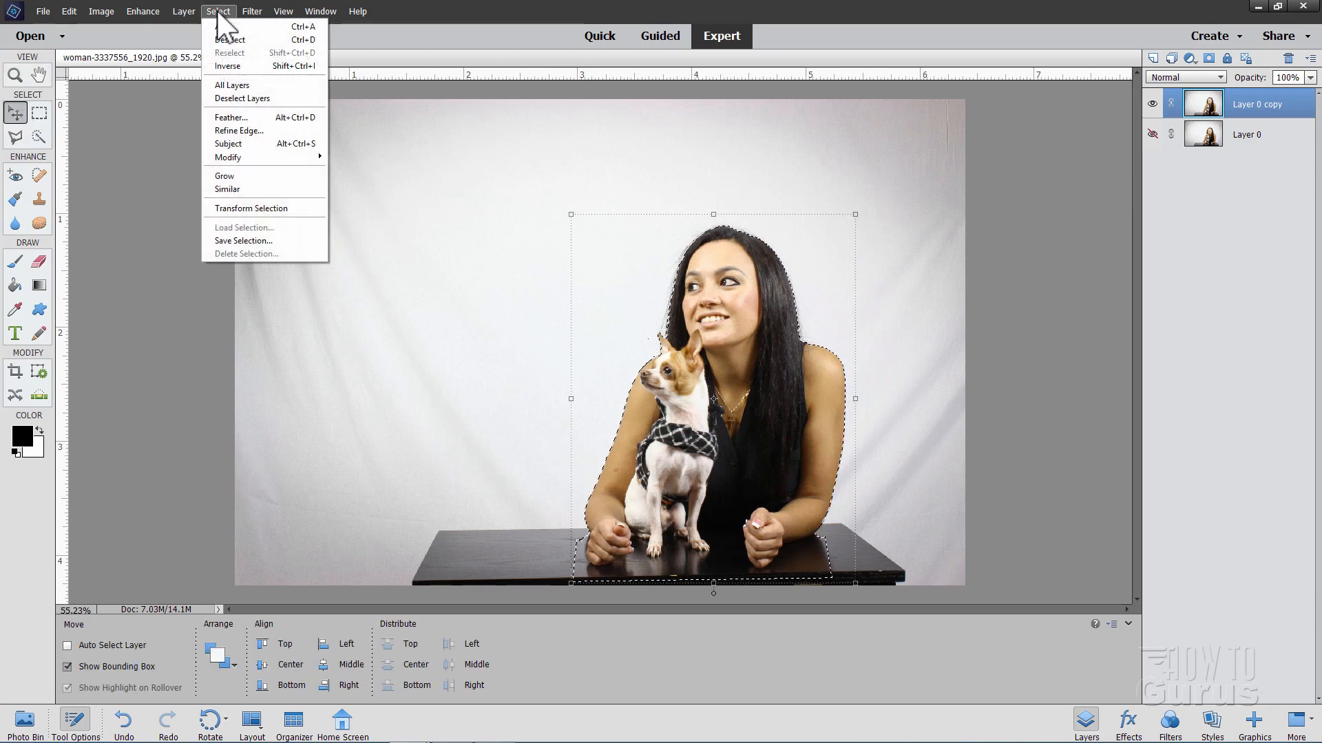
mouse_move(266, 158)
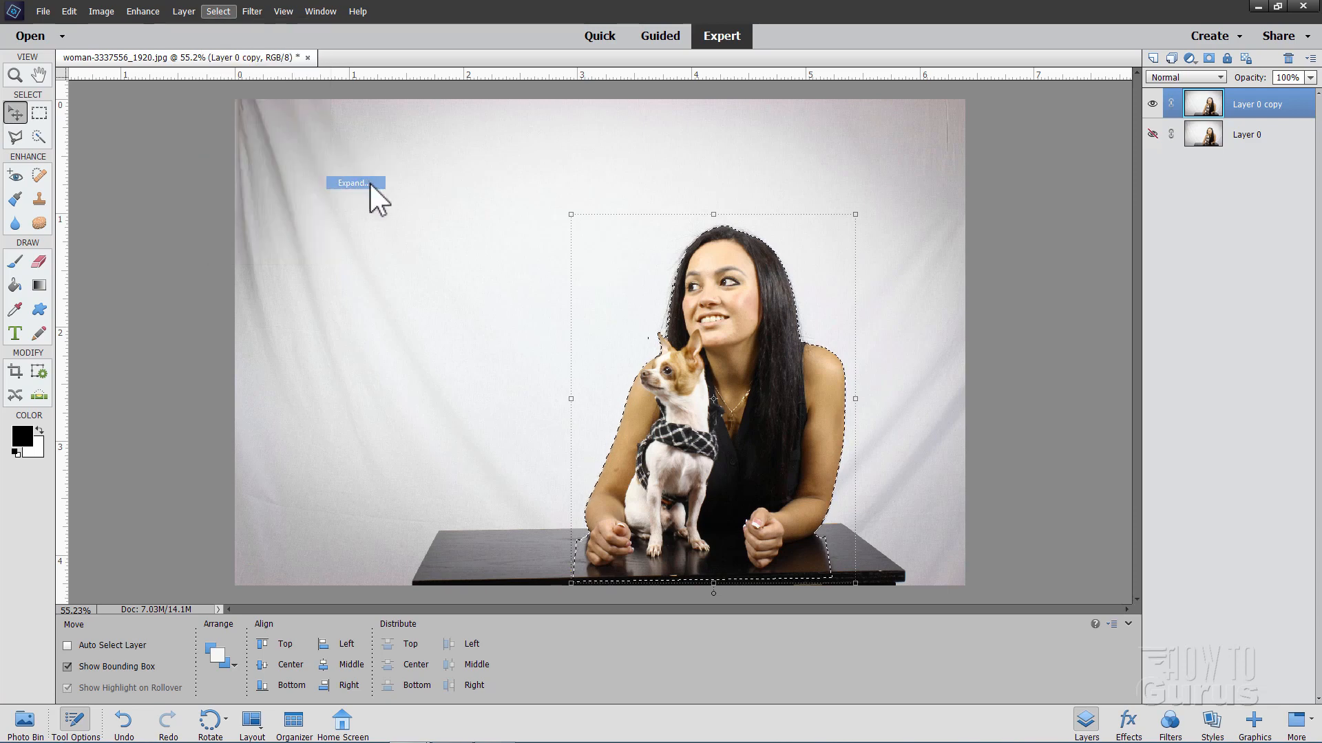
click(353, 183)
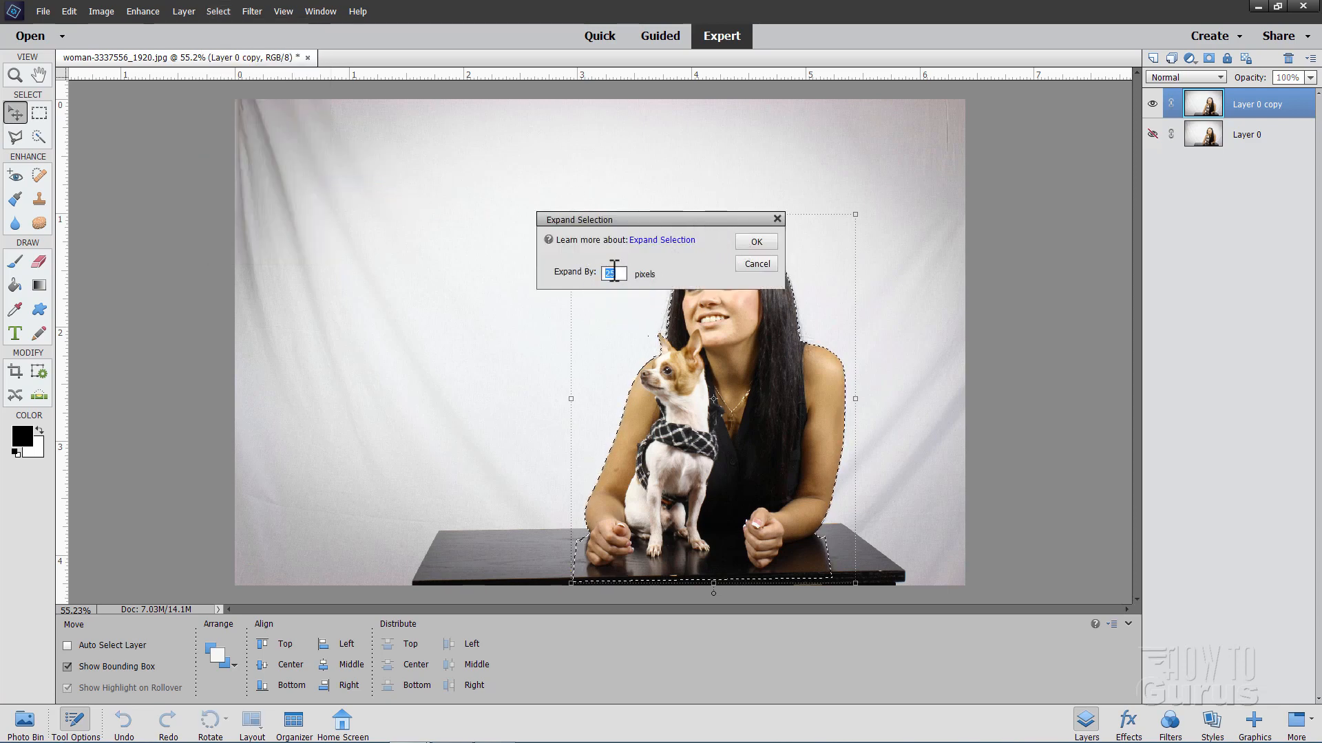
drag(658, 219, 725, 226)
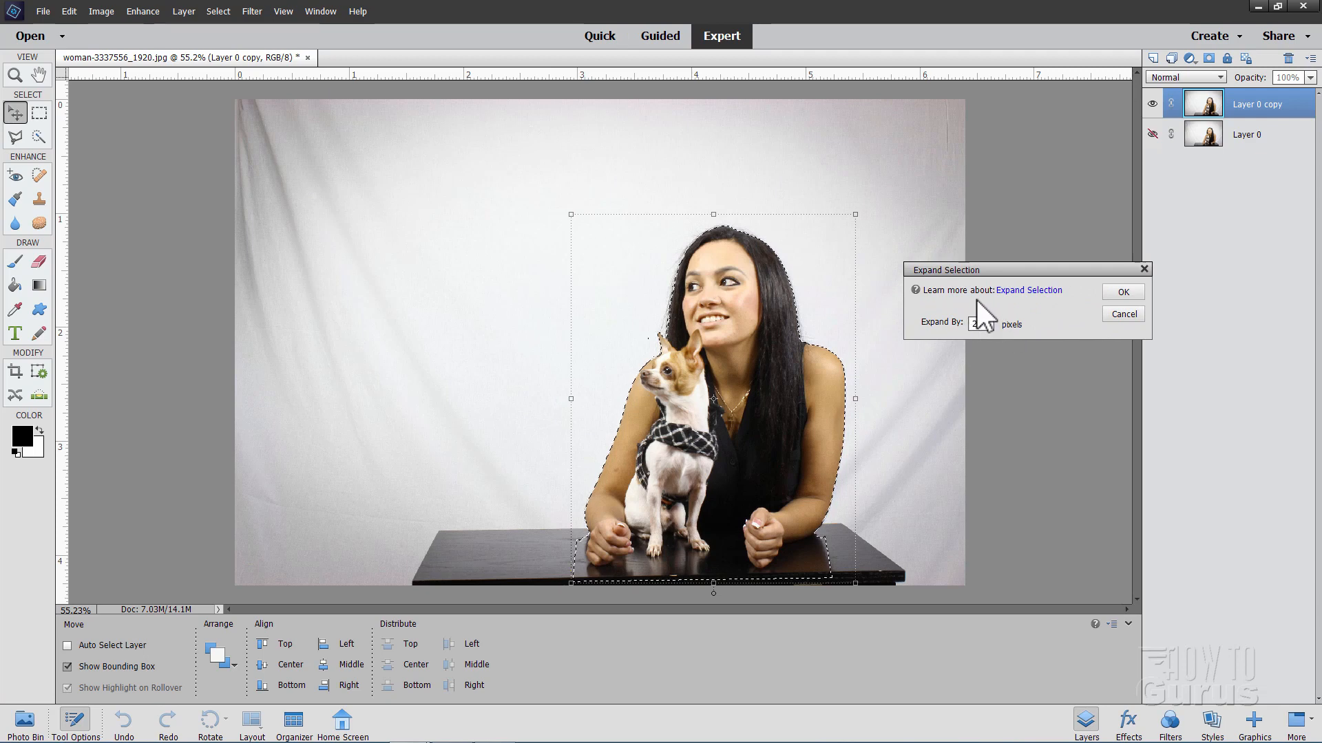
text(25)
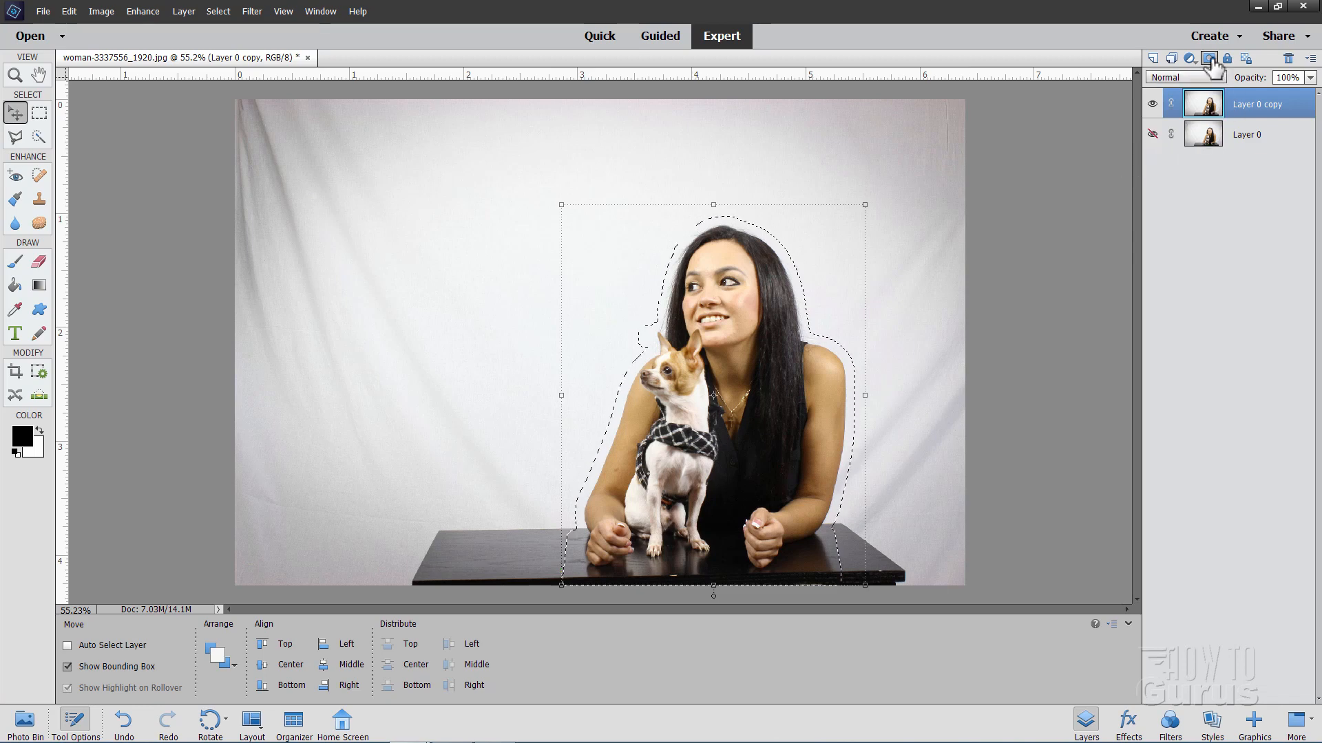
click(1208, 58)
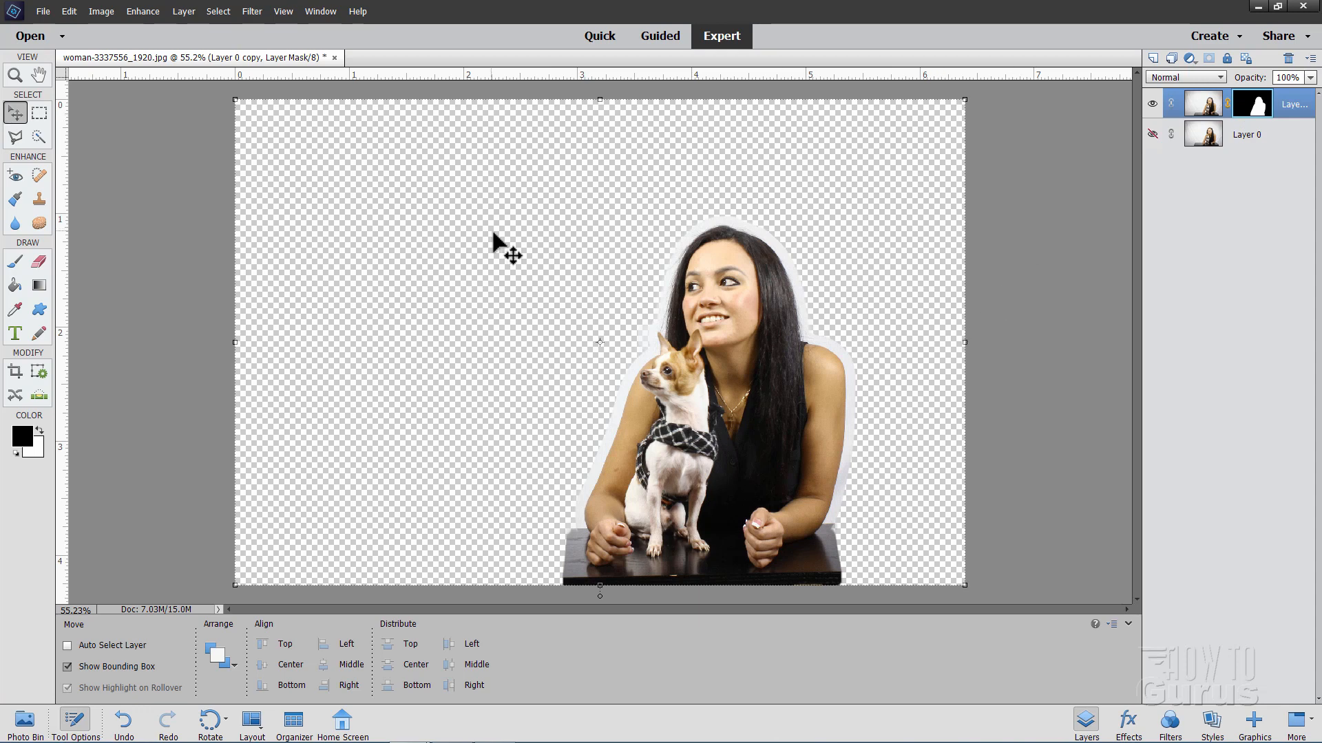
mouse_move(683, 310)
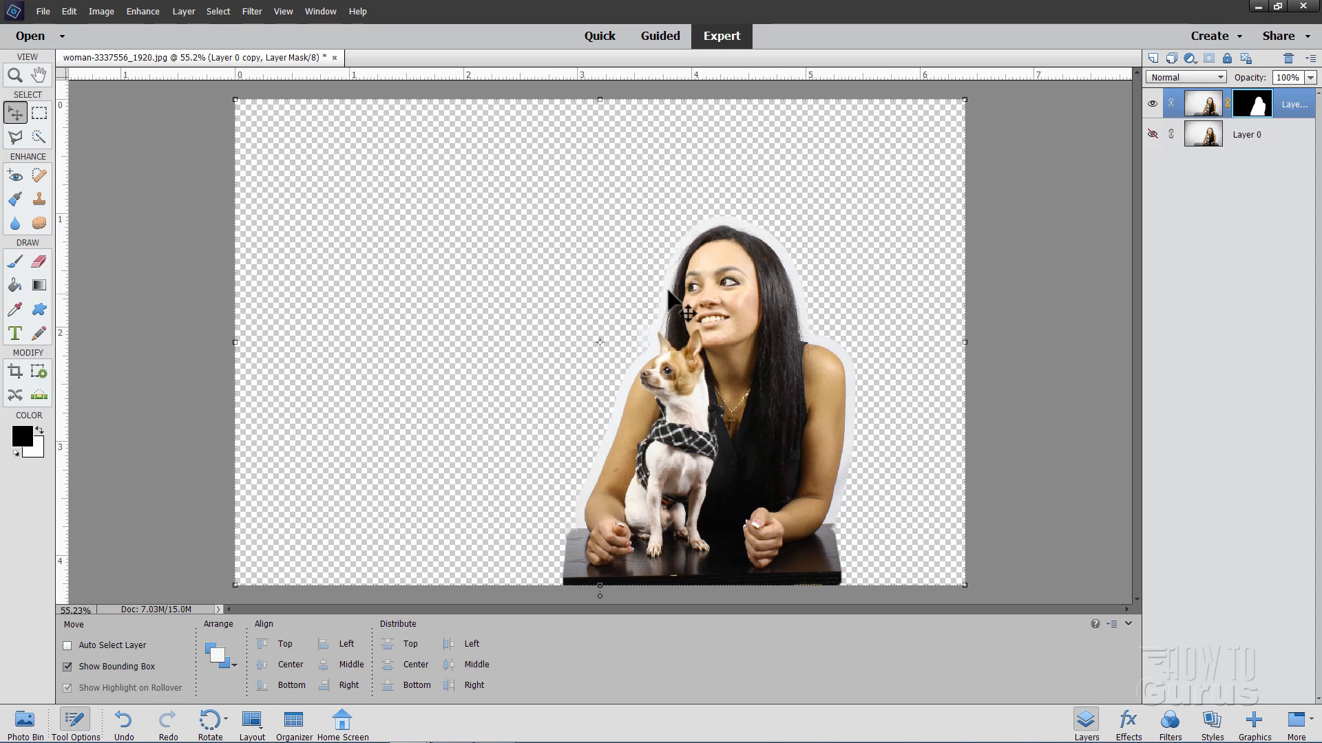
mouse_move(826, 350)
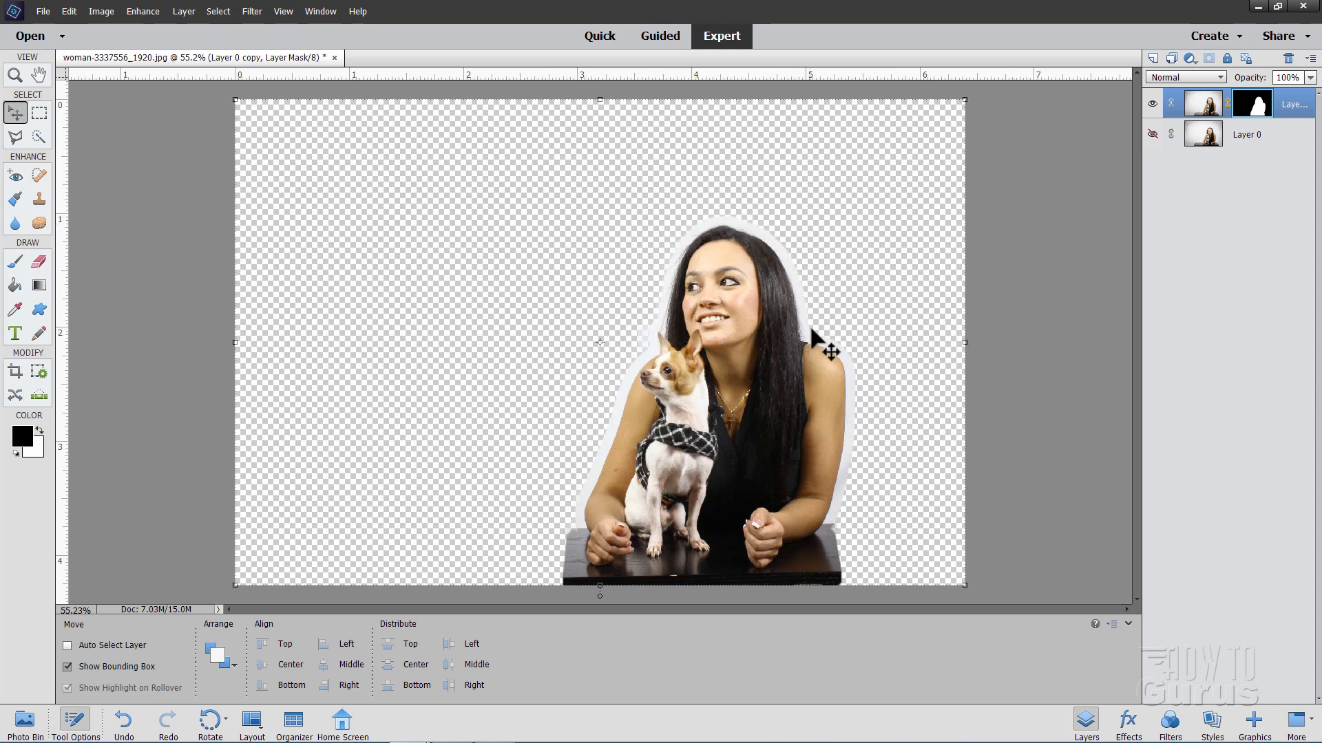
mouse_move(745, 221)
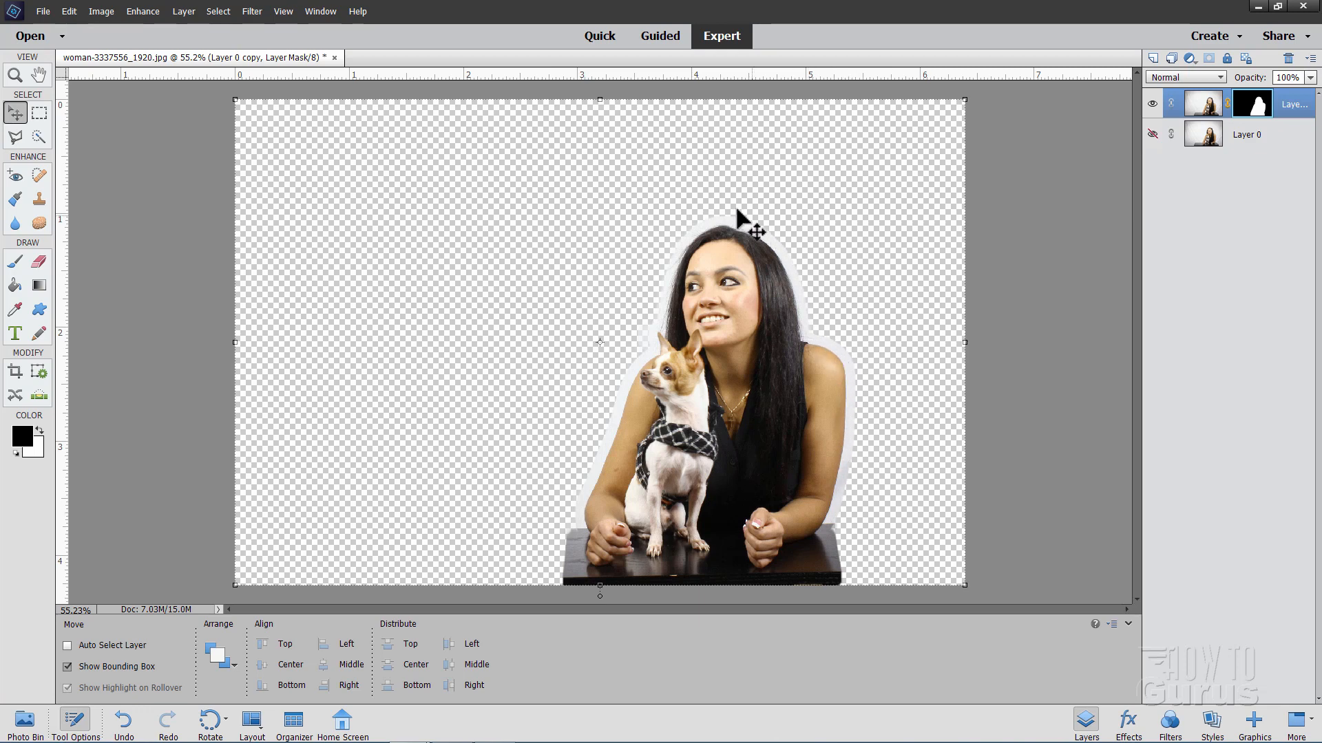
mouse_move(611, 468)
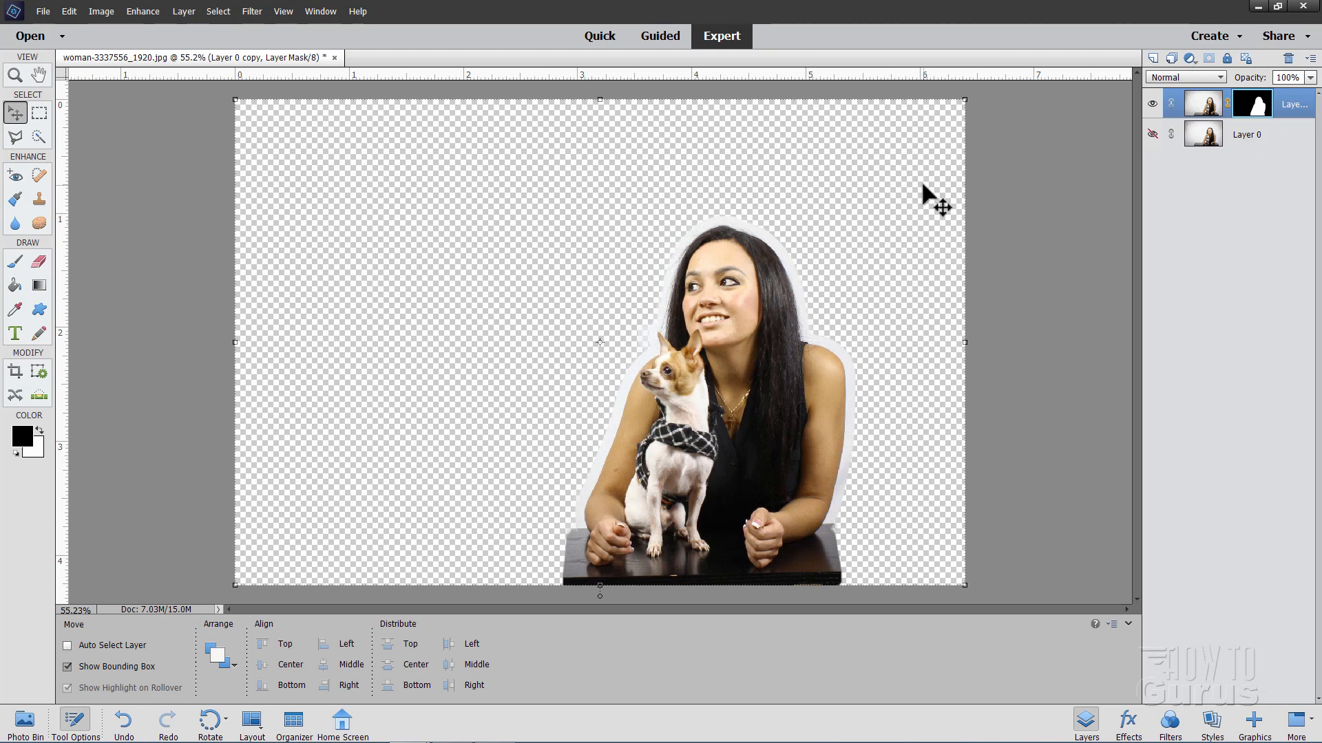
mouse_move(286, 312)
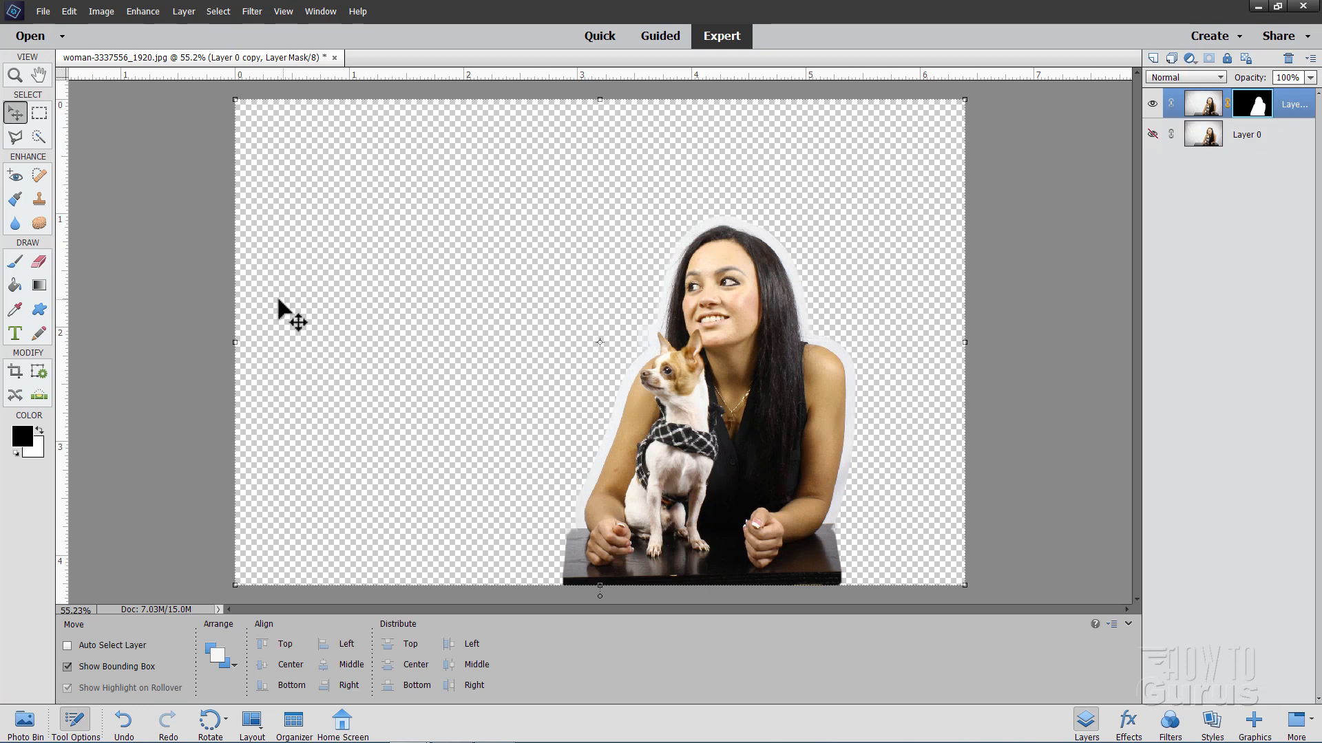
- Show the Photo Bin and float the woman-and-dog cutout window over the sunset photo
click(23, 720)
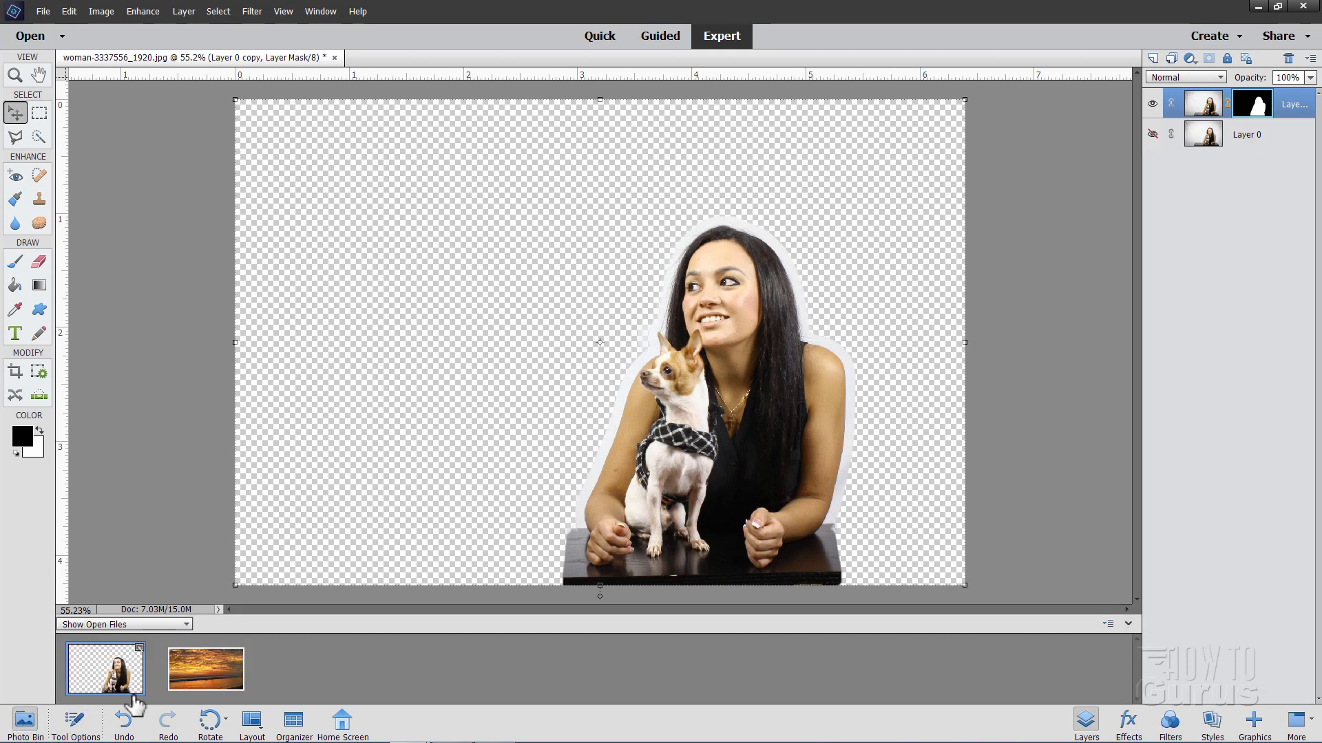
click(205, 668)
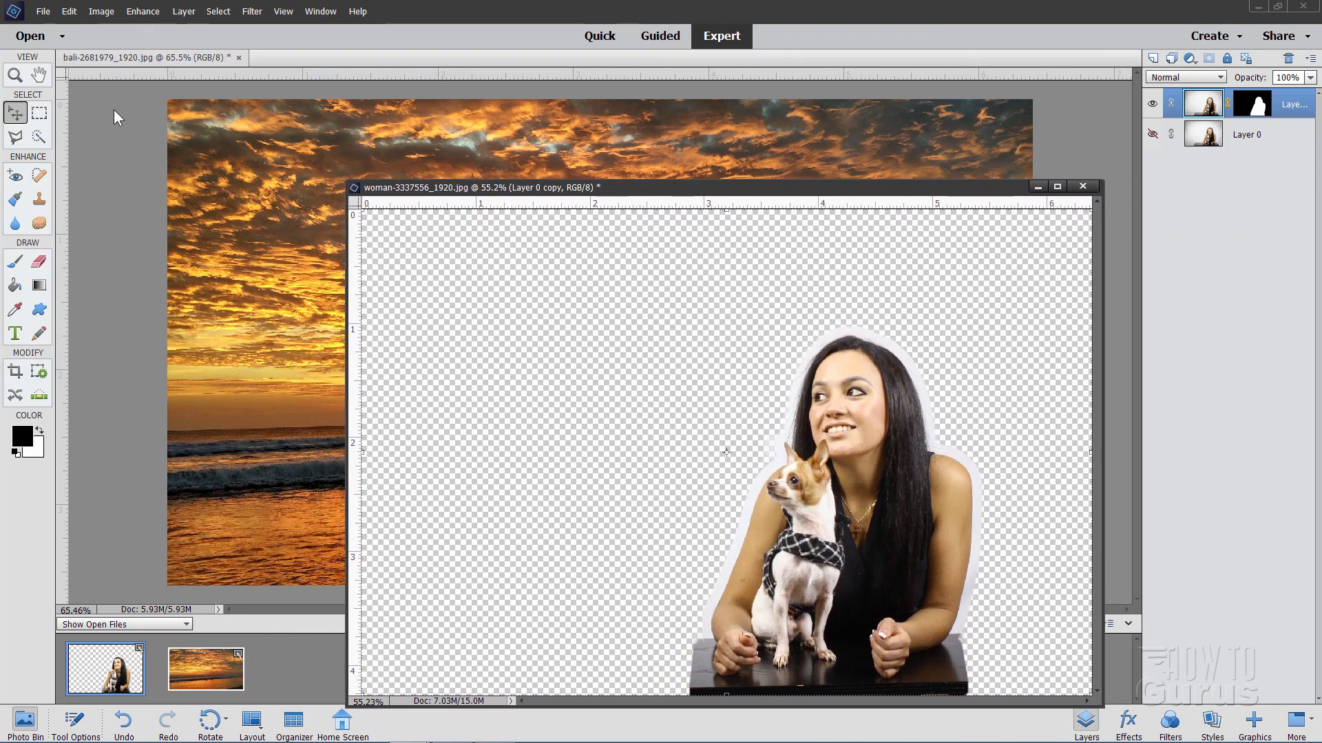
click(69, 11)
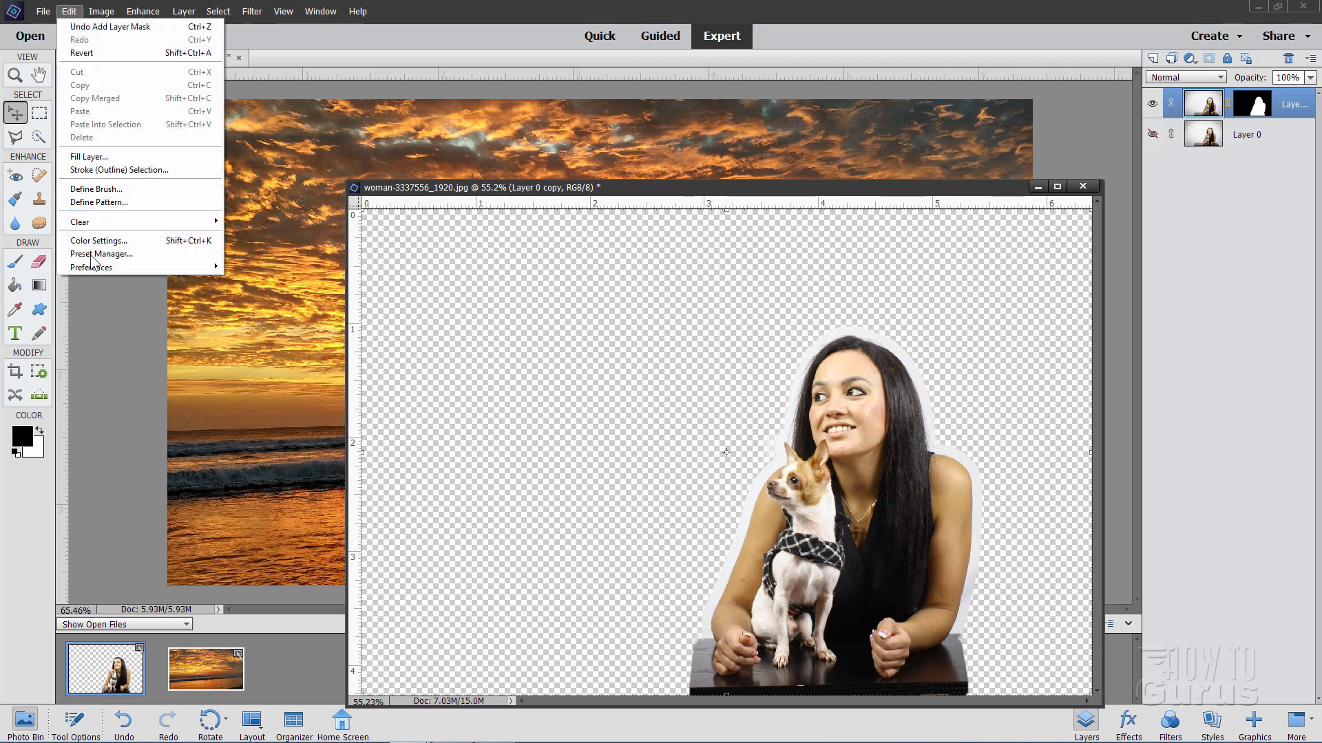
mouse_move(91, 267)
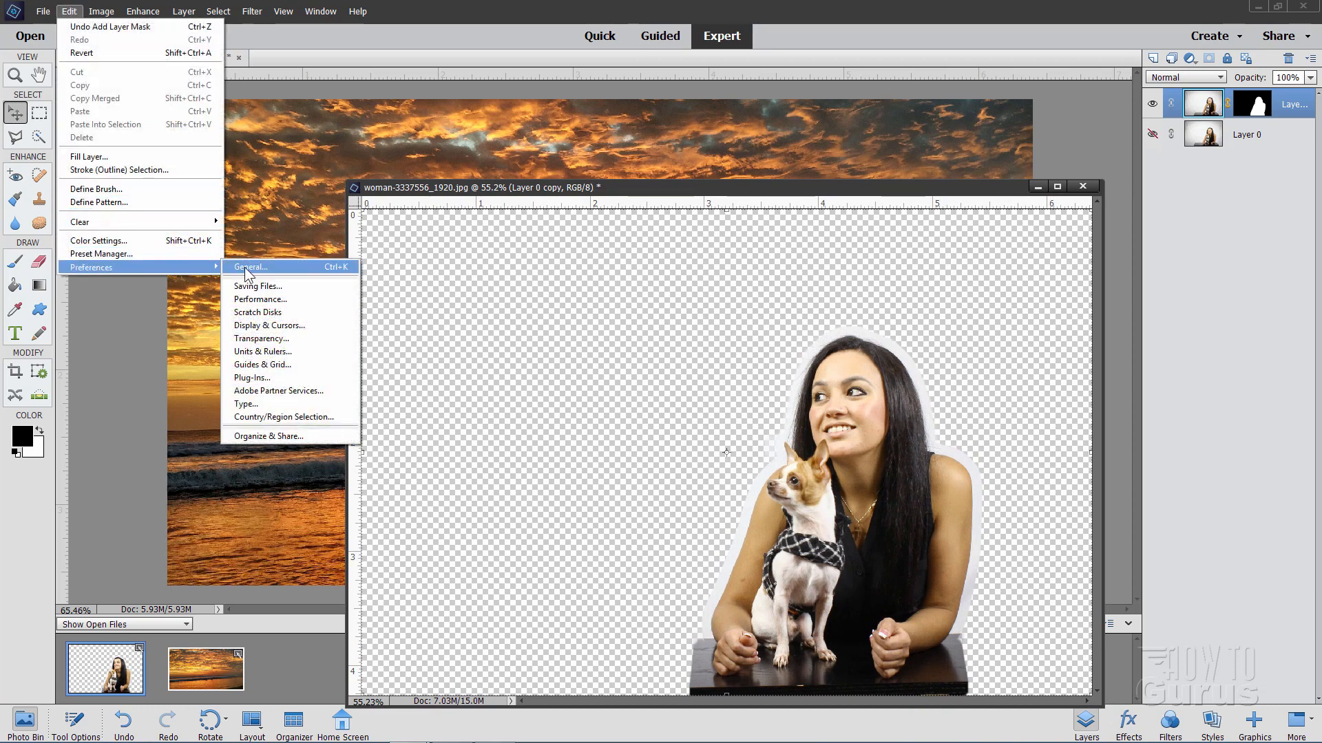
click(249, 267)
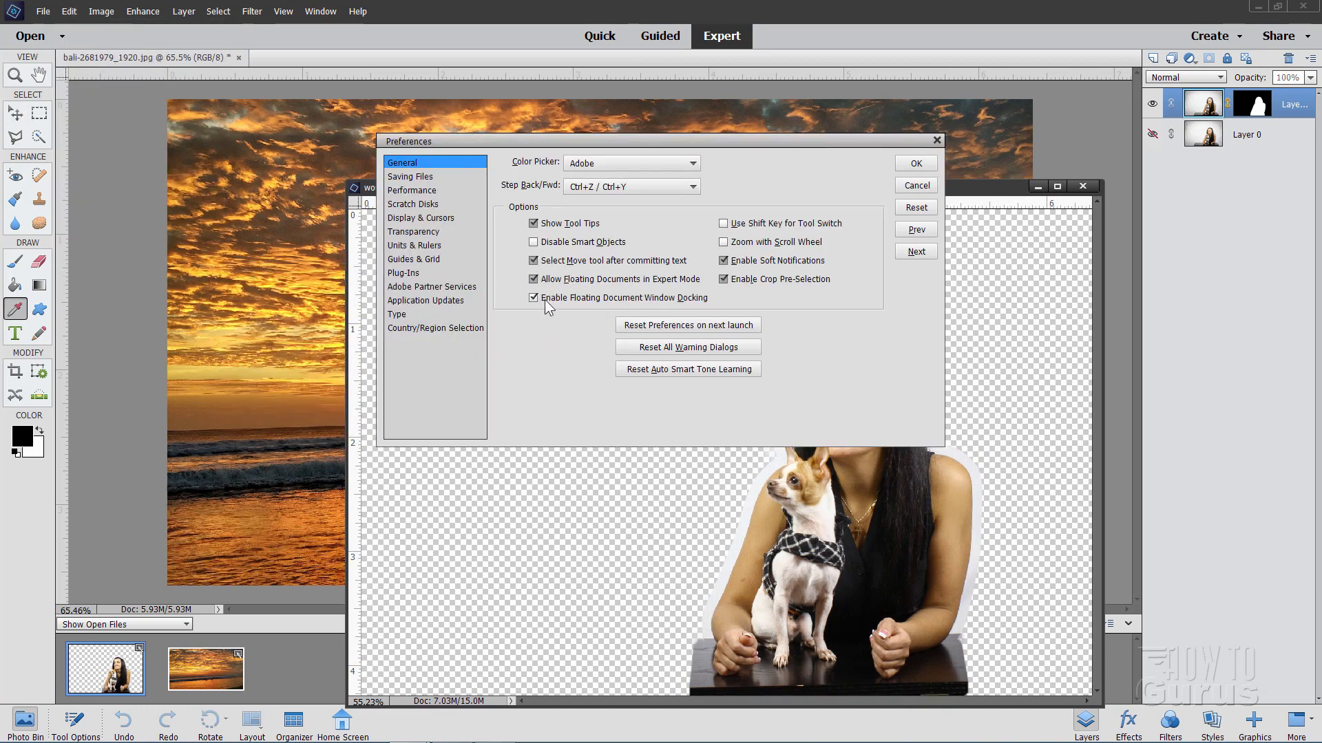
click(533, 297)
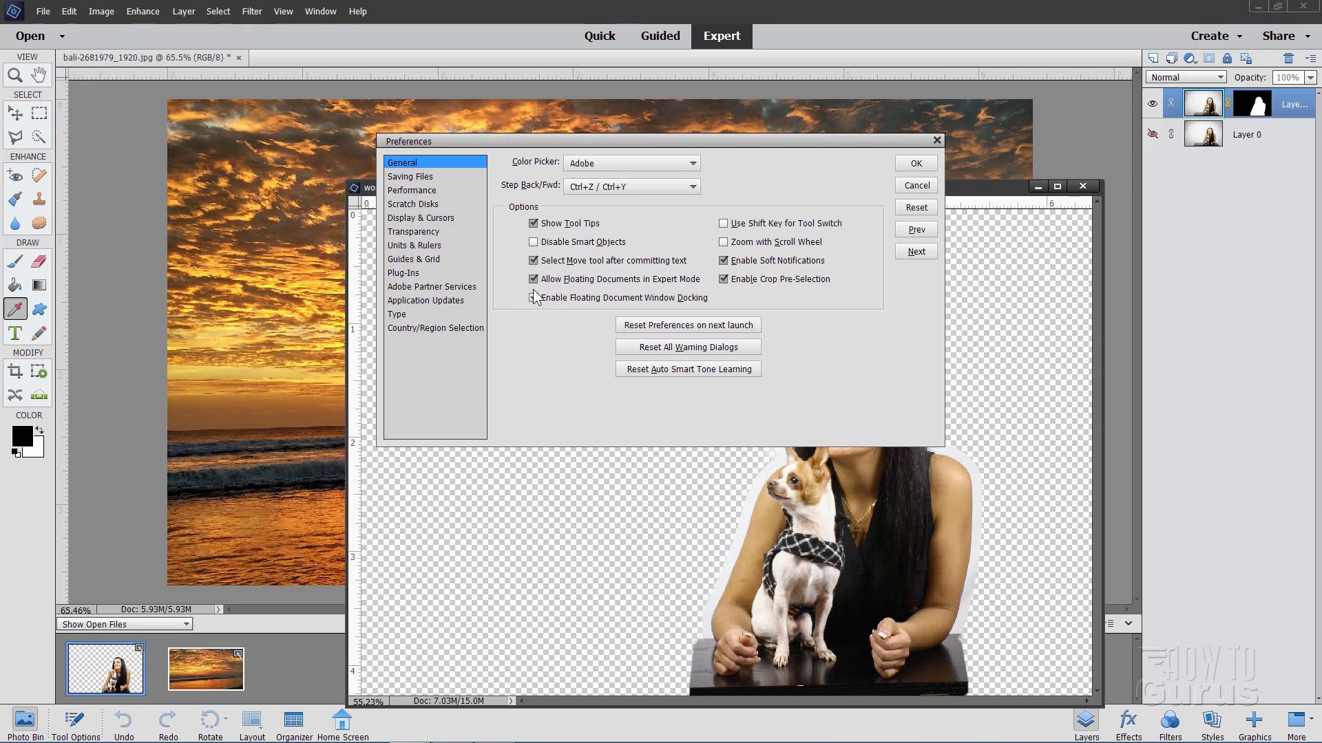
click(533, 298)
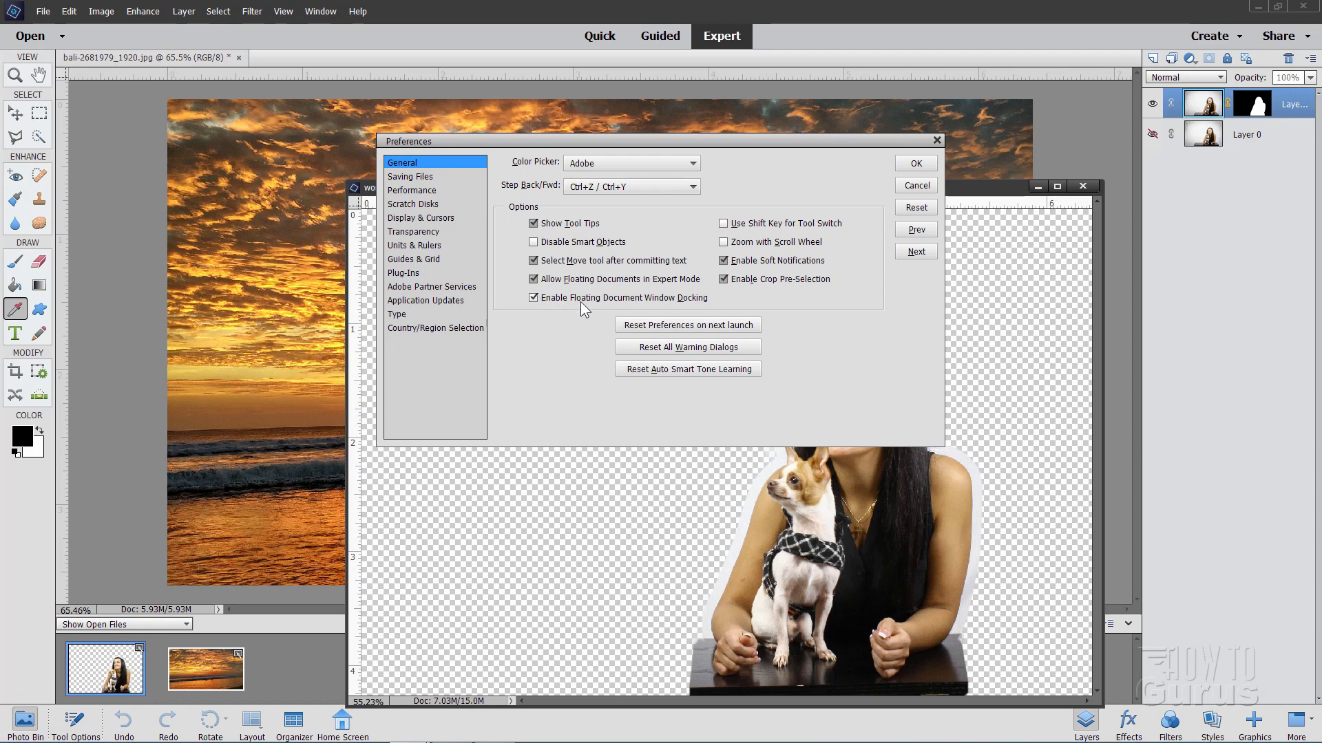
mouse_move(546, 318)
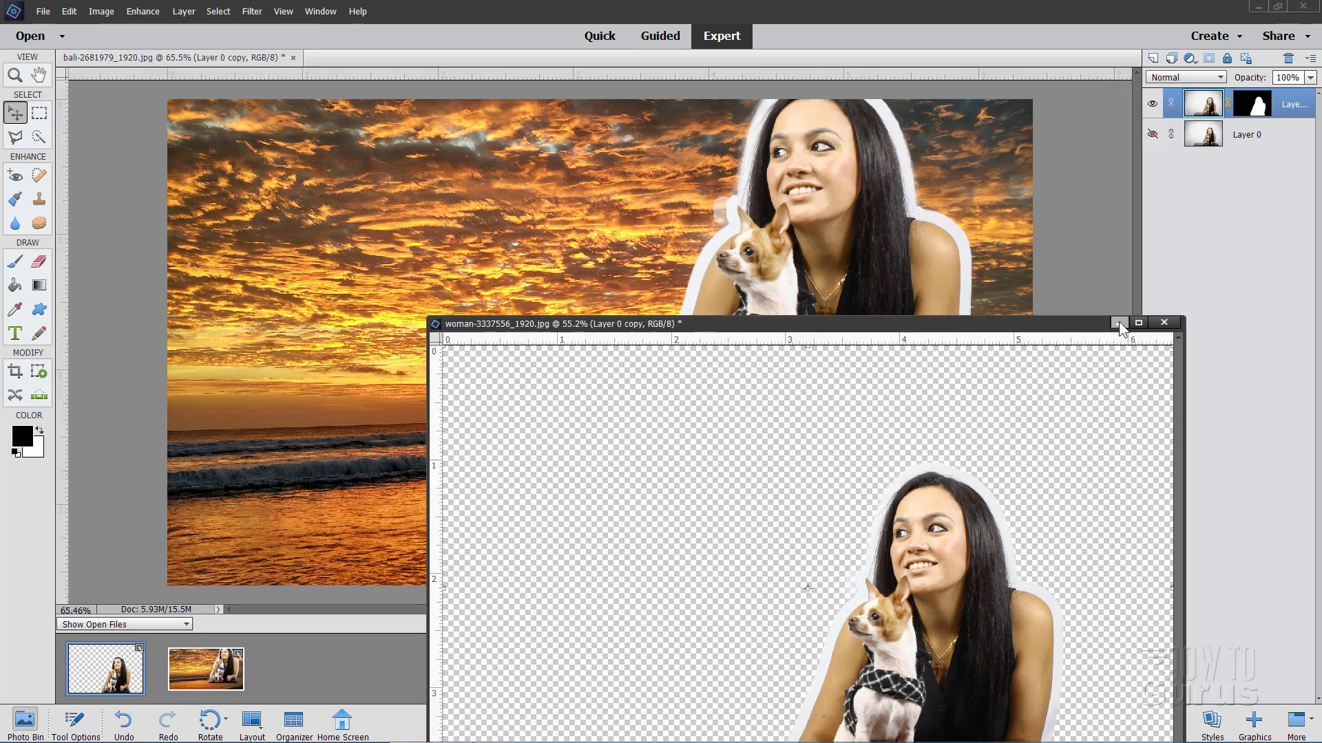
- Minimize the cutout window, move the cutout lower right, and target its layer mask
click(1164, 323)
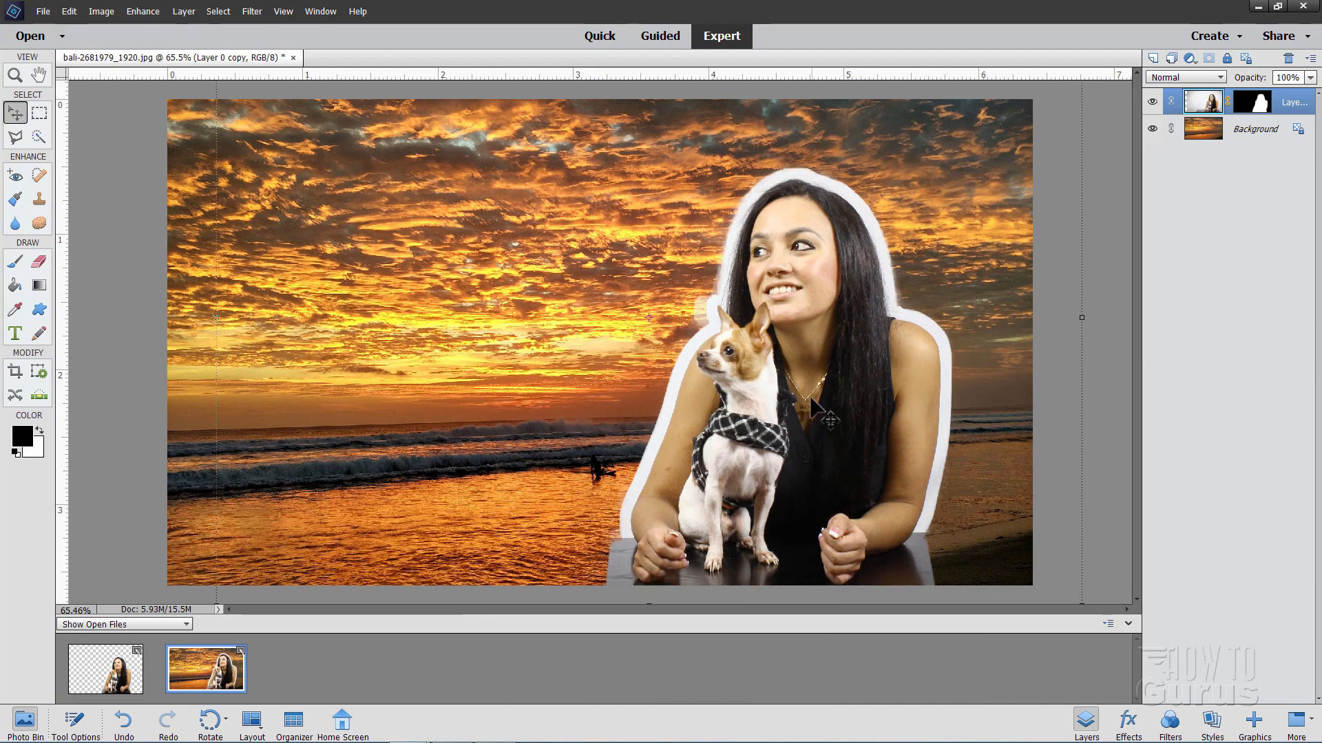
drag(815, 405, 830, 421)
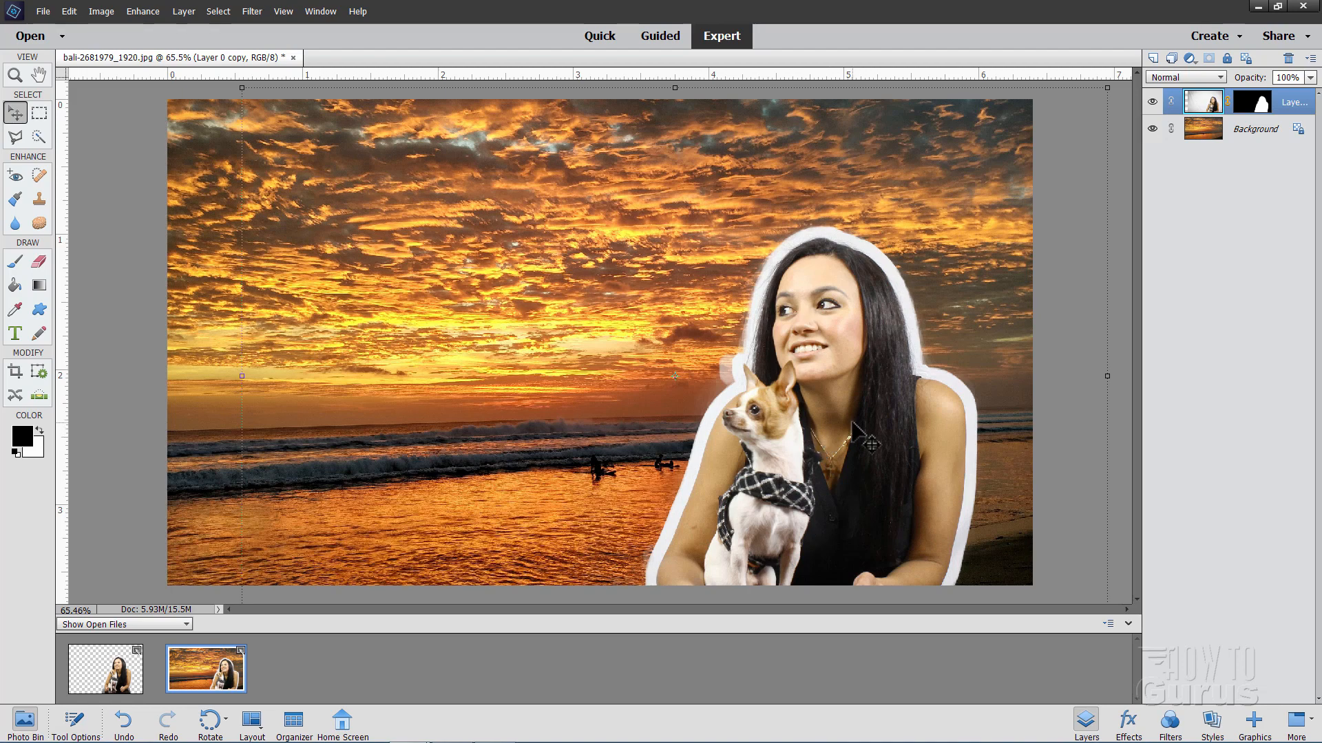
mouse_move(795, 255)
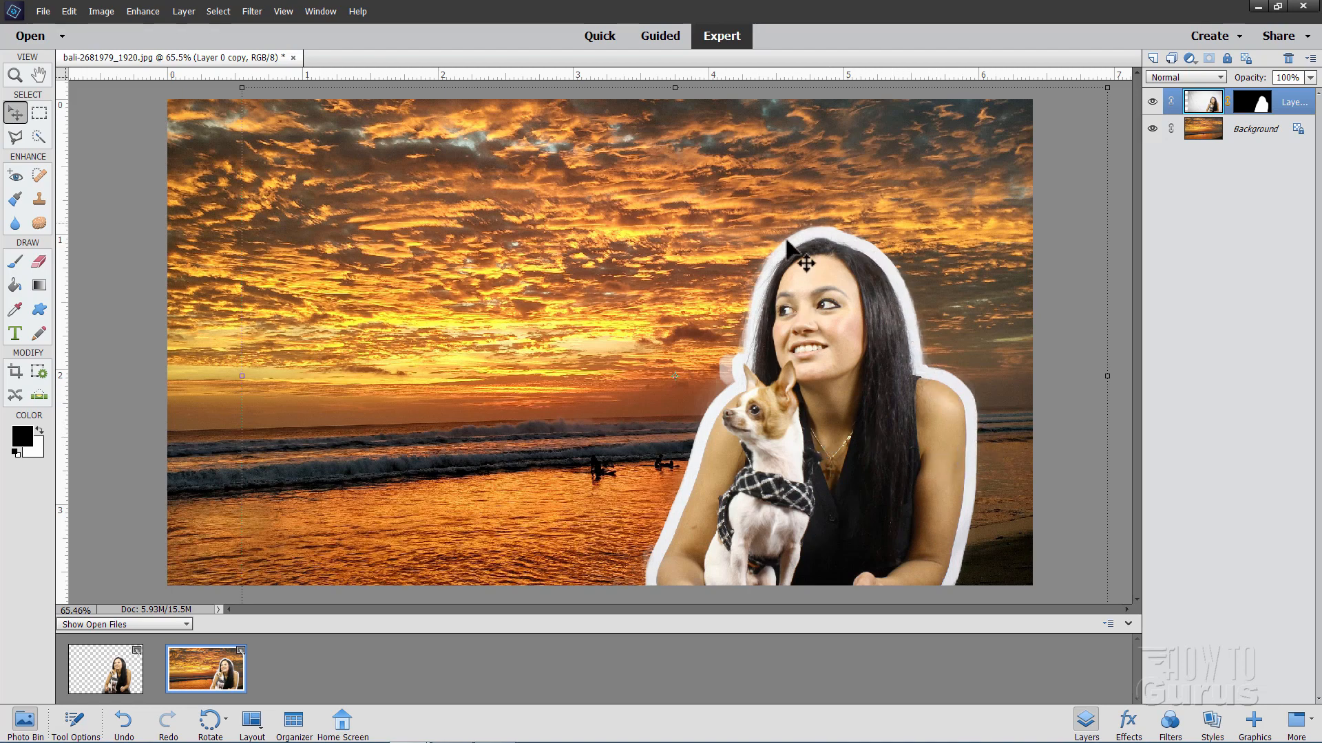
click(1251, 101)
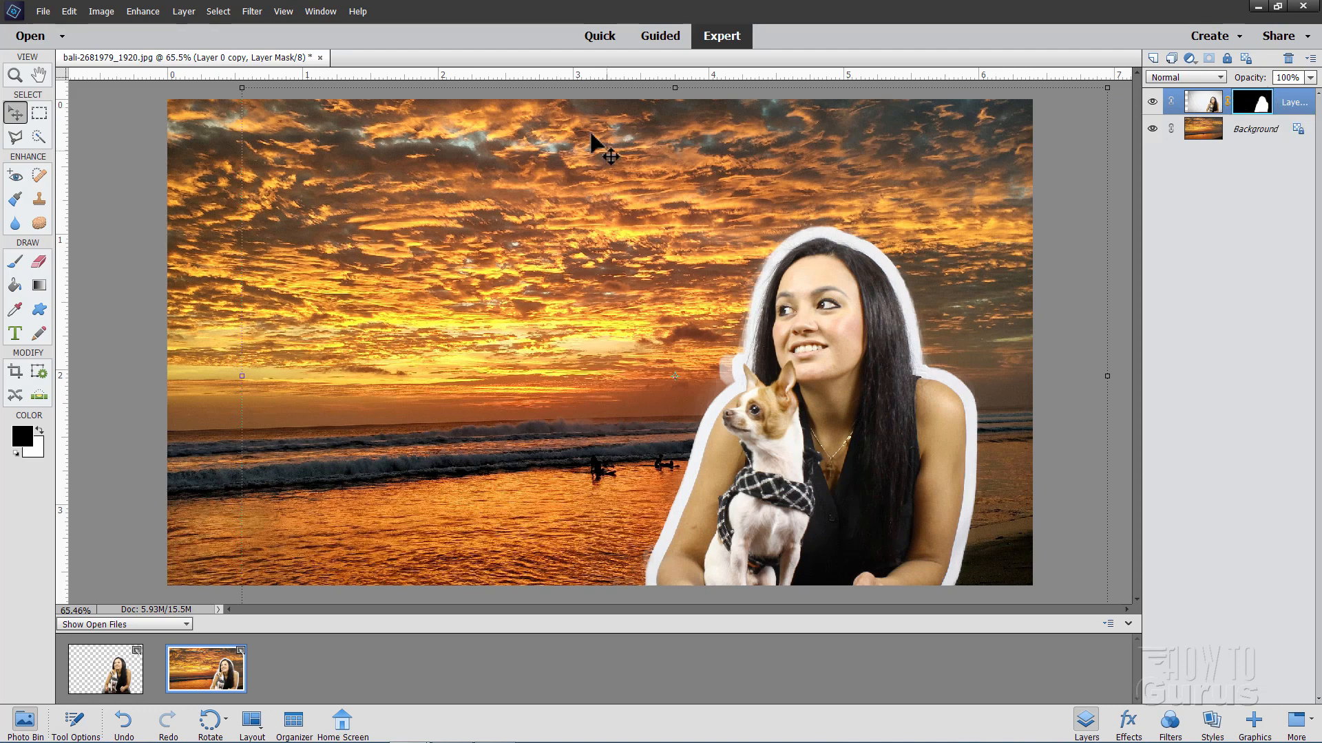
- Open Gaussian Blur on the mask and adjust the radius to 50 pixels
click(251, 11)
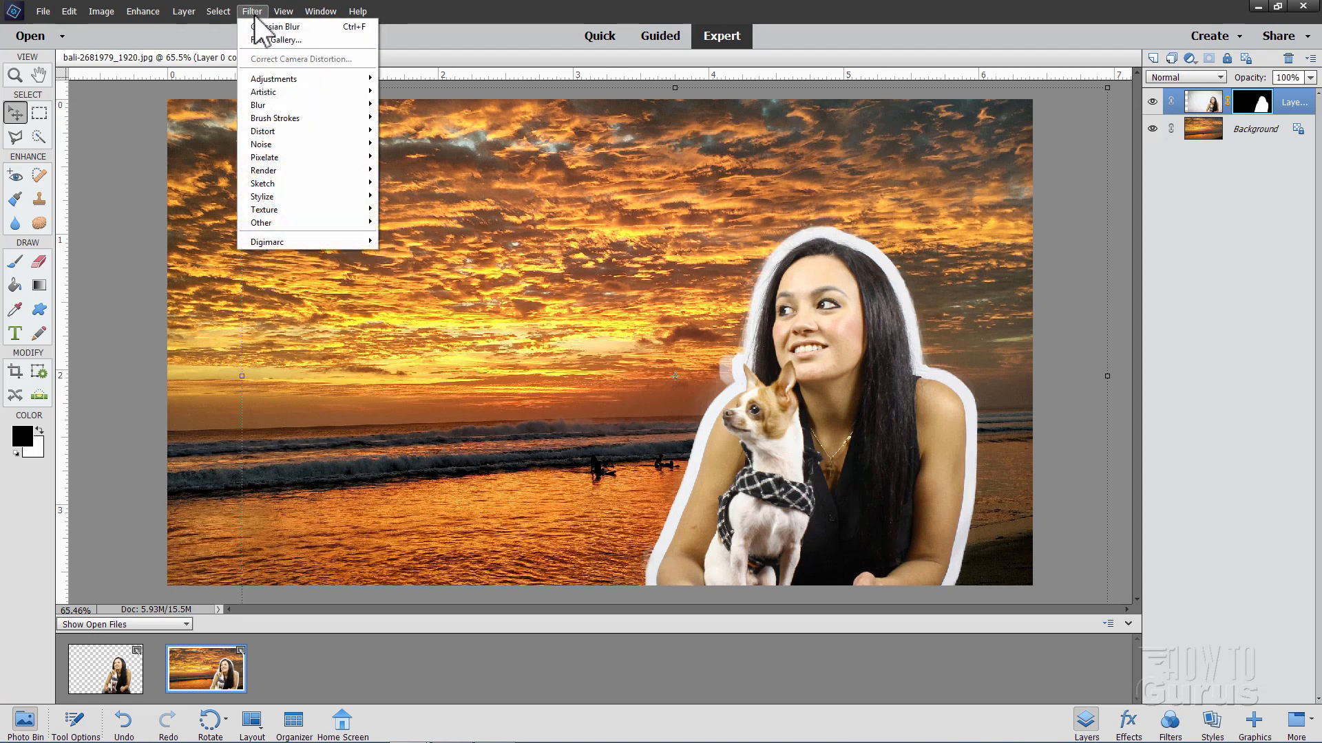
mouse_move(260, 105)
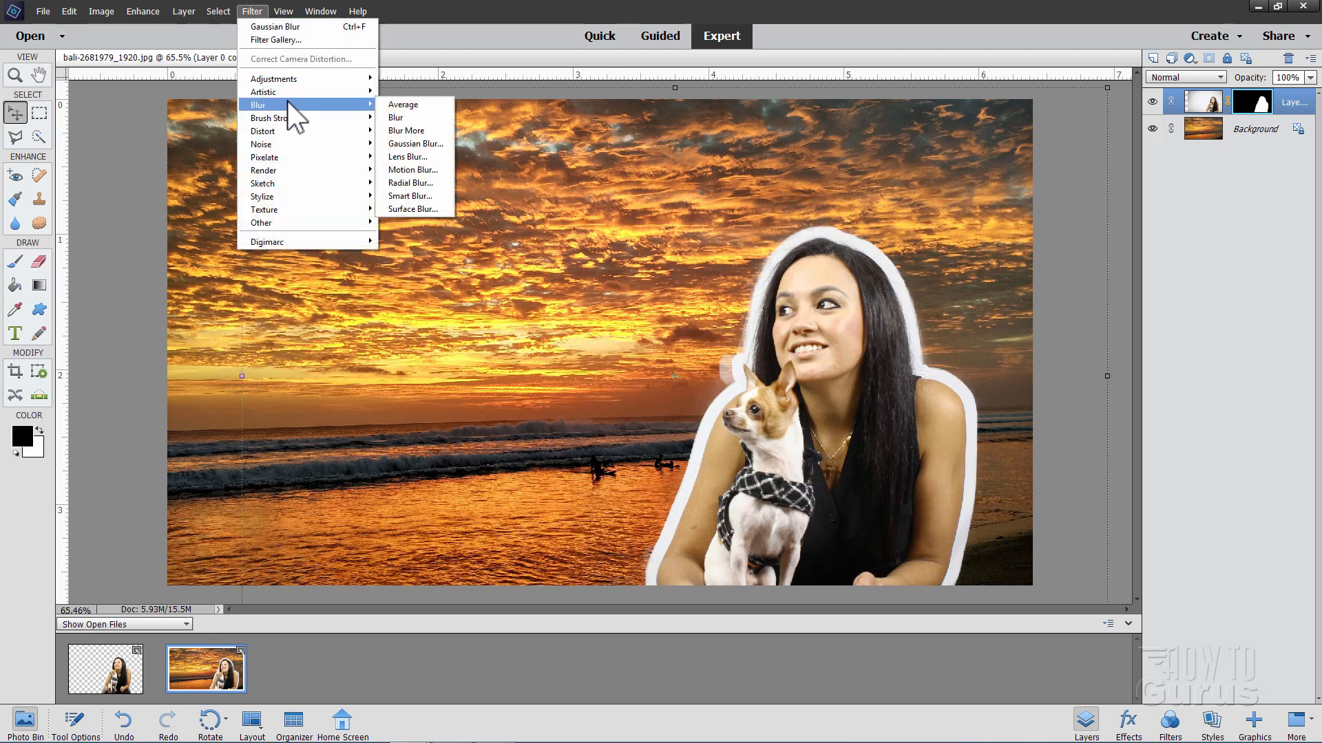
click(413, 143)
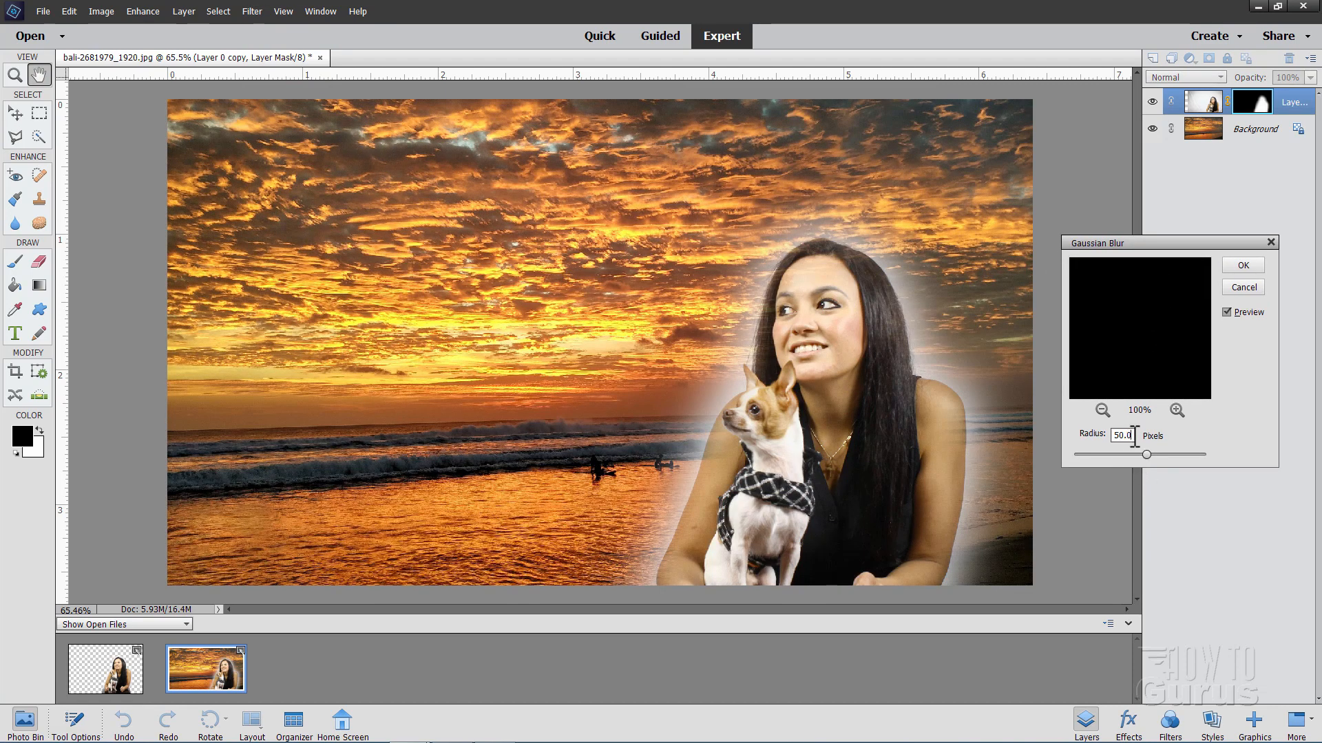
drag(1169, 454, 1072, 454)
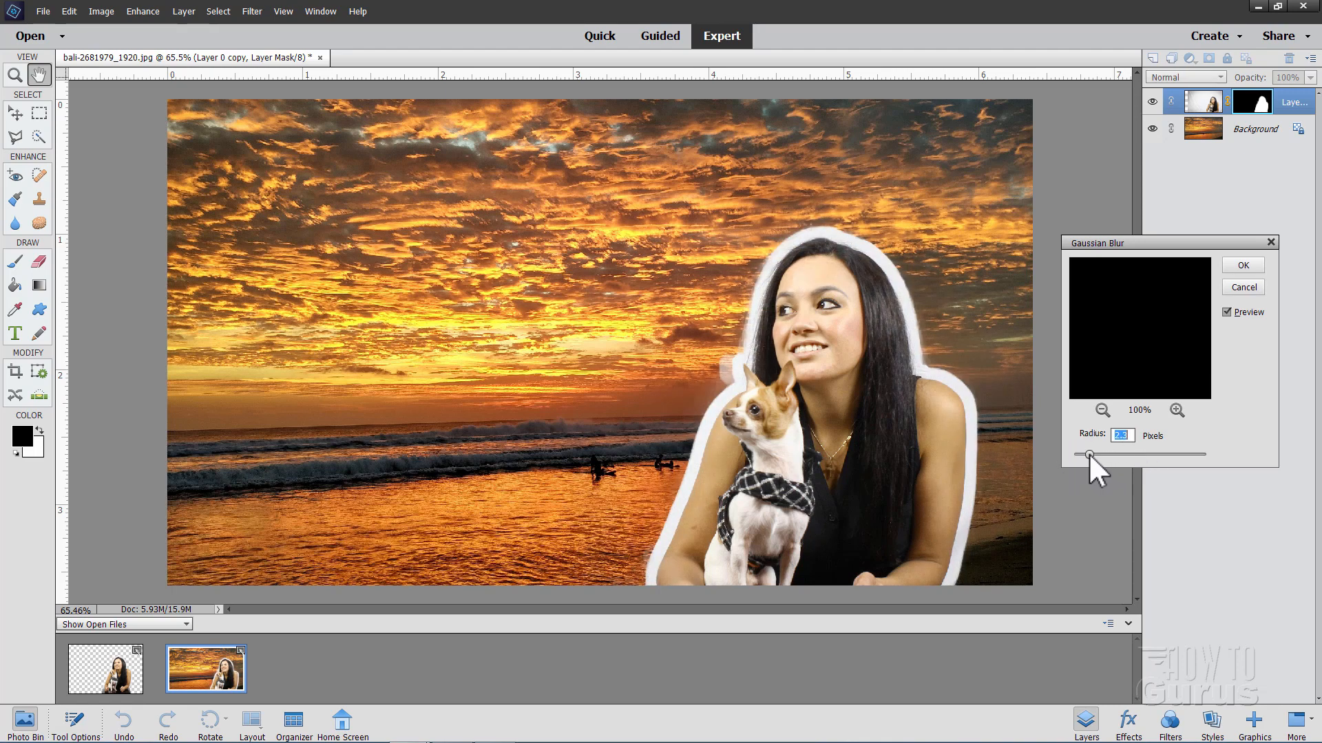
drag(1090, 455, 1119, 455)
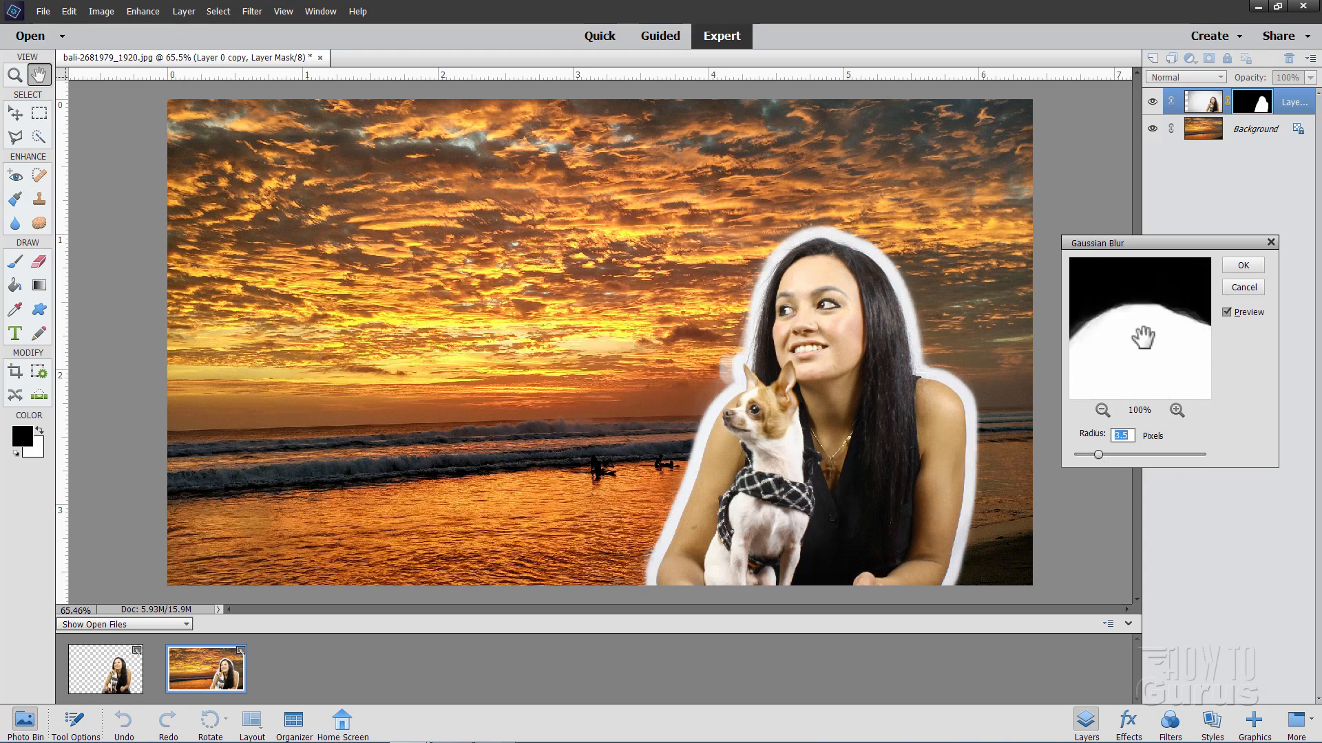
drag(1121, 455, 1097, 455)
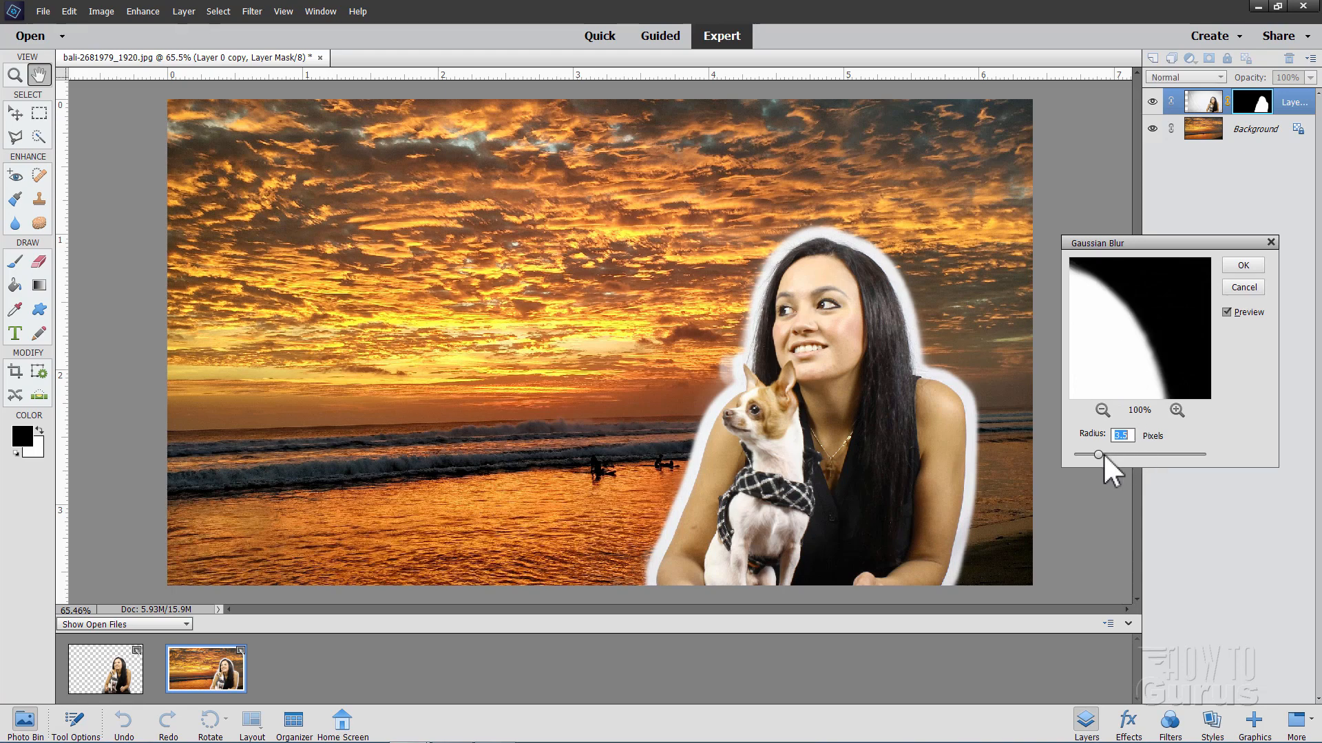
drag(1097, 455, 1107, 455)
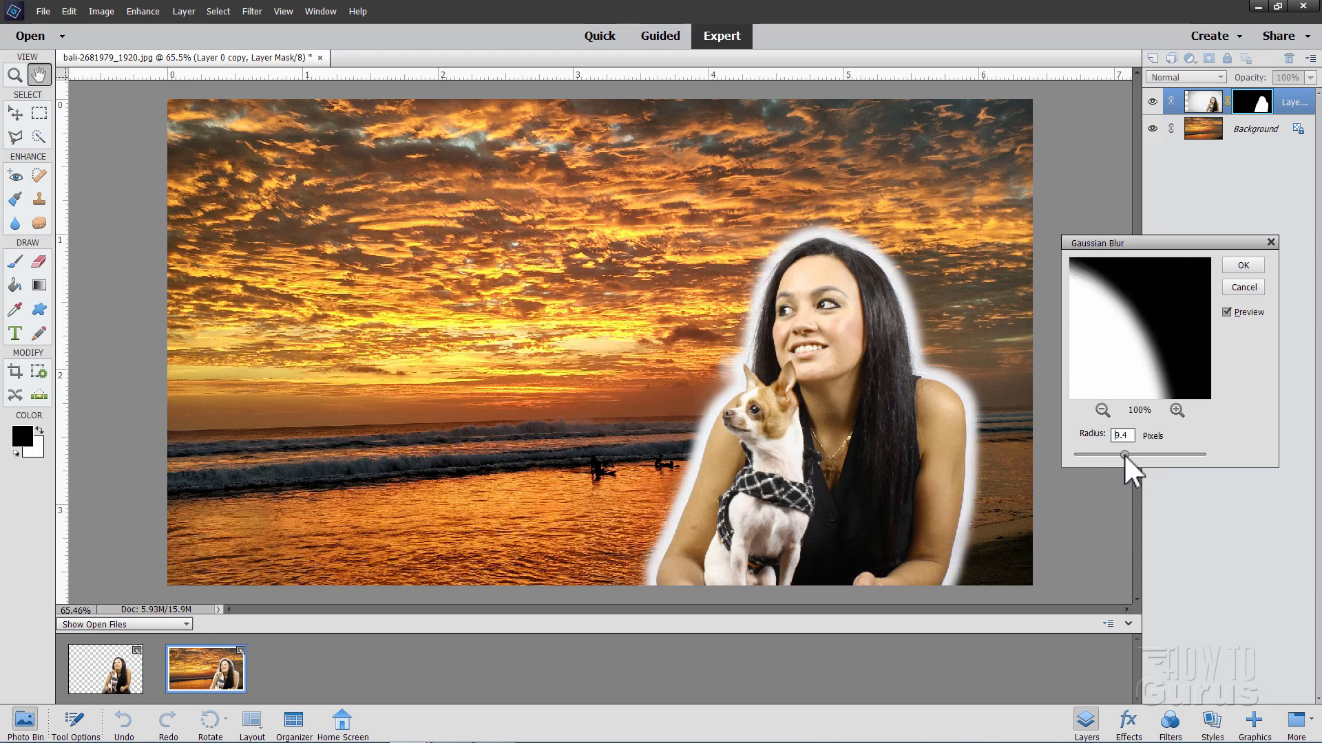
drag(1121, 454, 1132, 454)
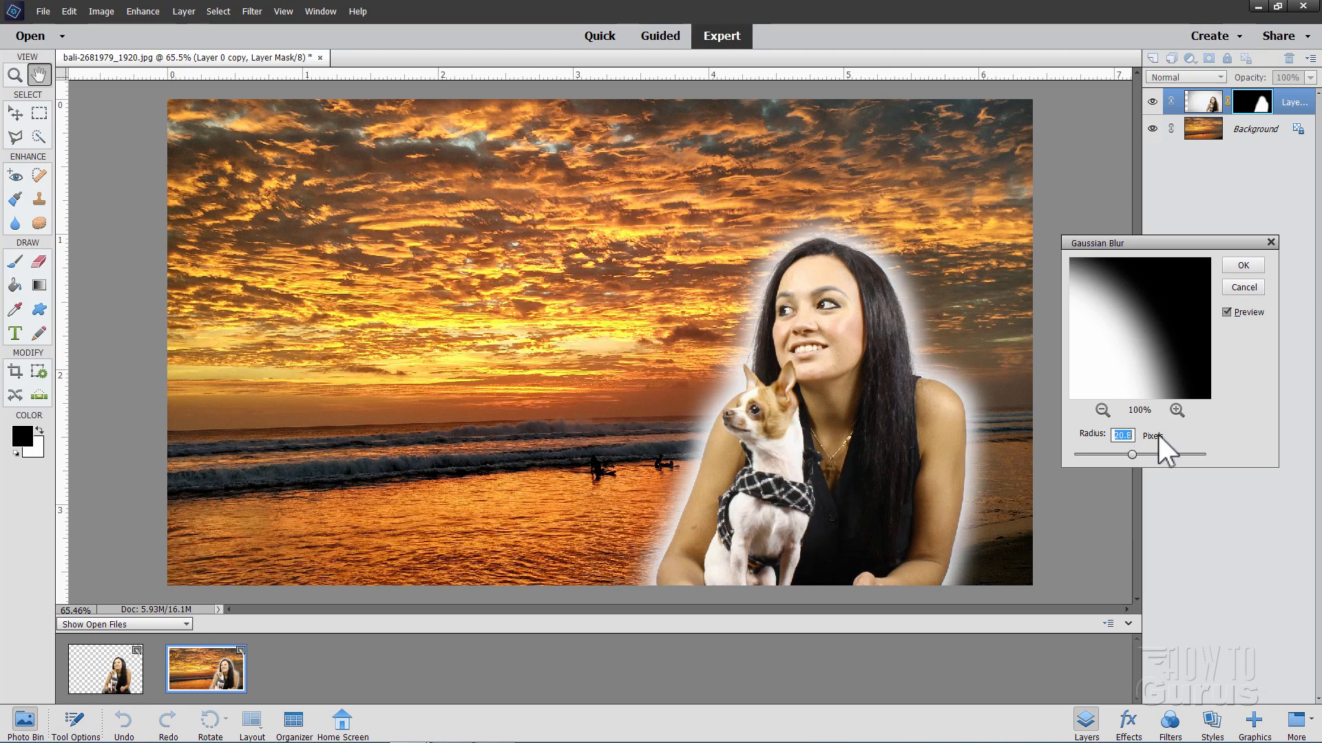
drag(1134, 453, 1146, 454)
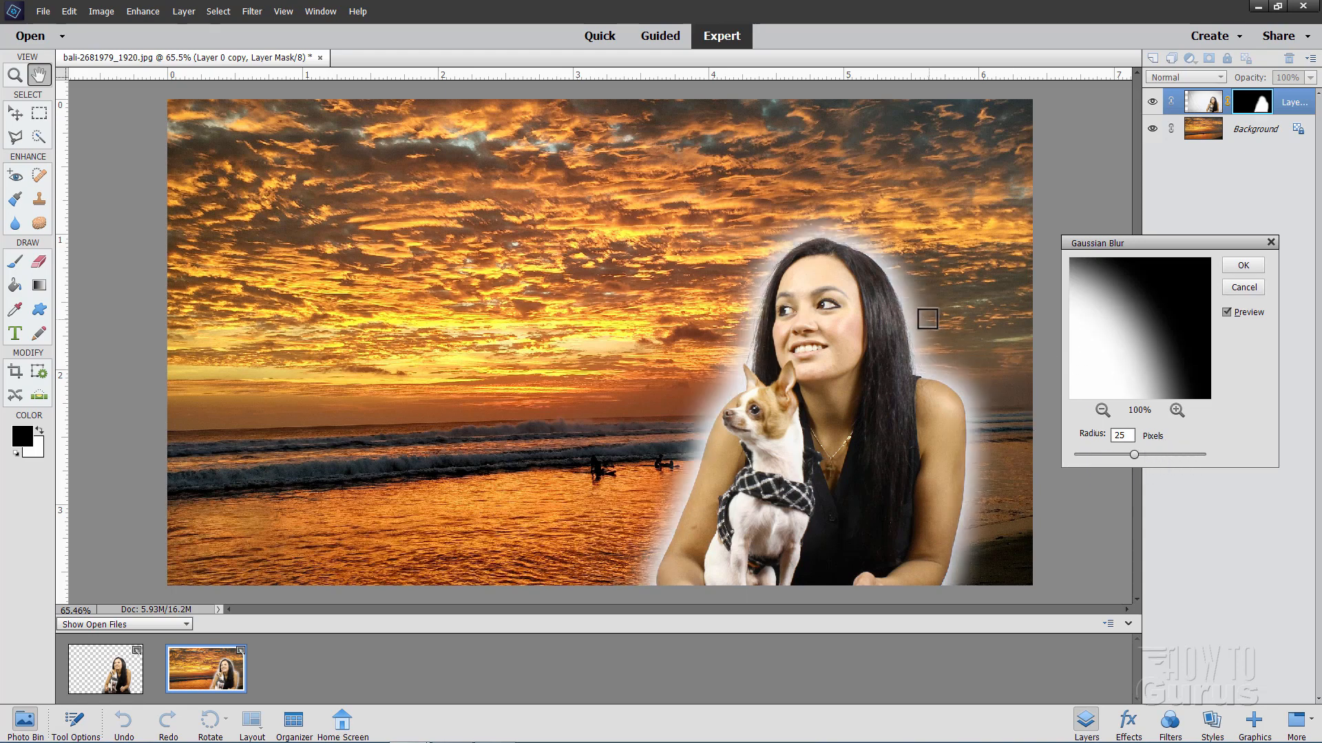
mouse_move(935, 382)
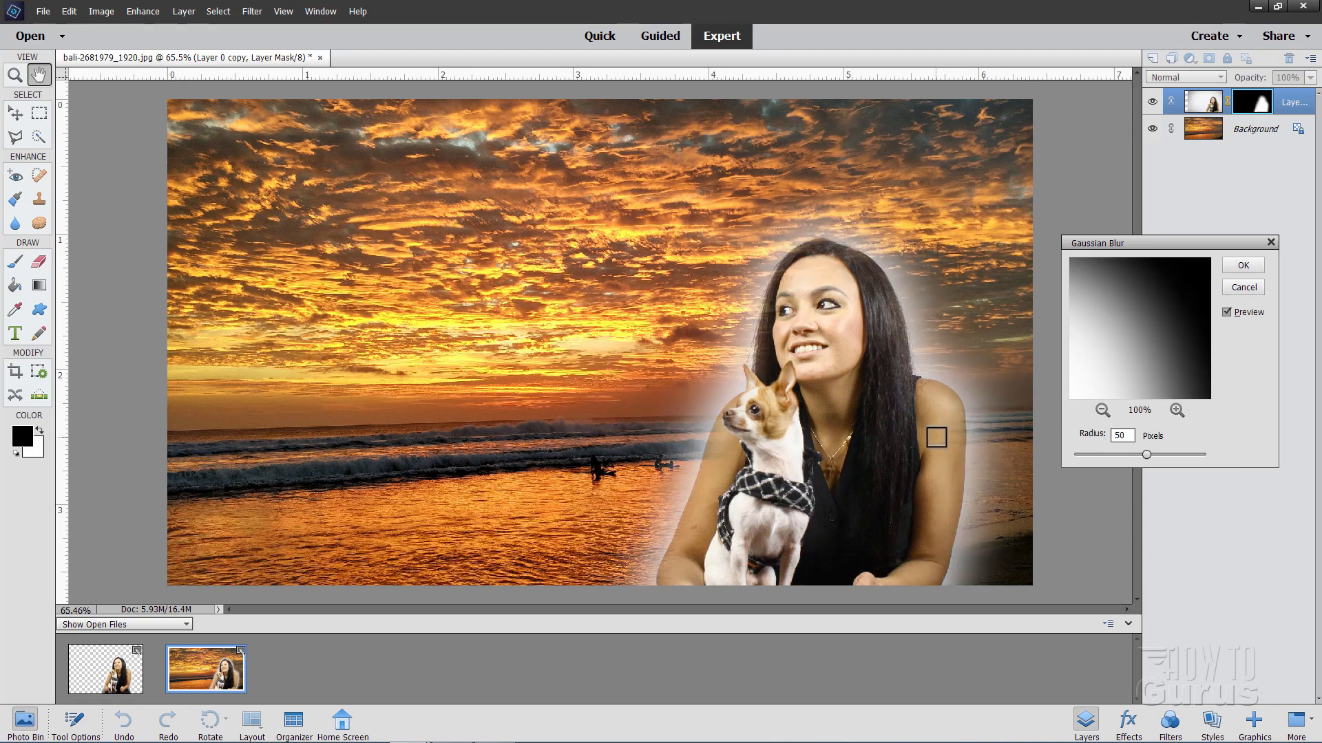
mouse_move(988, 431)
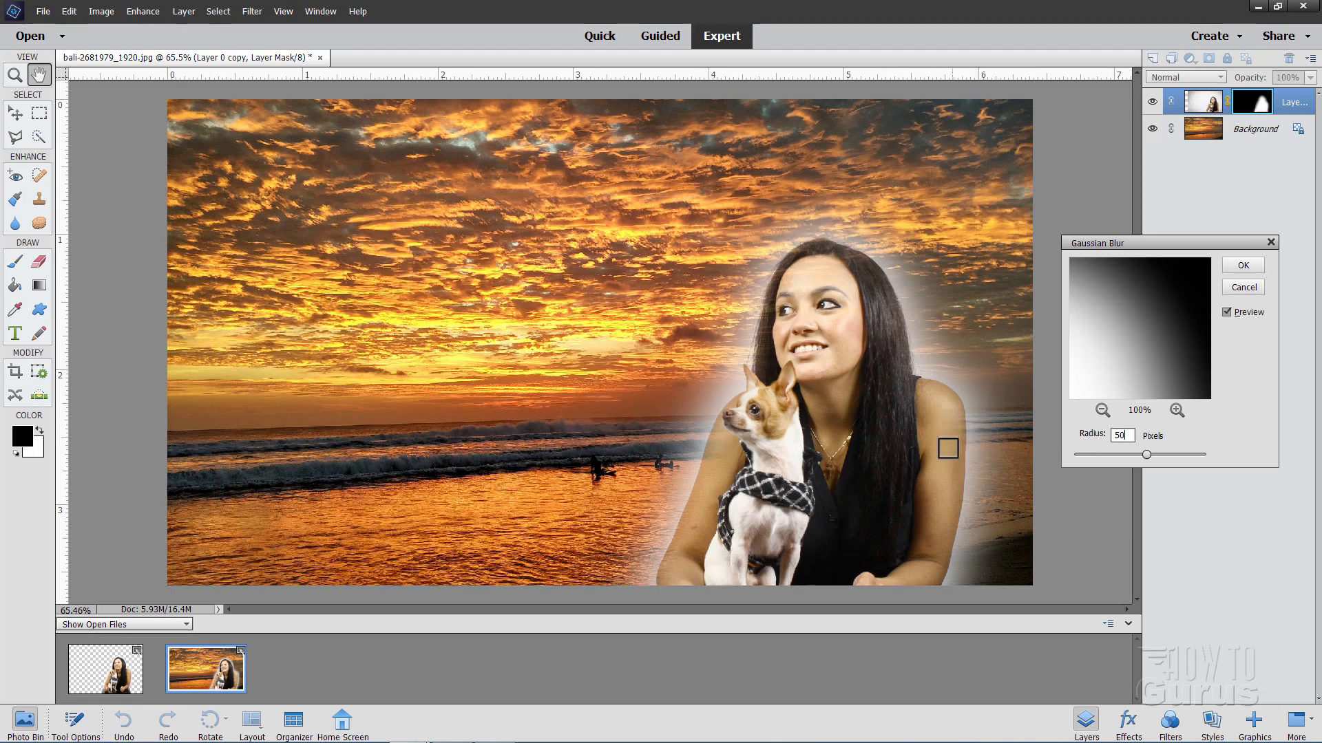
drag(947, 448, 959, 425)
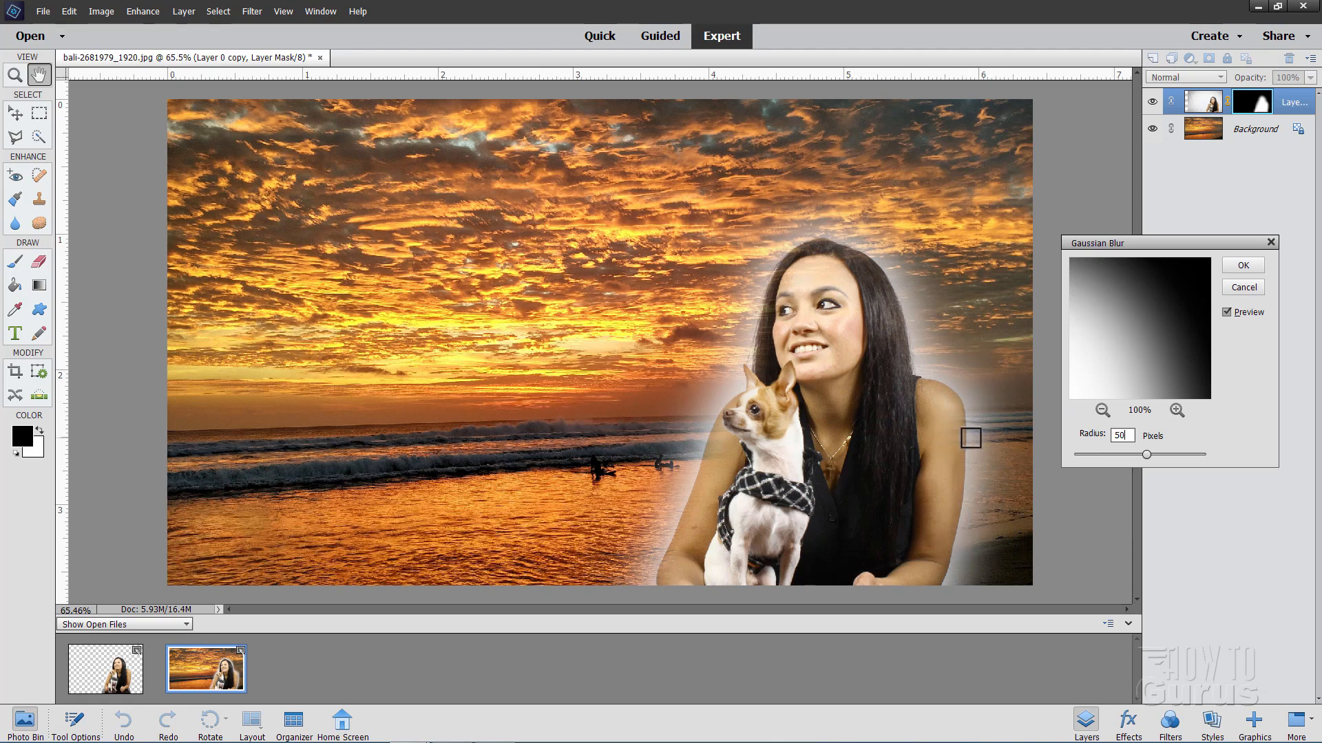
mouse_move(767, 259)
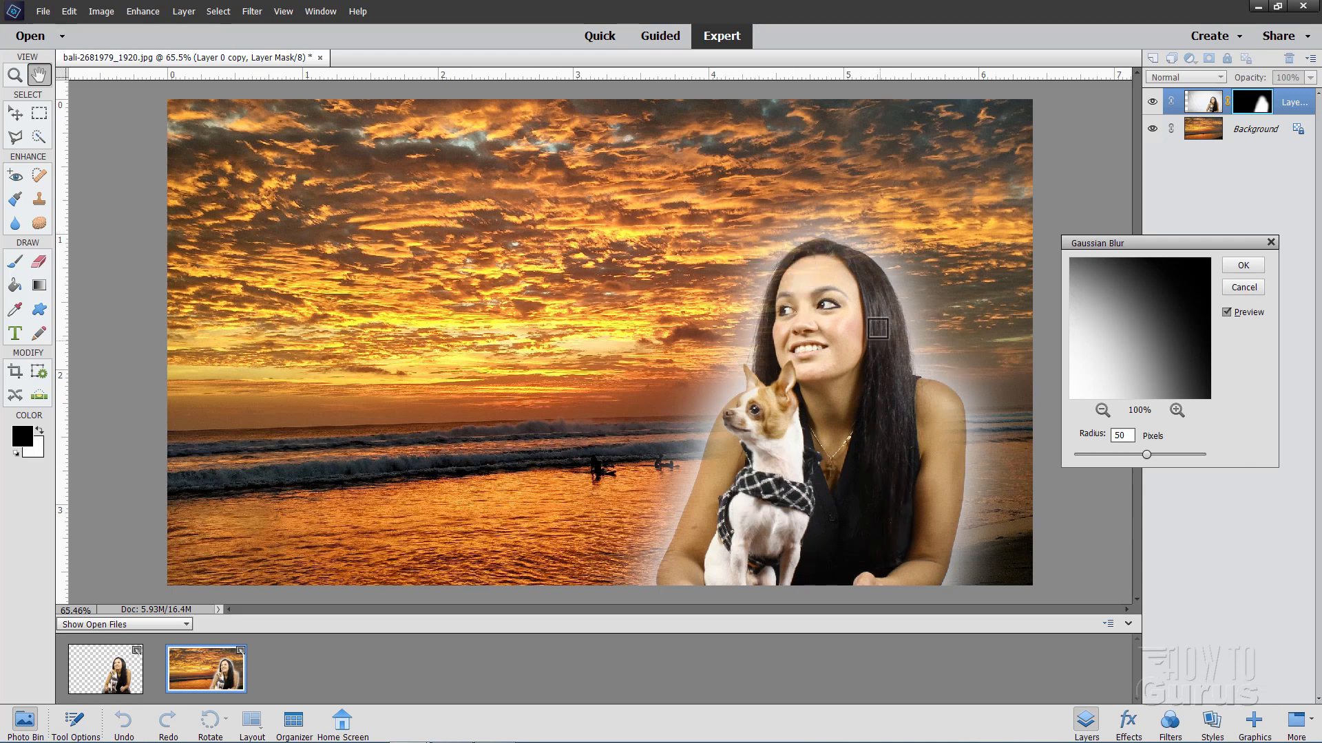
mouse_move(756, 368)
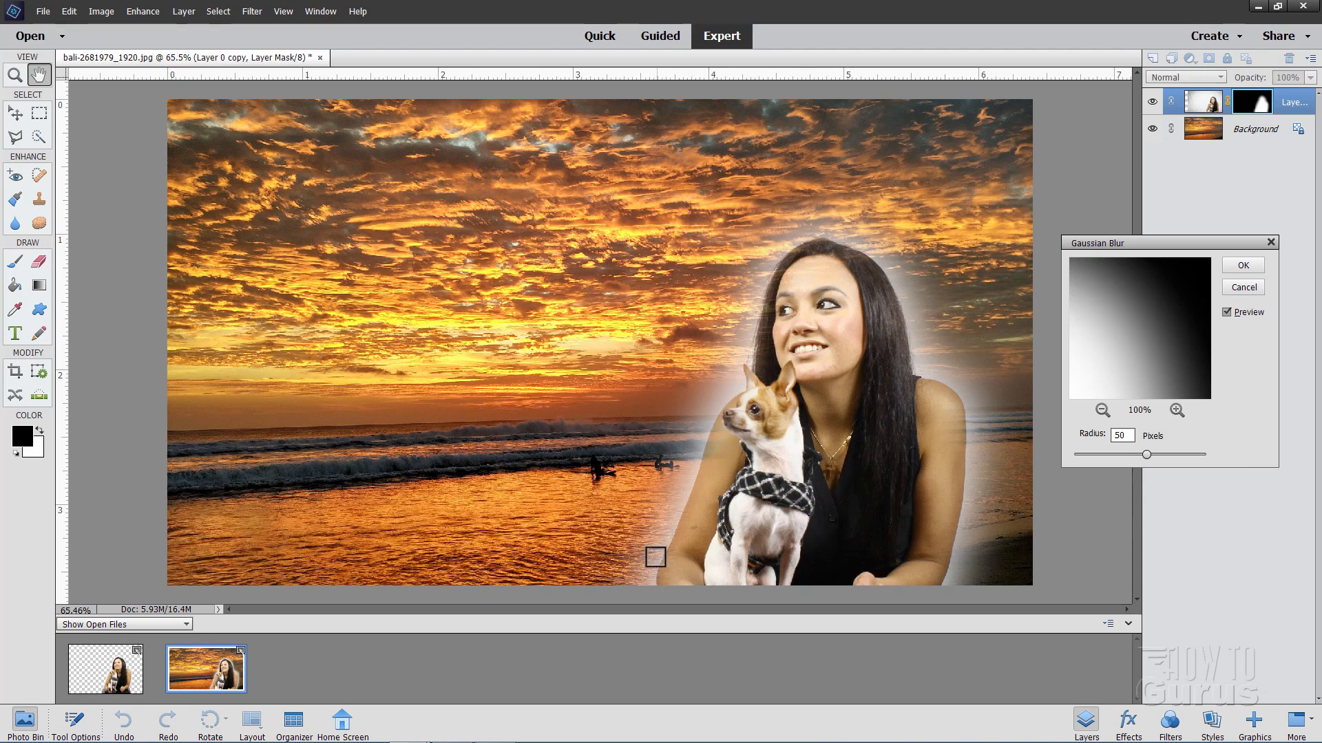
drag(656, 557, 877, 232)
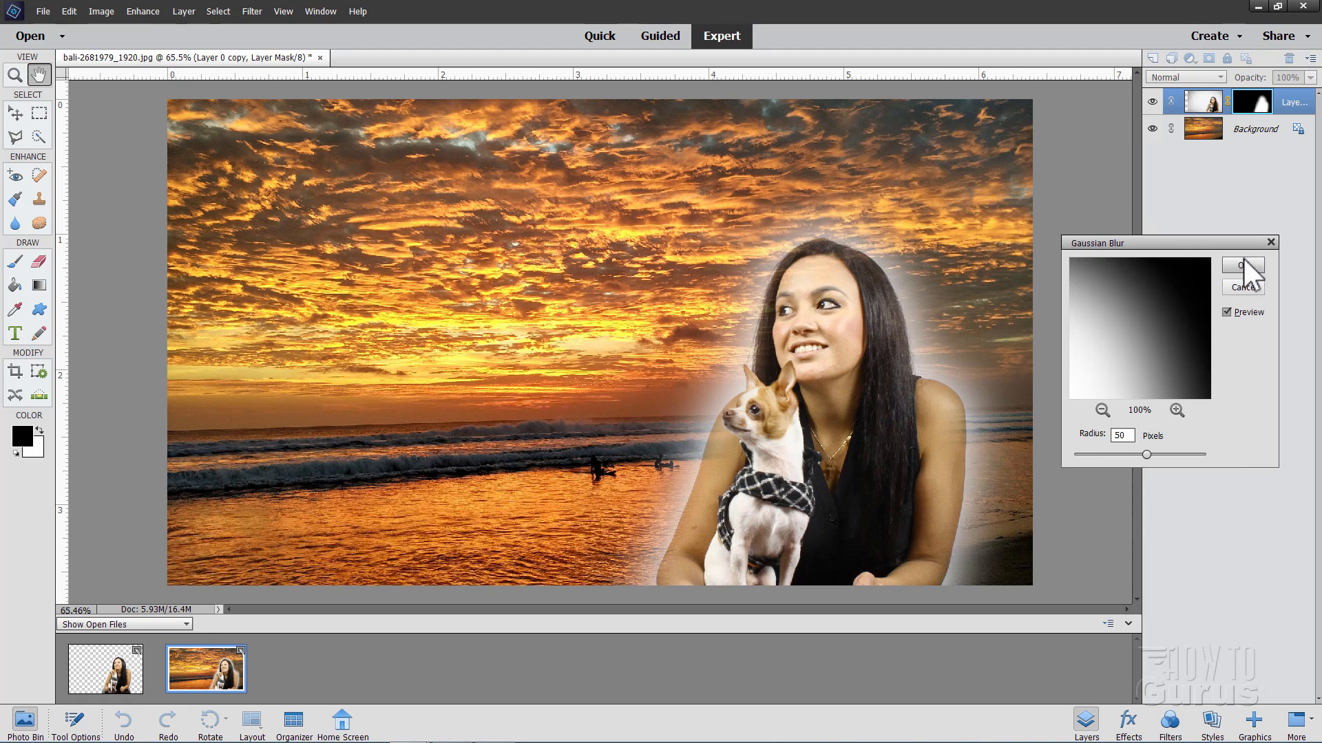
- Confirm the 50-pixel Gaussian Blur and pick the Horizontal Type tool
click(1240, 266)
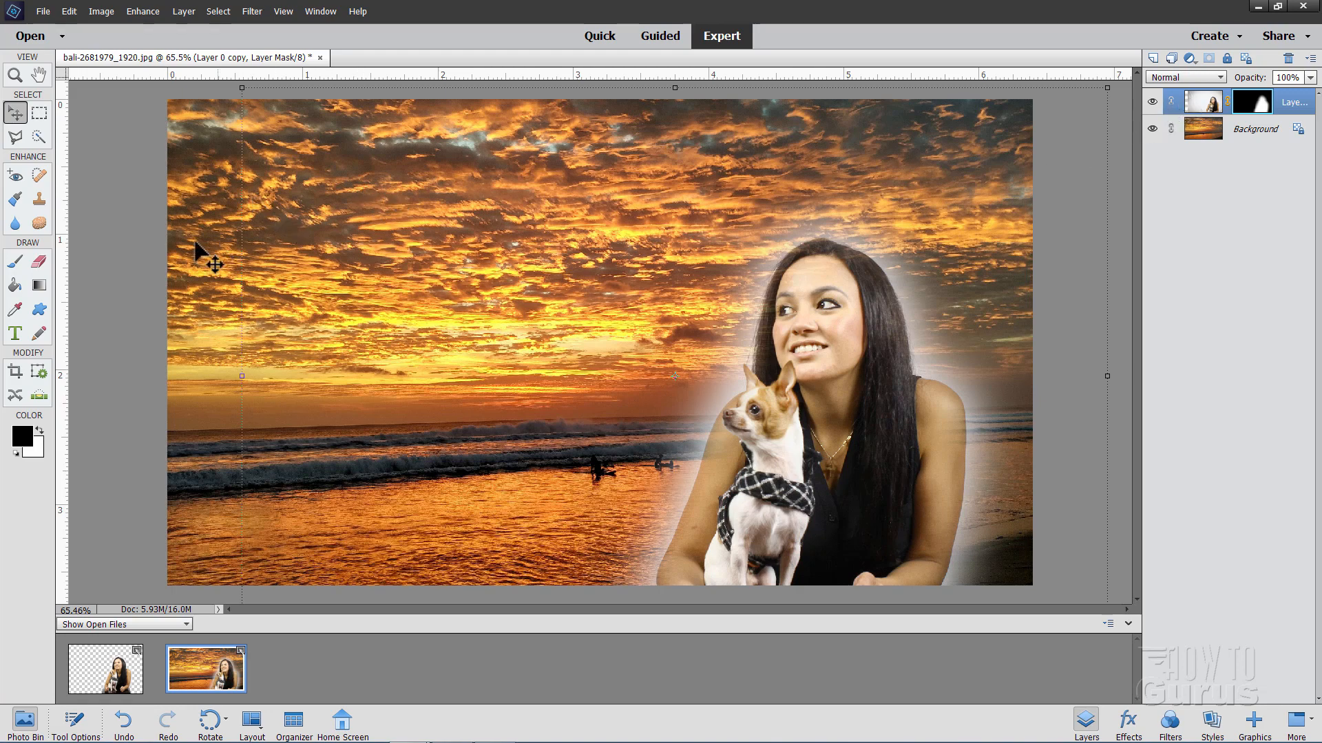
click(14, 333)
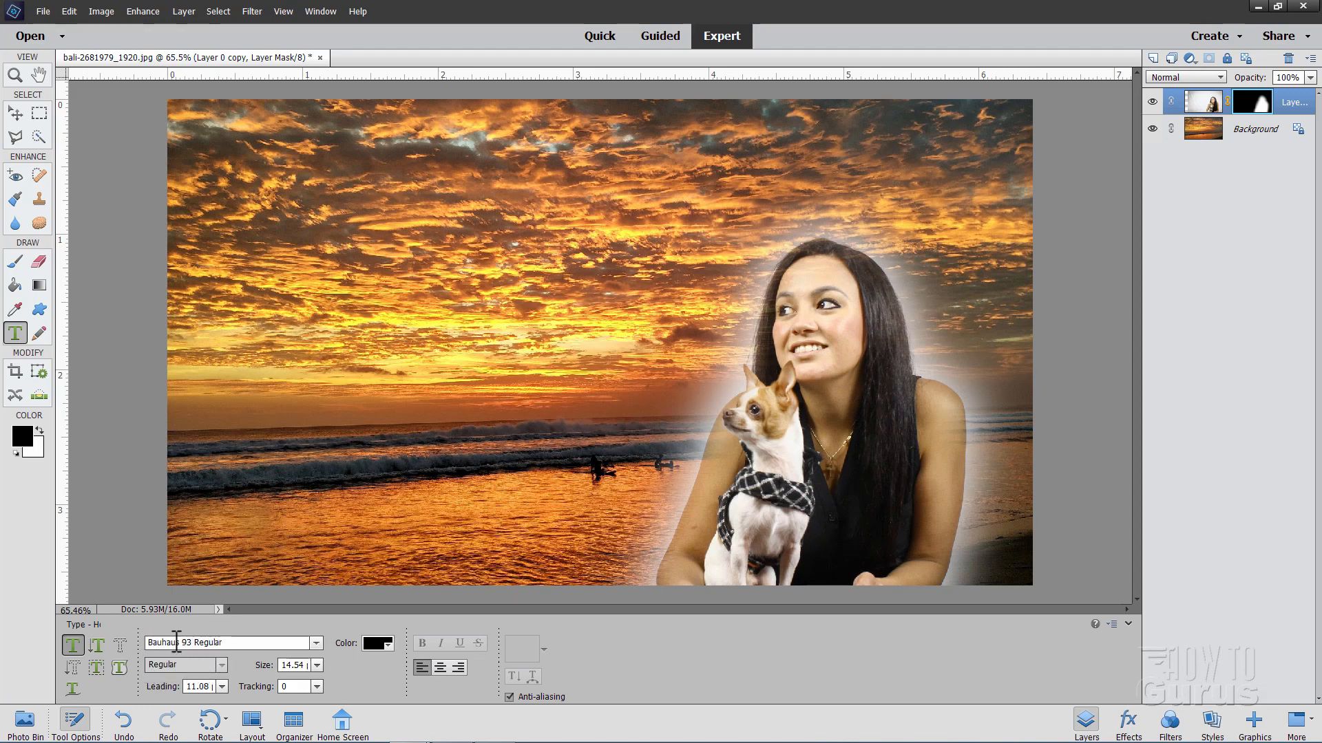
mouse_move(232, 643)
text(55)
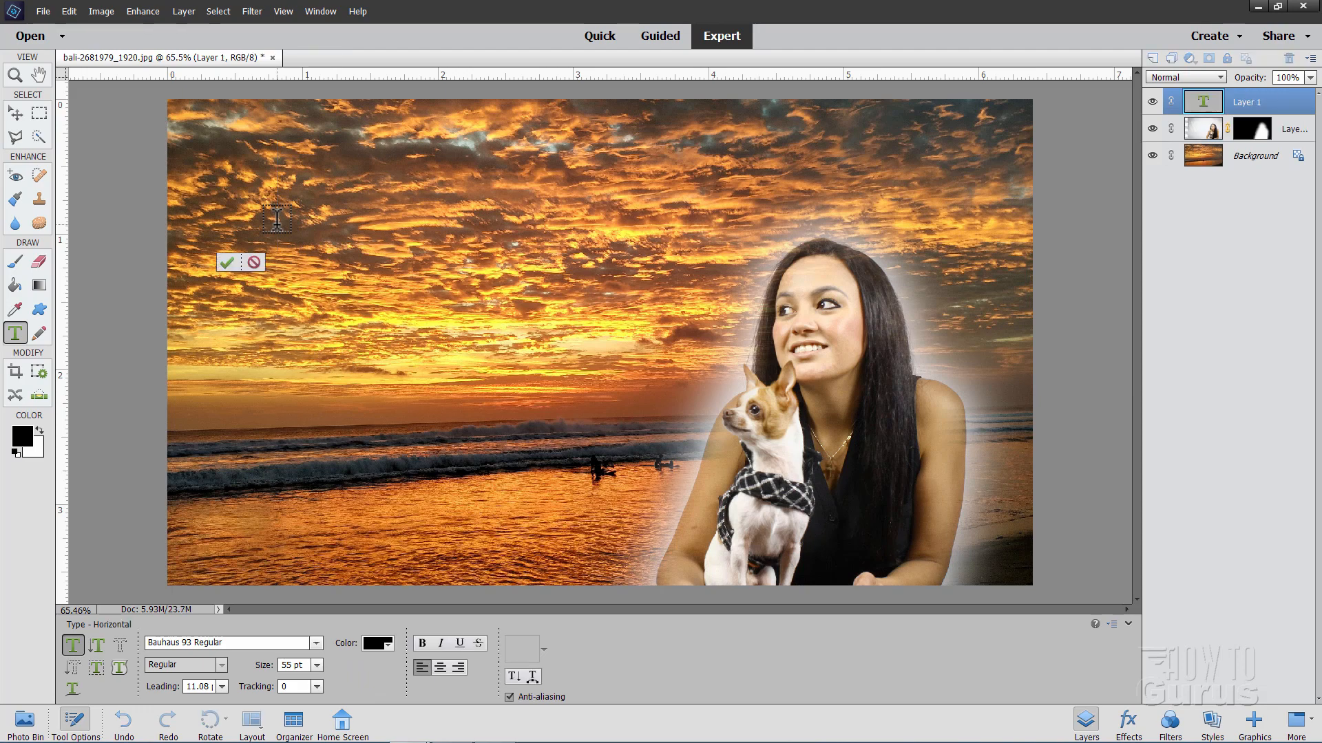
- Begin typing the 'Vacation Dreaming' title on the sunset sky
text(/)
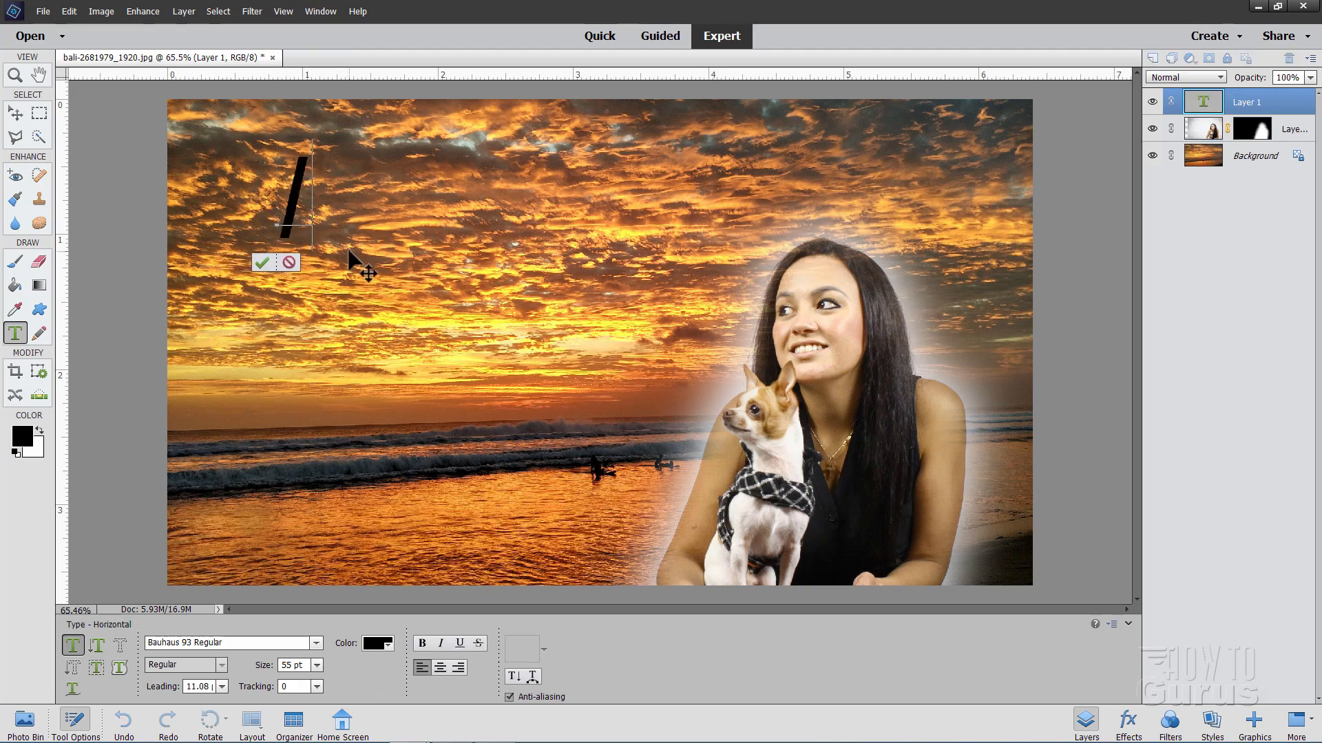
text(Vacation)
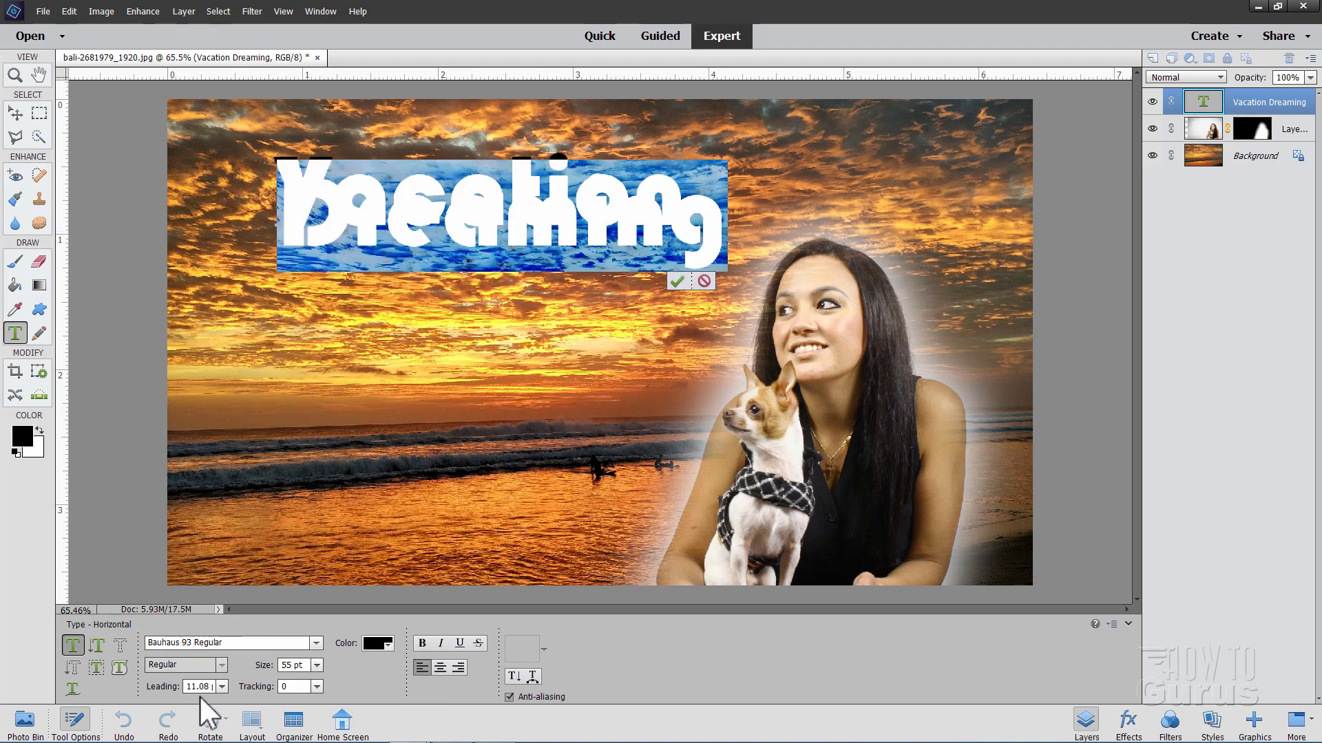
mouse_move(164, 691)
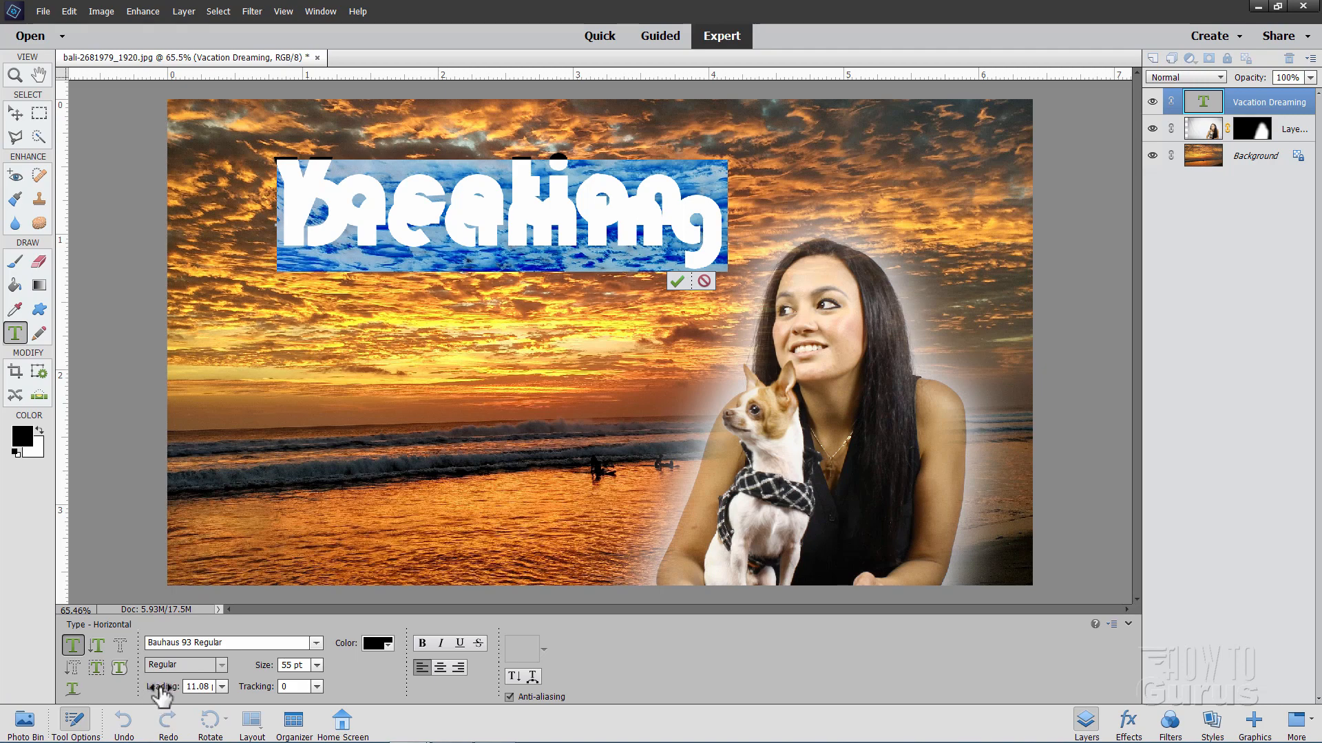
mouse_move(161, 687)
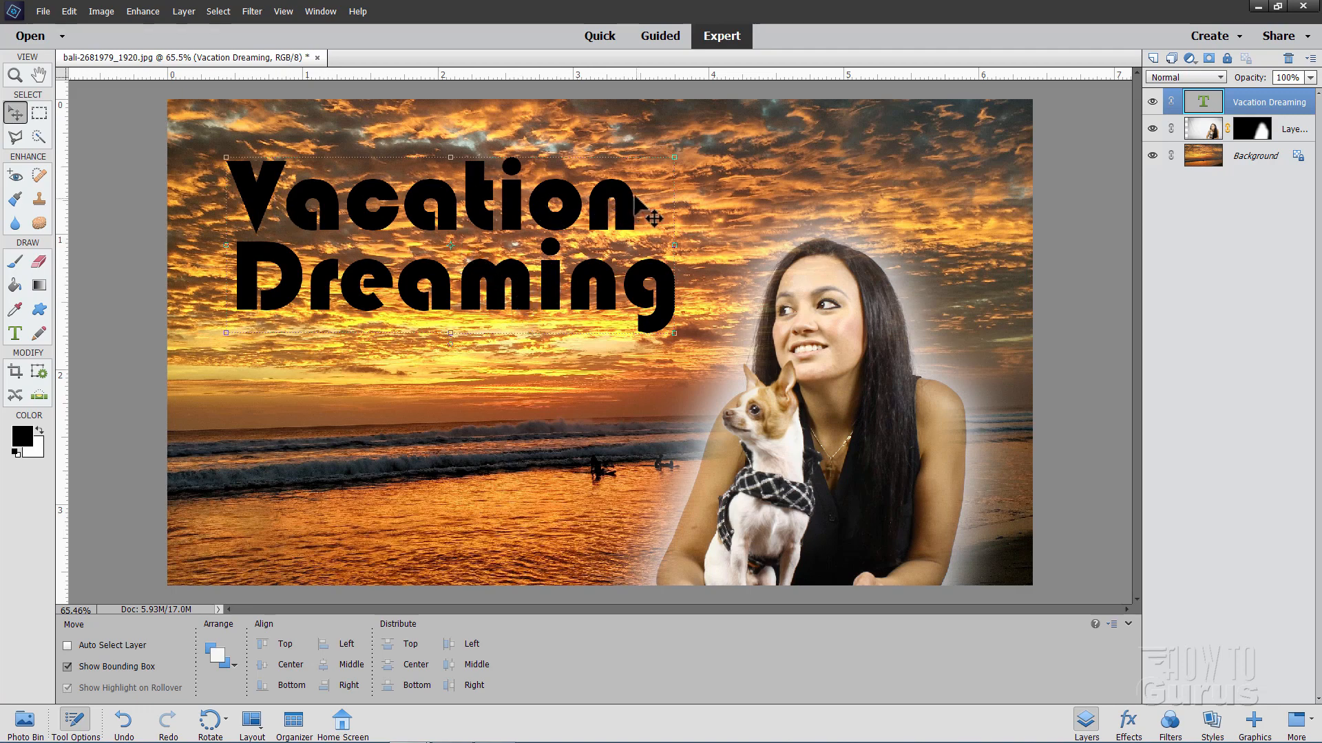
mouse_move(830, 211)
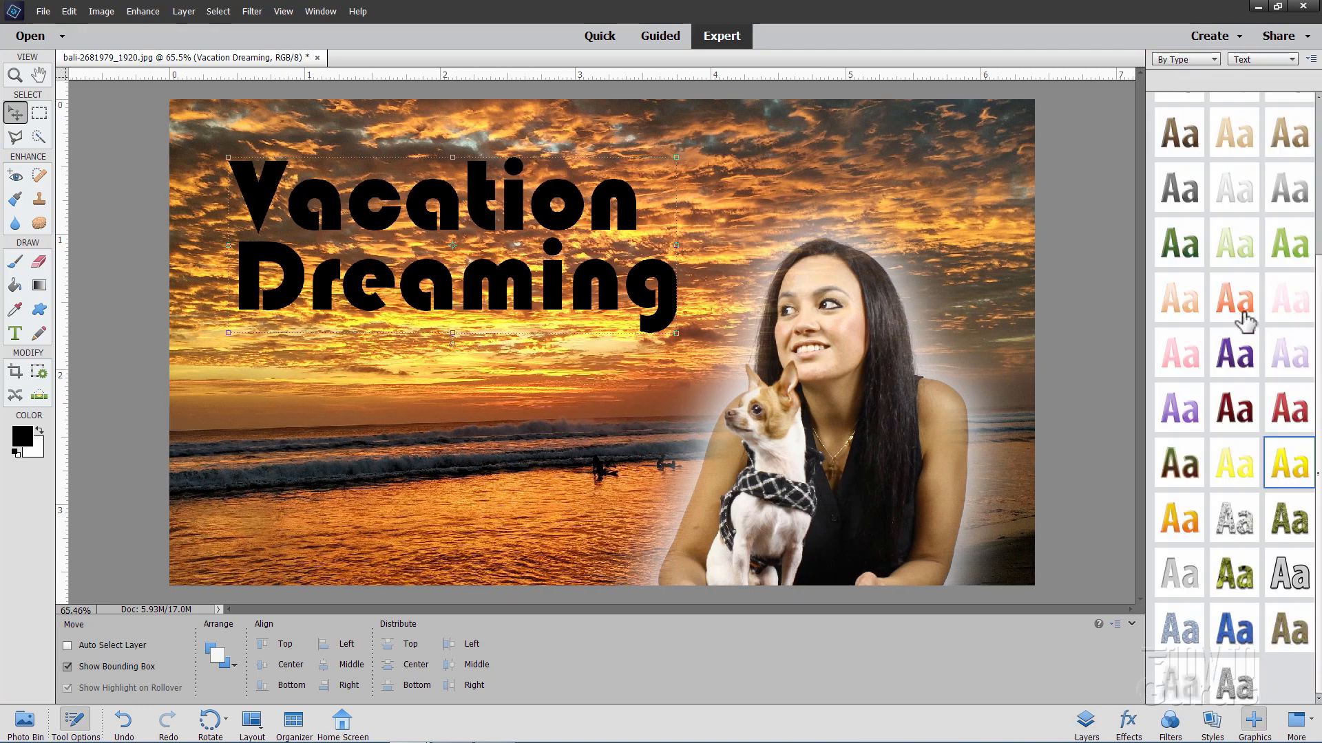
- Browse content categories back to text styles and commit the title with yellow bevel style
click(1261, 60)
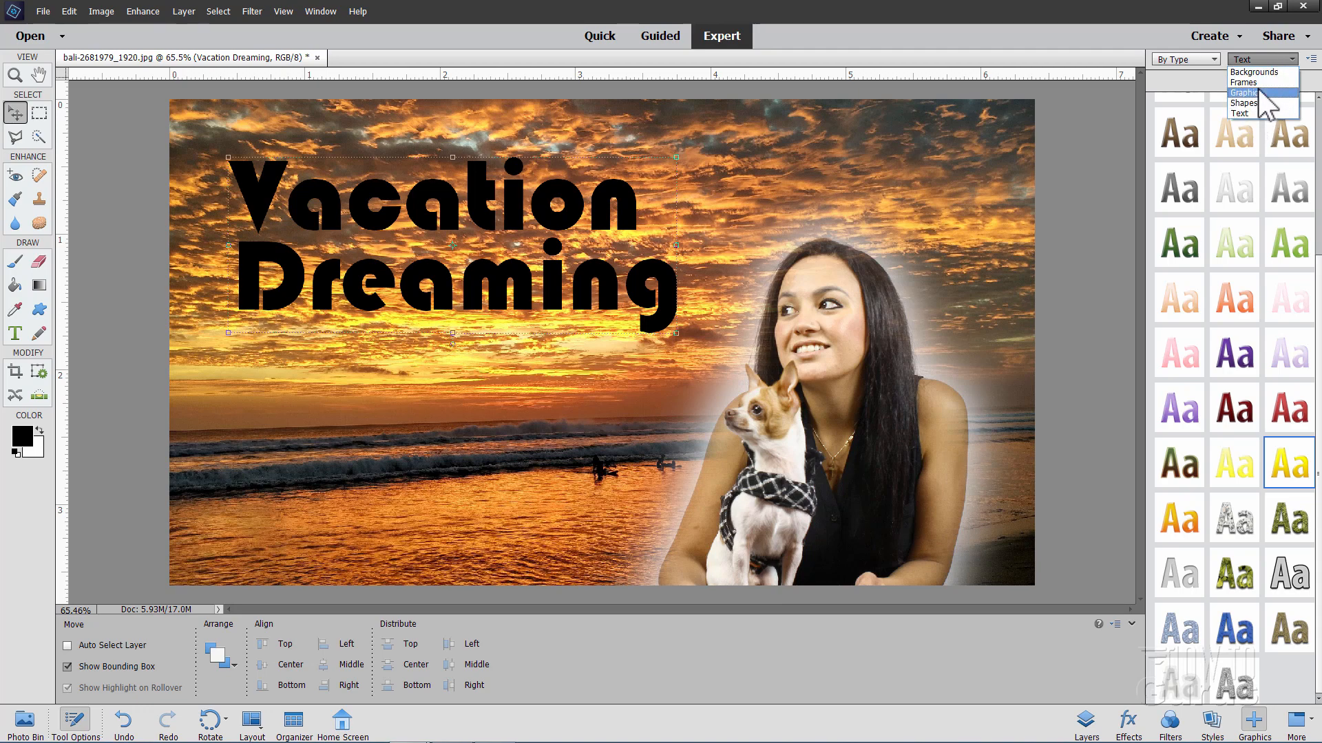
click(1243, 92)
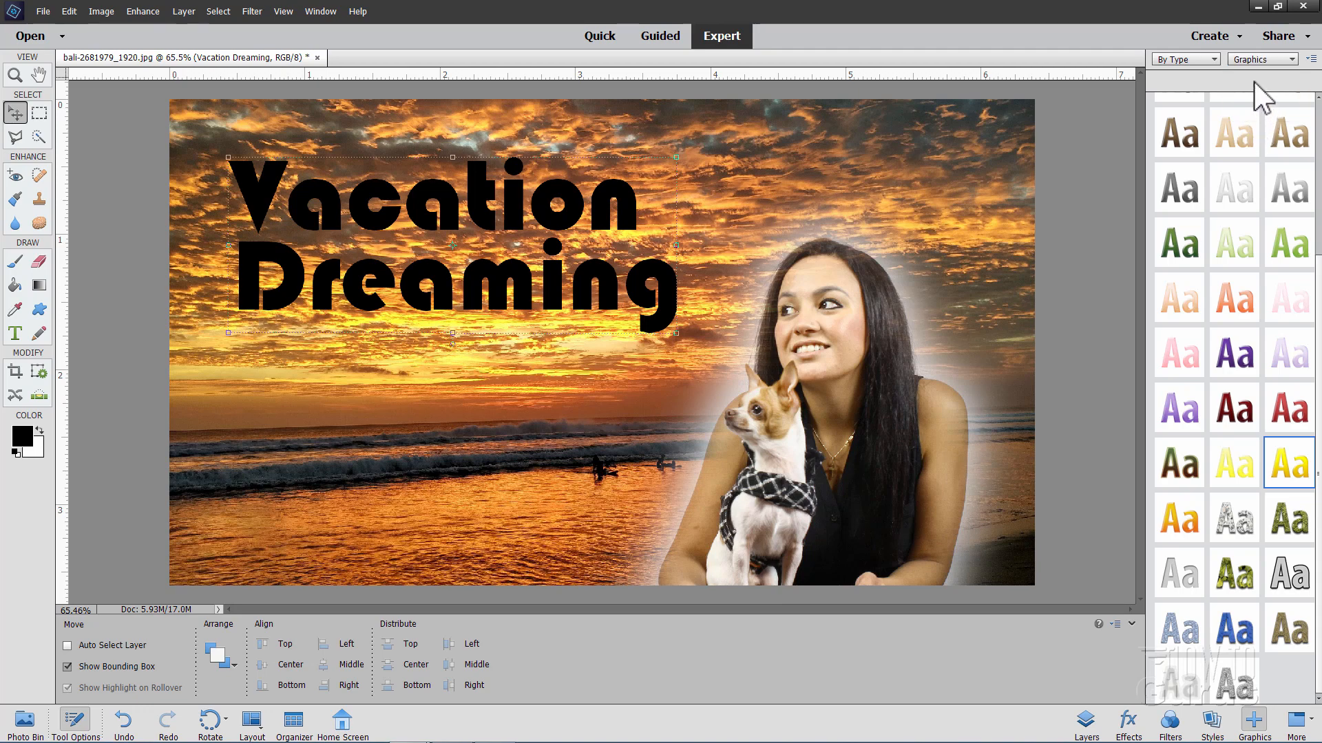
click(1262, 59)
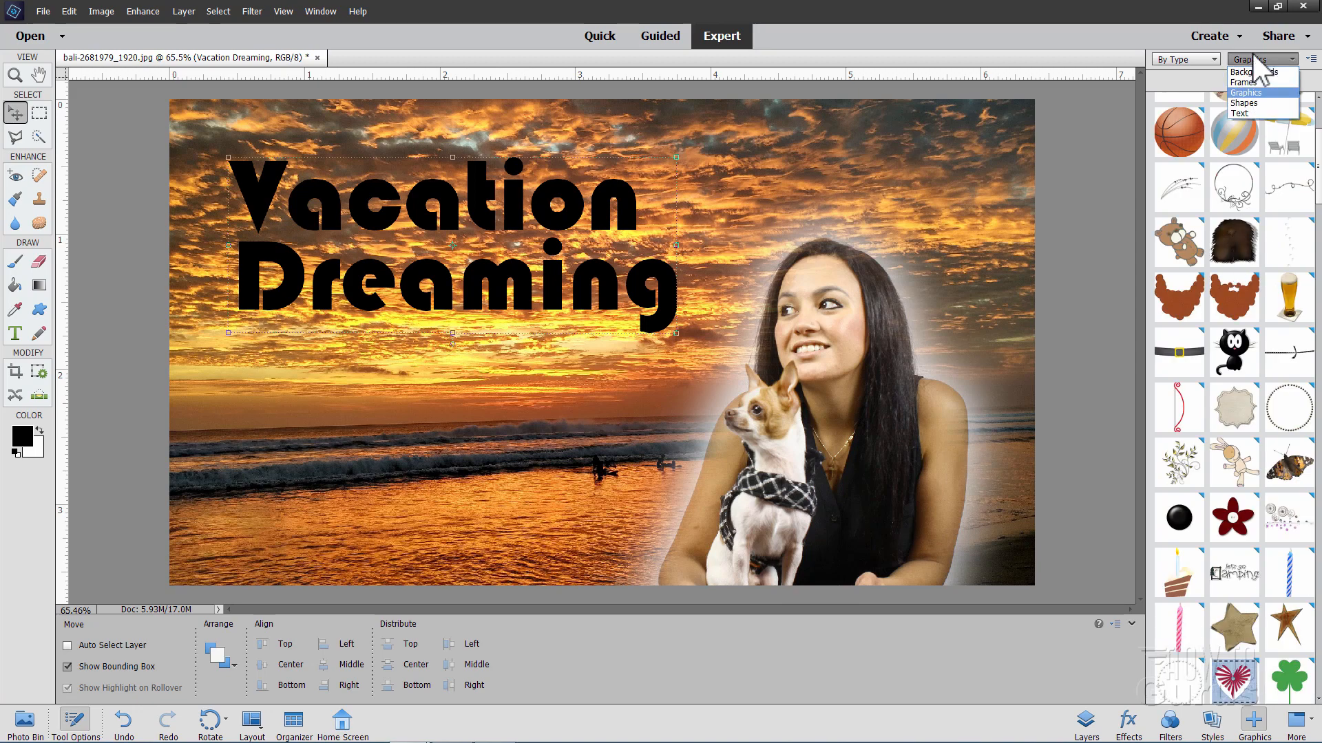
click(1255, 102)
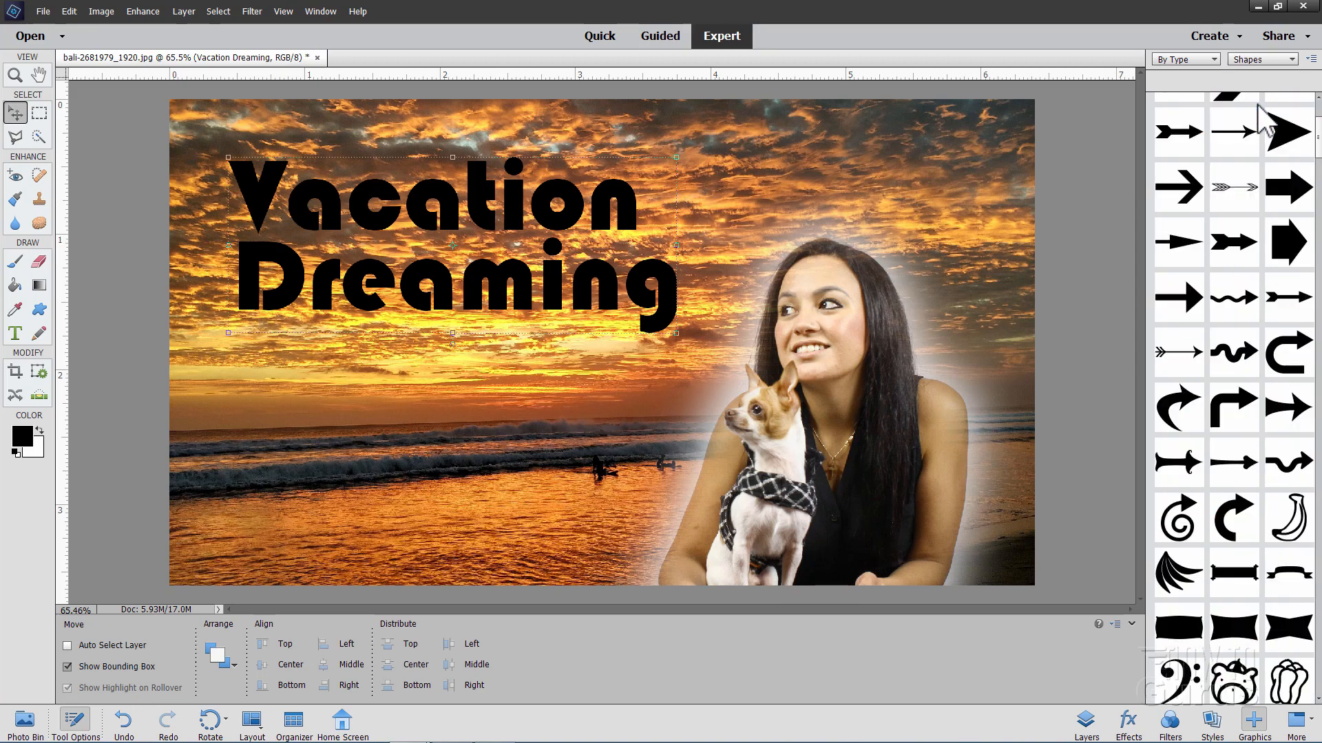
click(1261, 60)
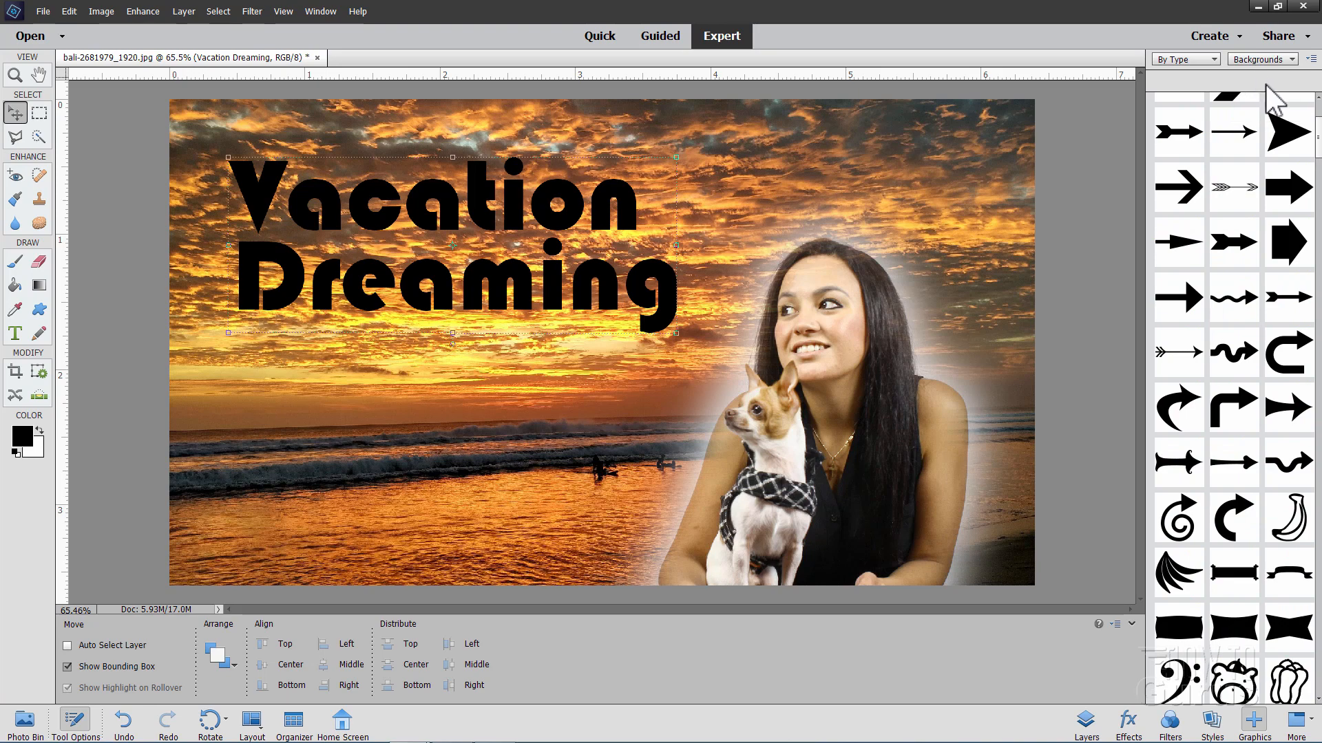
mouse_move(1273, 79)
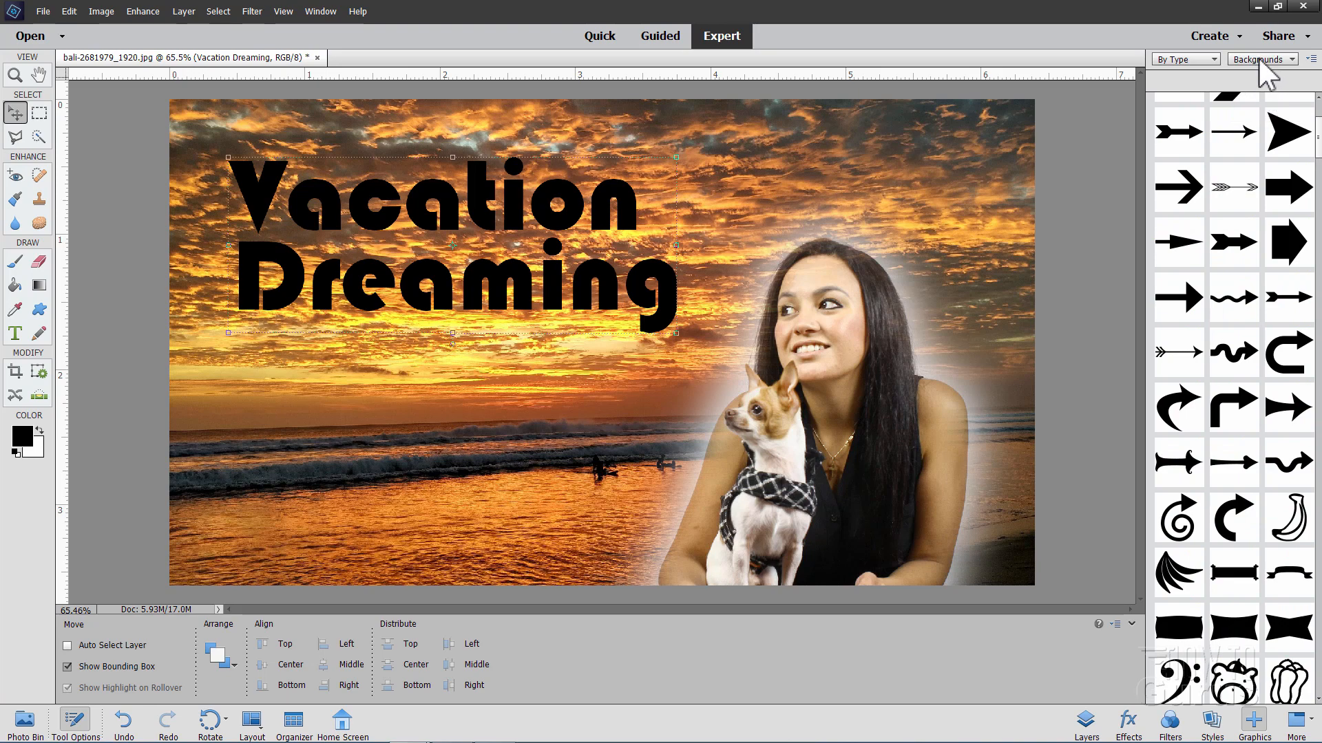
click(1260, 59)
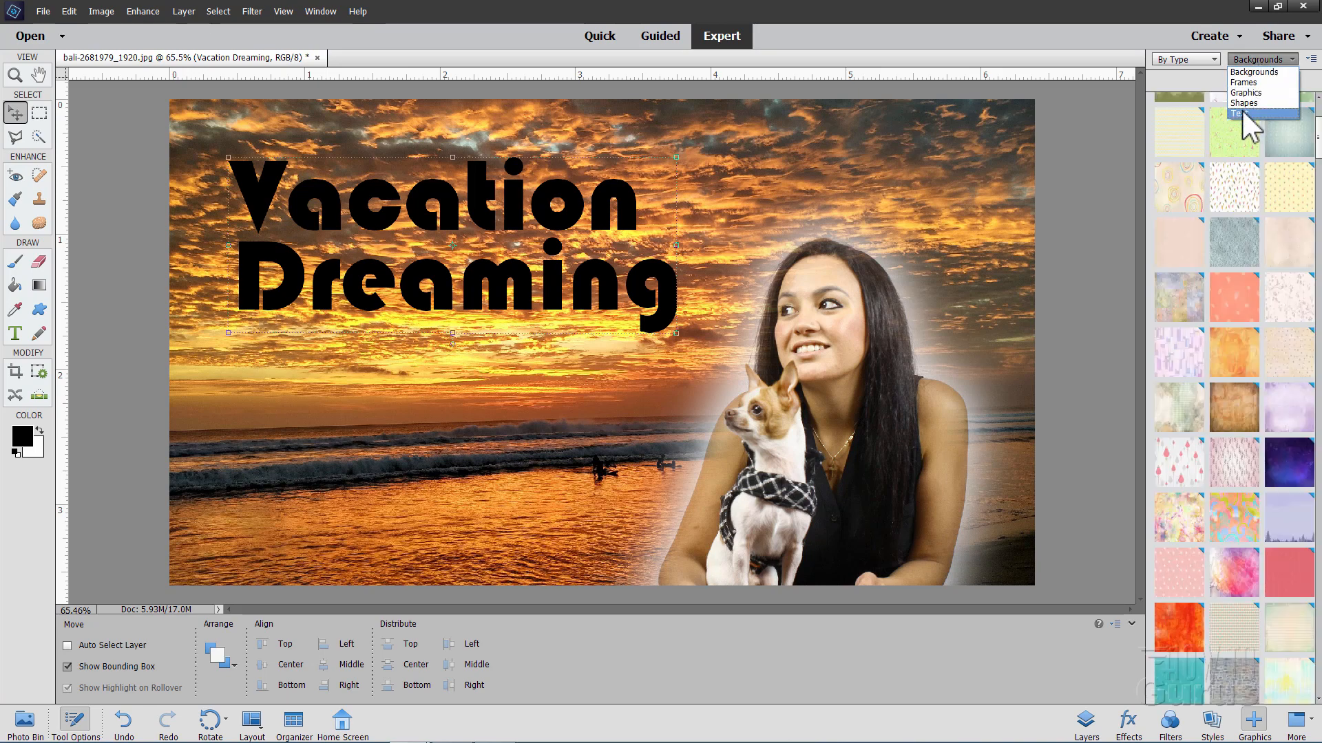
click(1239, 113)
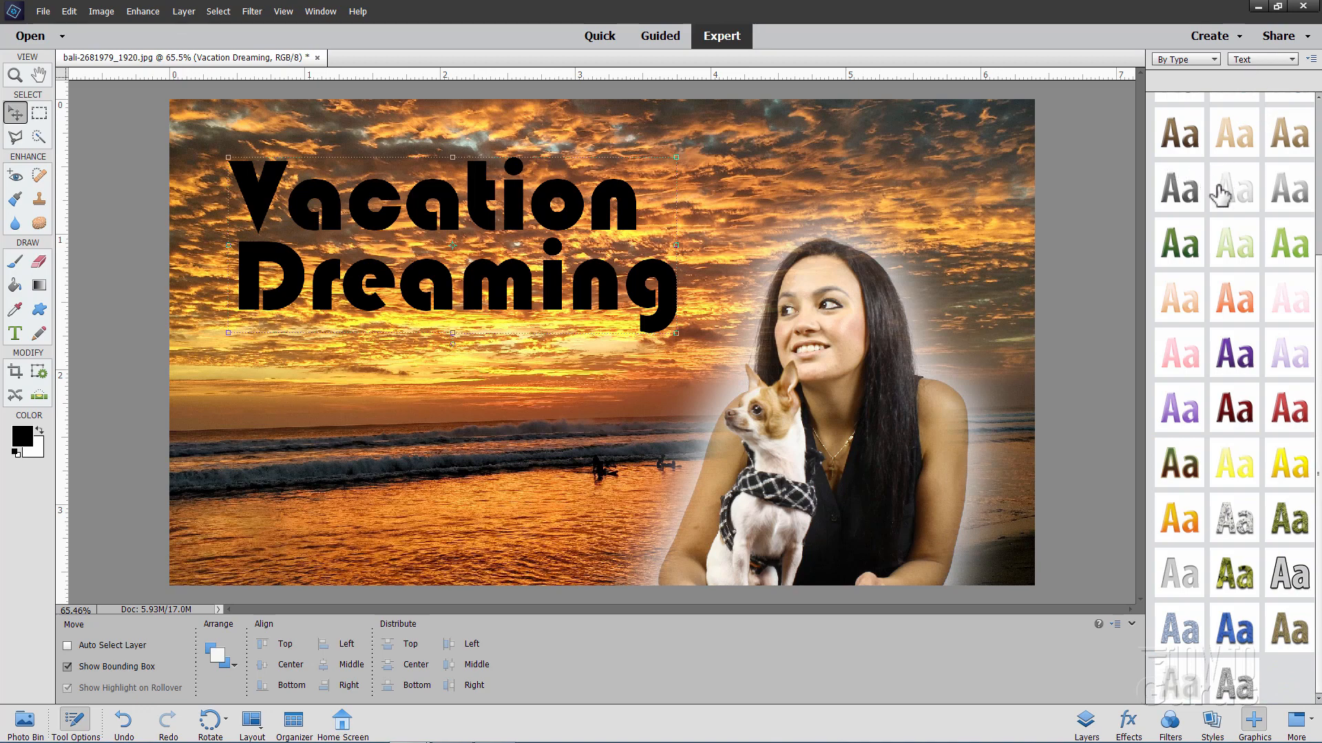
mouse_move(1206, 457)
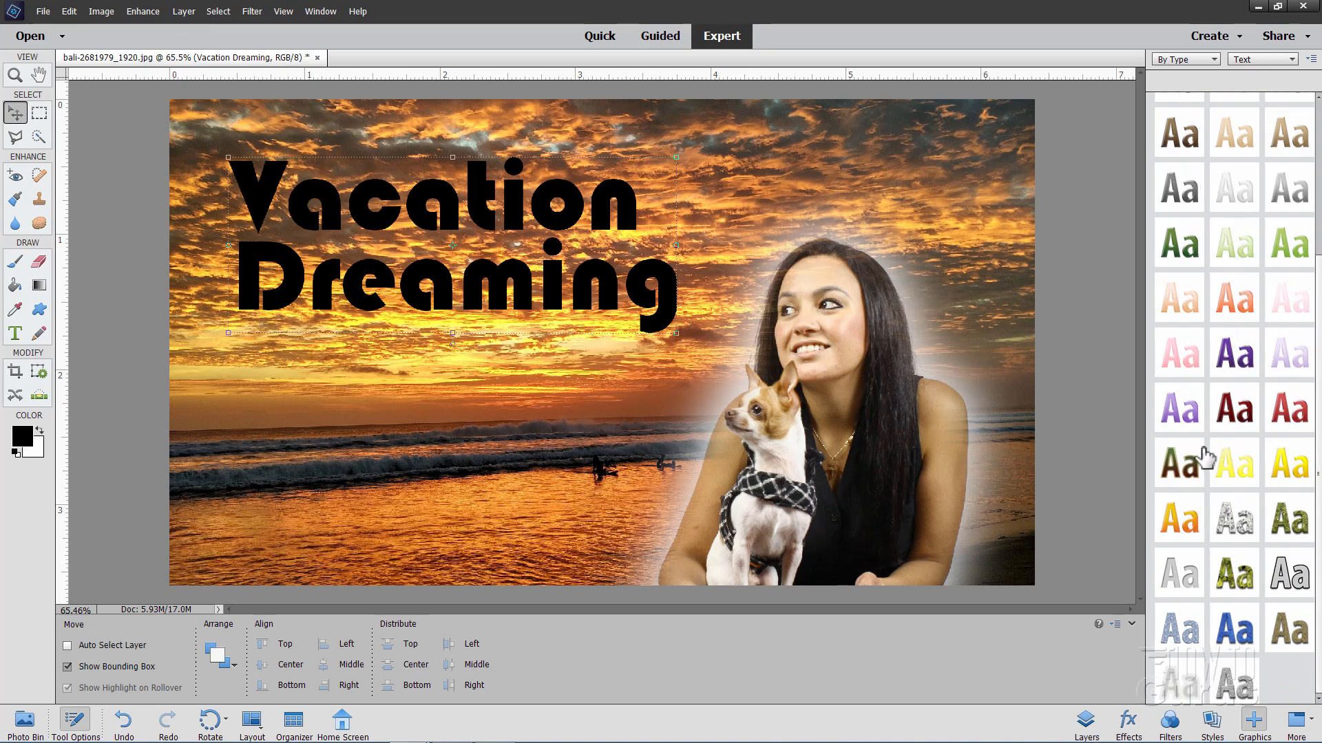
mouse_move(1294, 485)
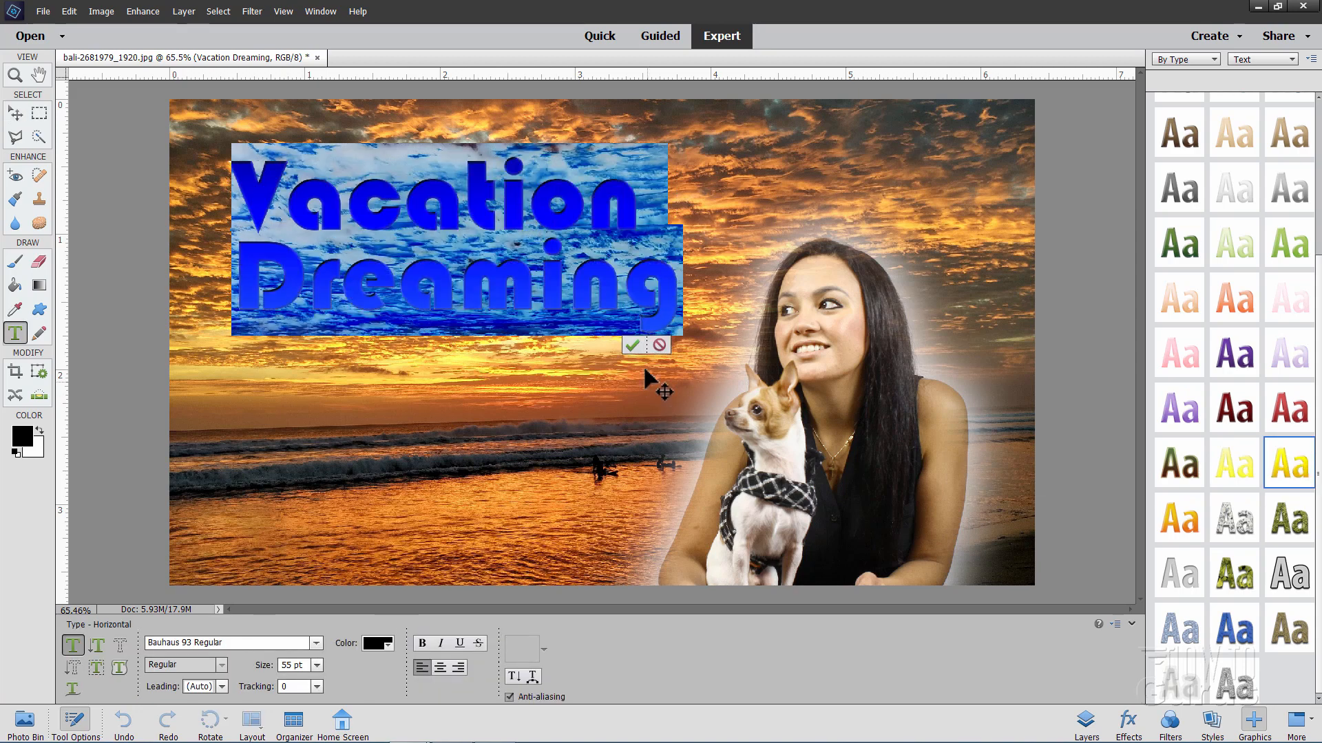
click(634, 346)
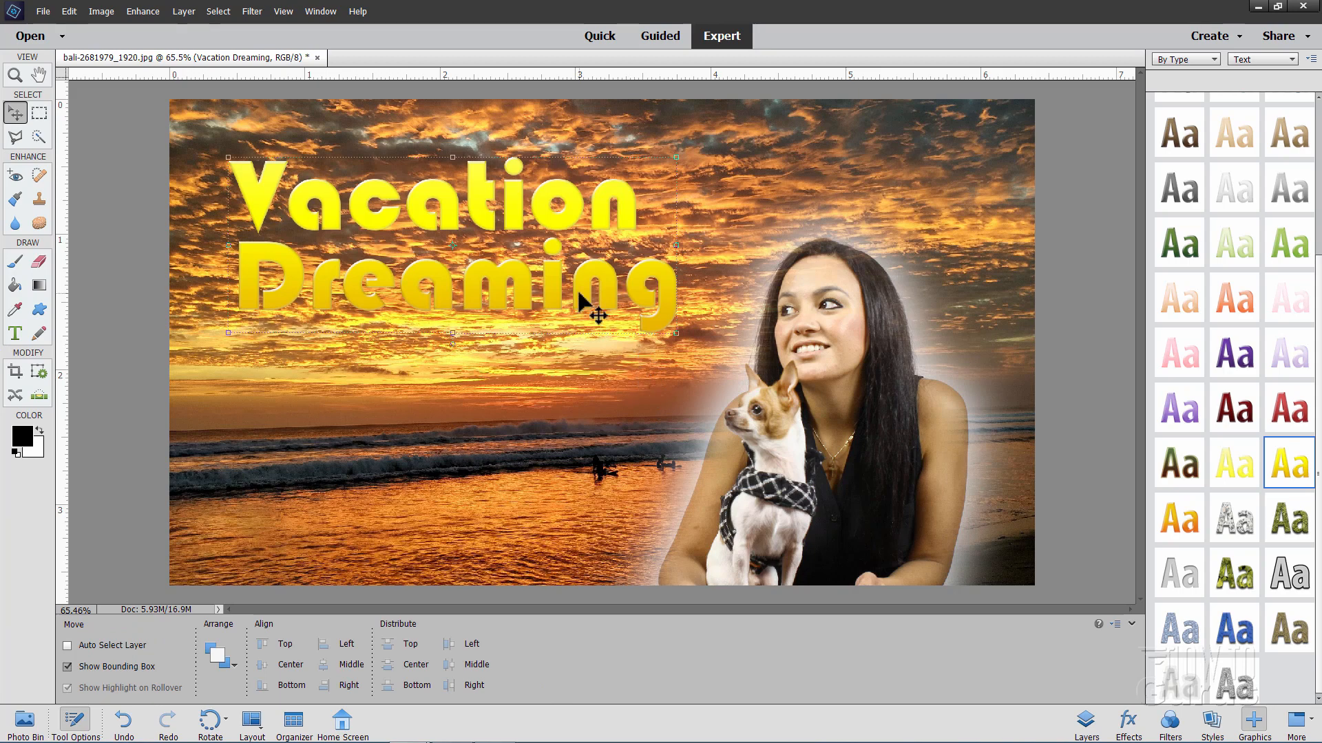
mouse_move(592, 320)
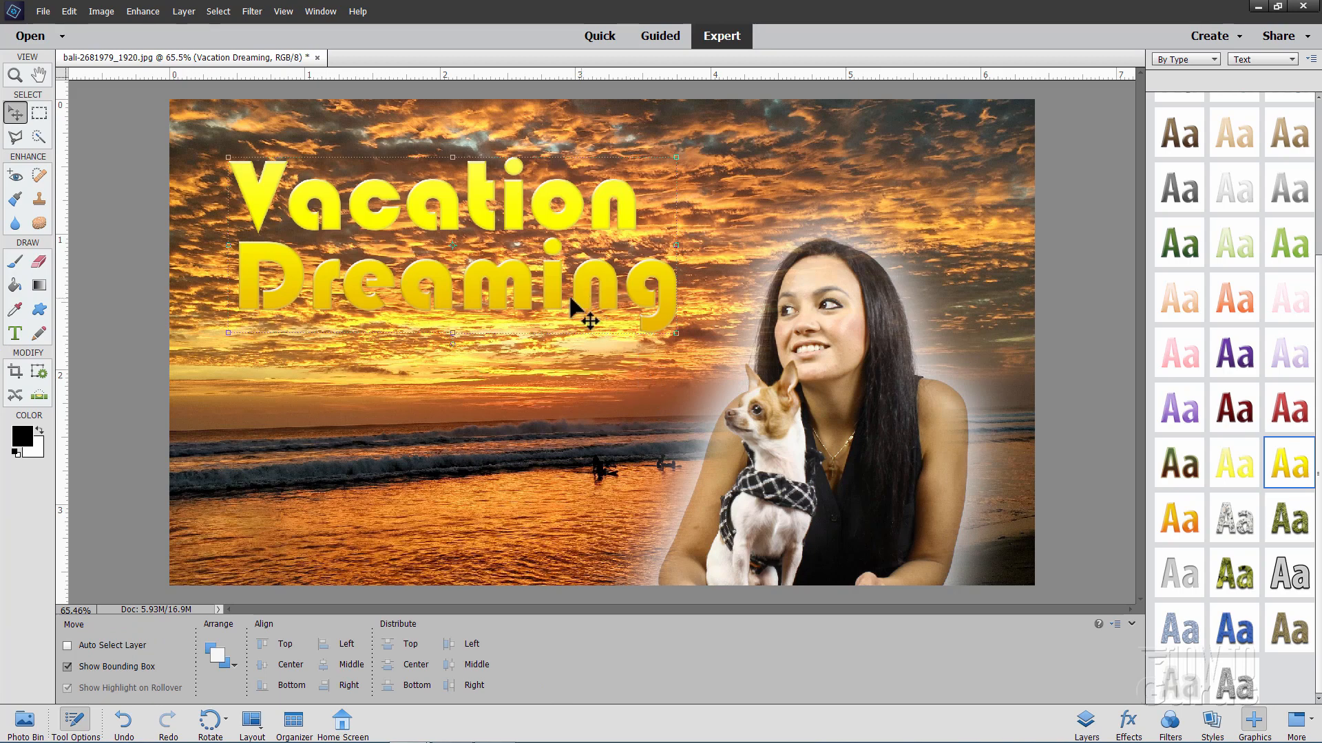
mouse_move(927, 405)
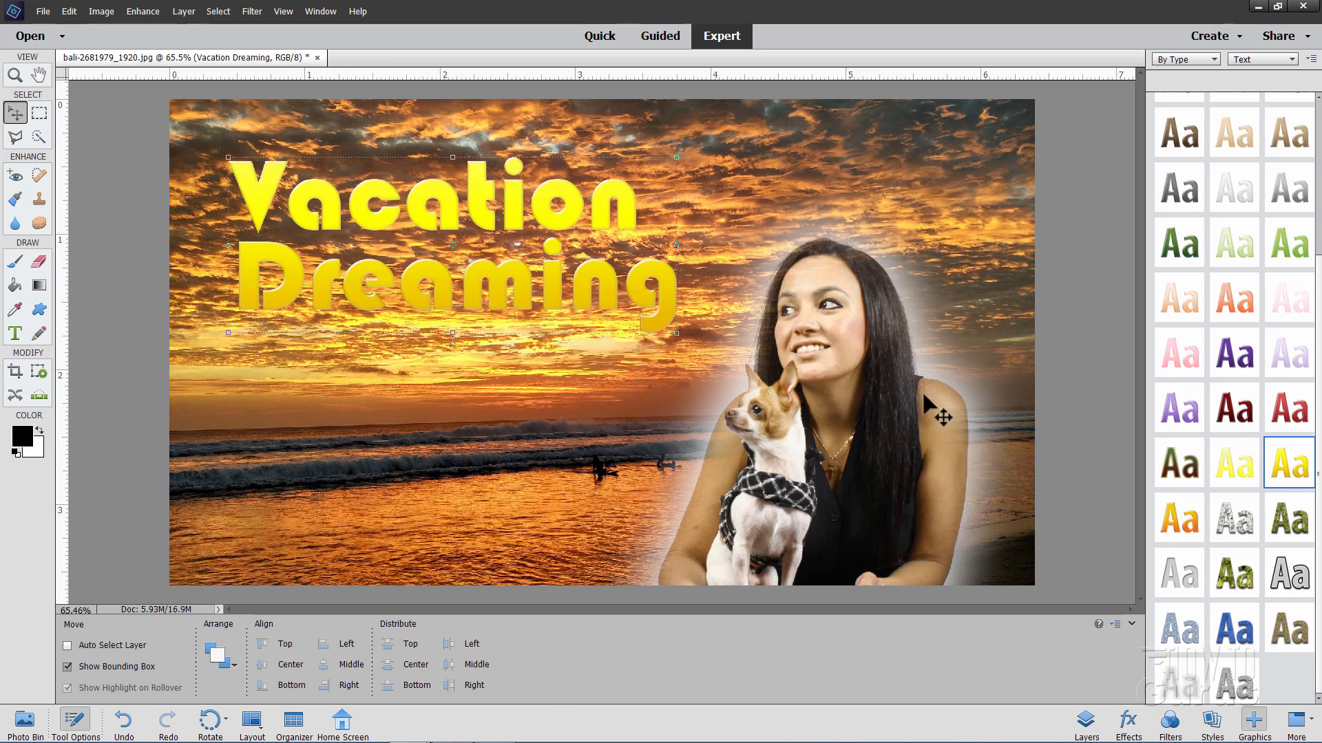
- Open the title layer's Style Settings from the Layers panel and edit the Lighting Angle to 135°
click(1085, 723)
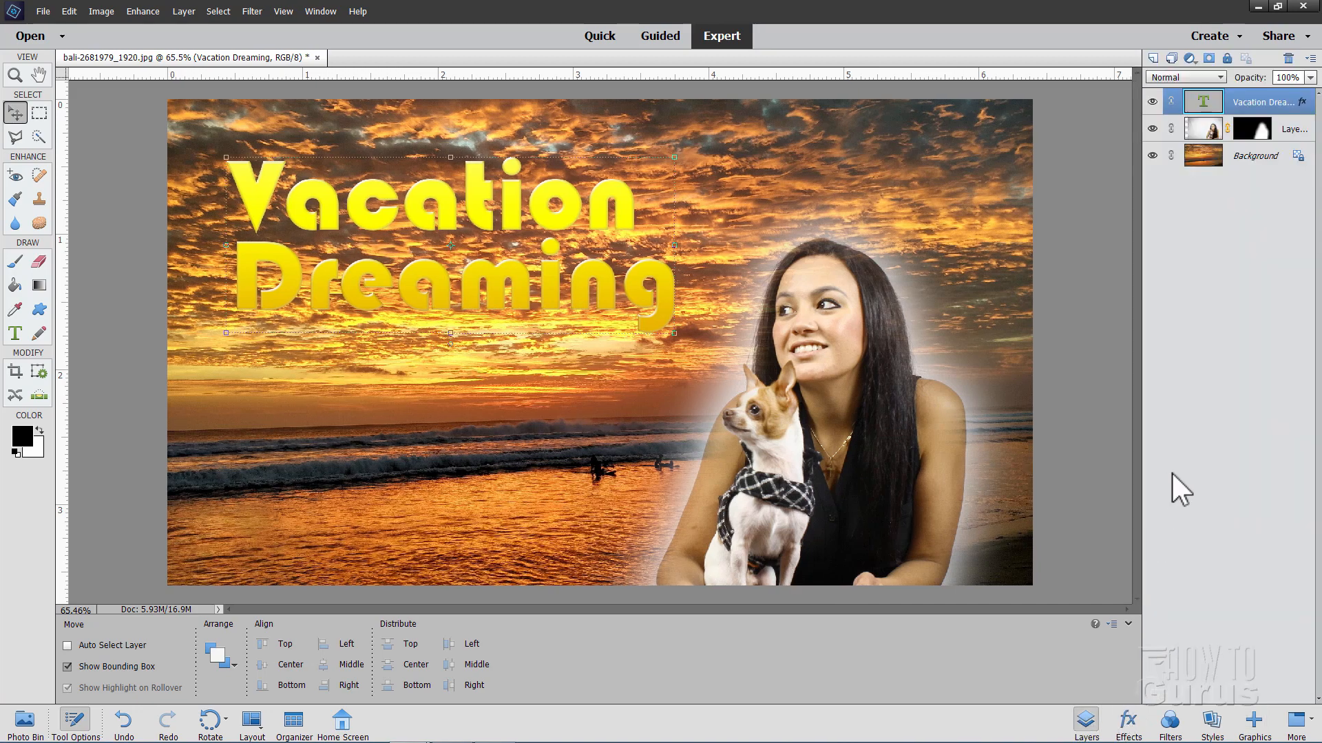
mouse_move(1300, 108)
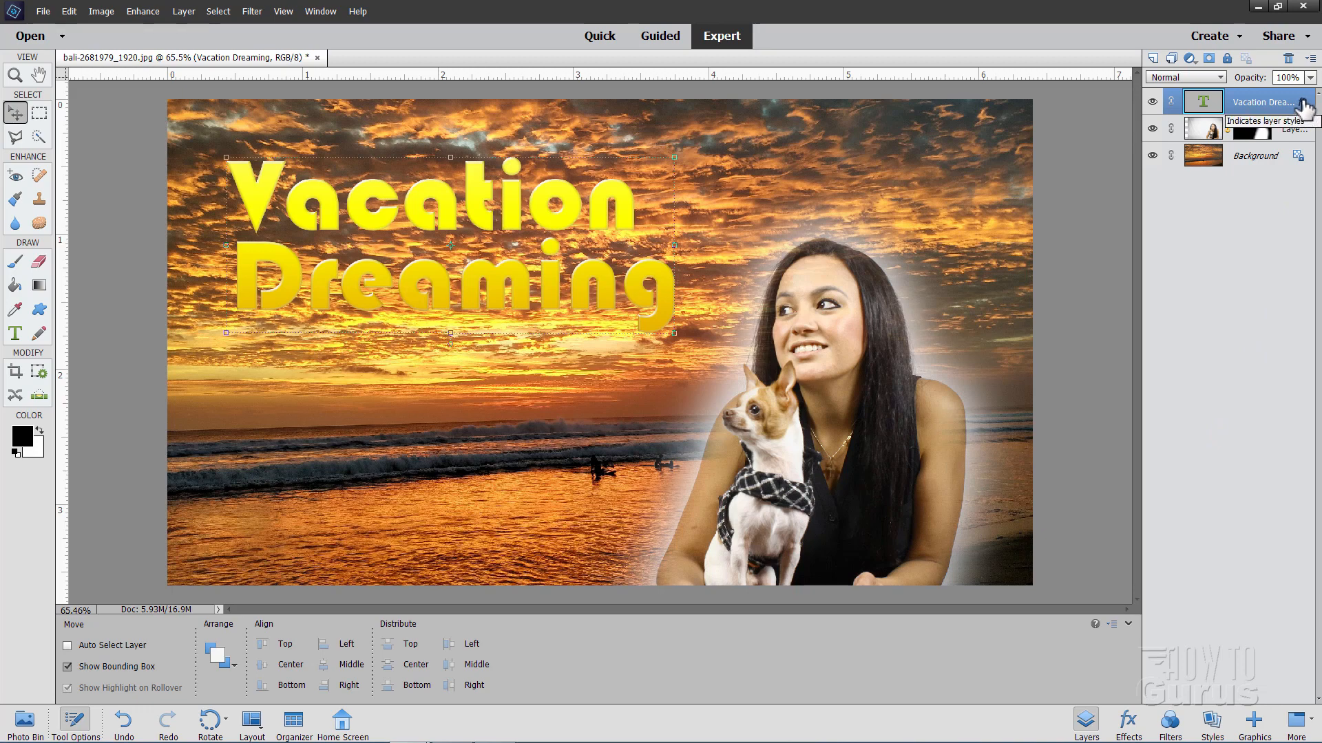
click(1302, 101)
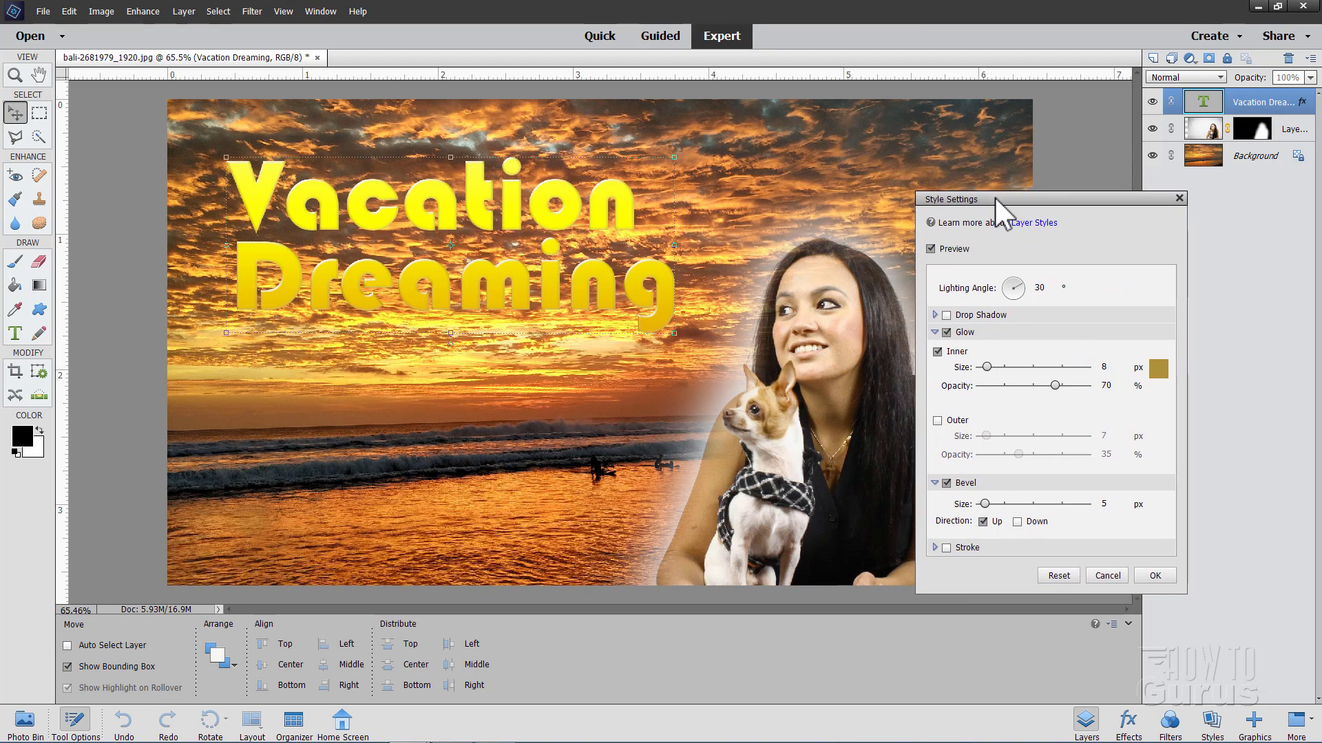
mouse_move(1002, 358)
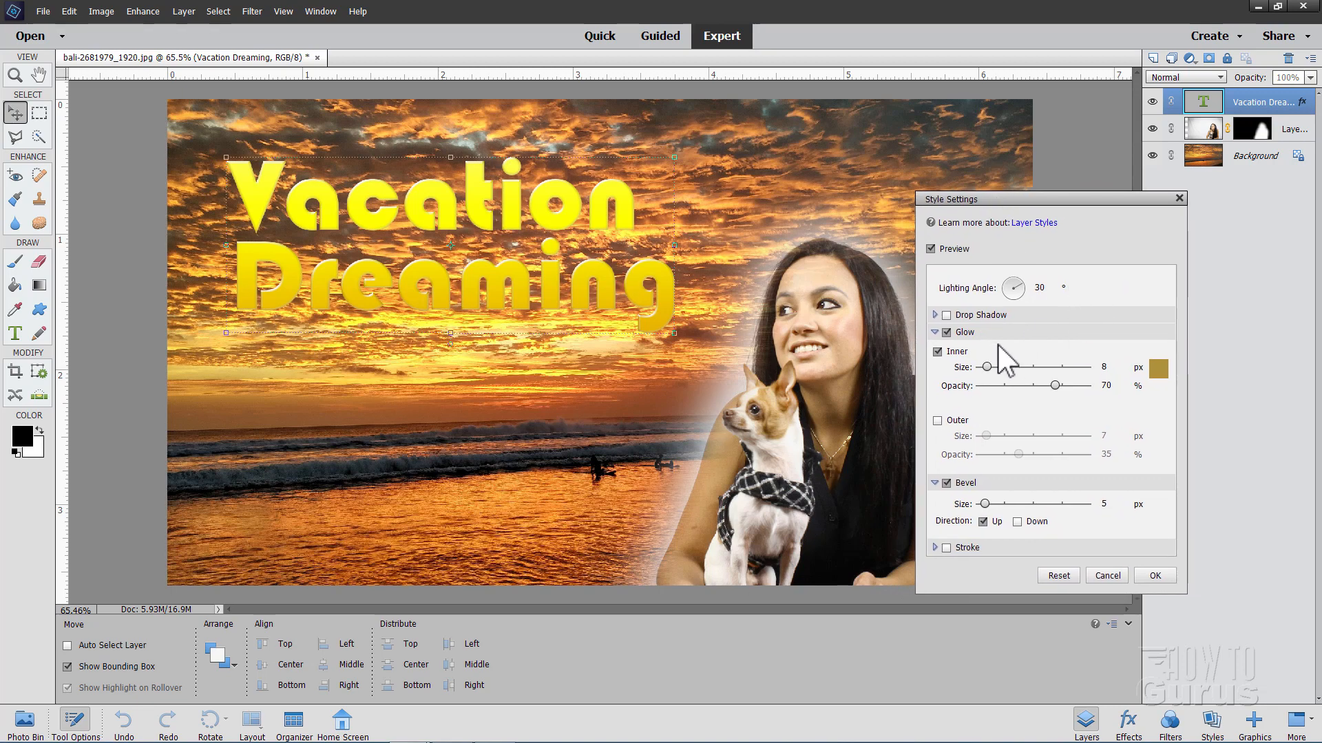
click(1040, 287)
text(135)
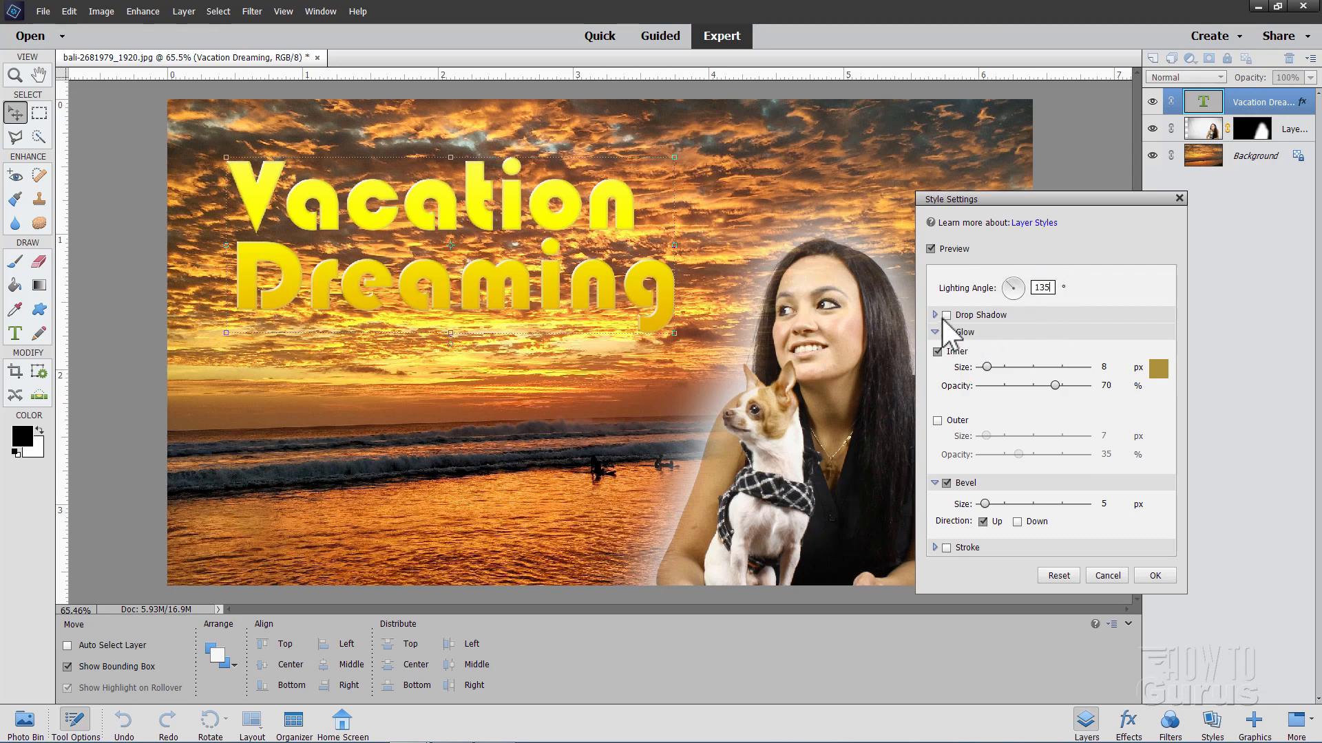
- Enable Drop Shadow on the title with 15 px distance and 50% opacity
click(936, 314)
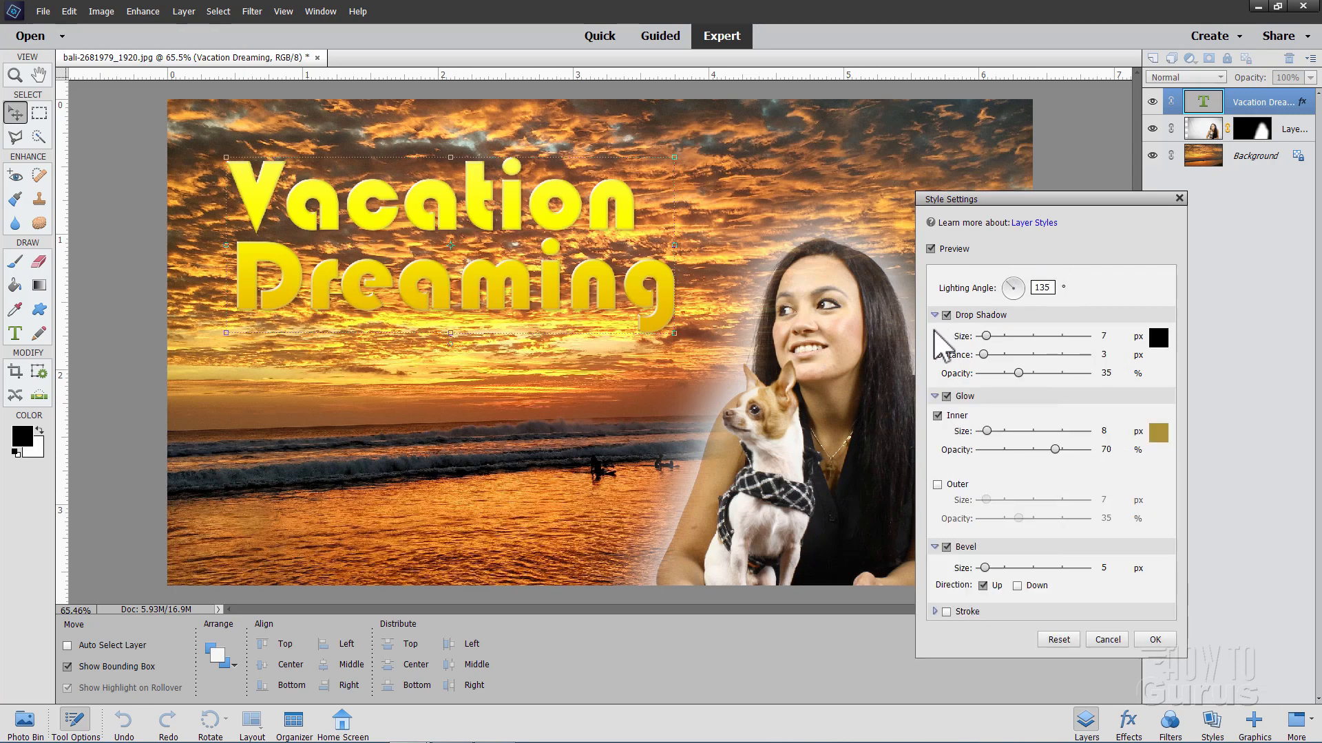
drag(1016, 373, 1063, 373)
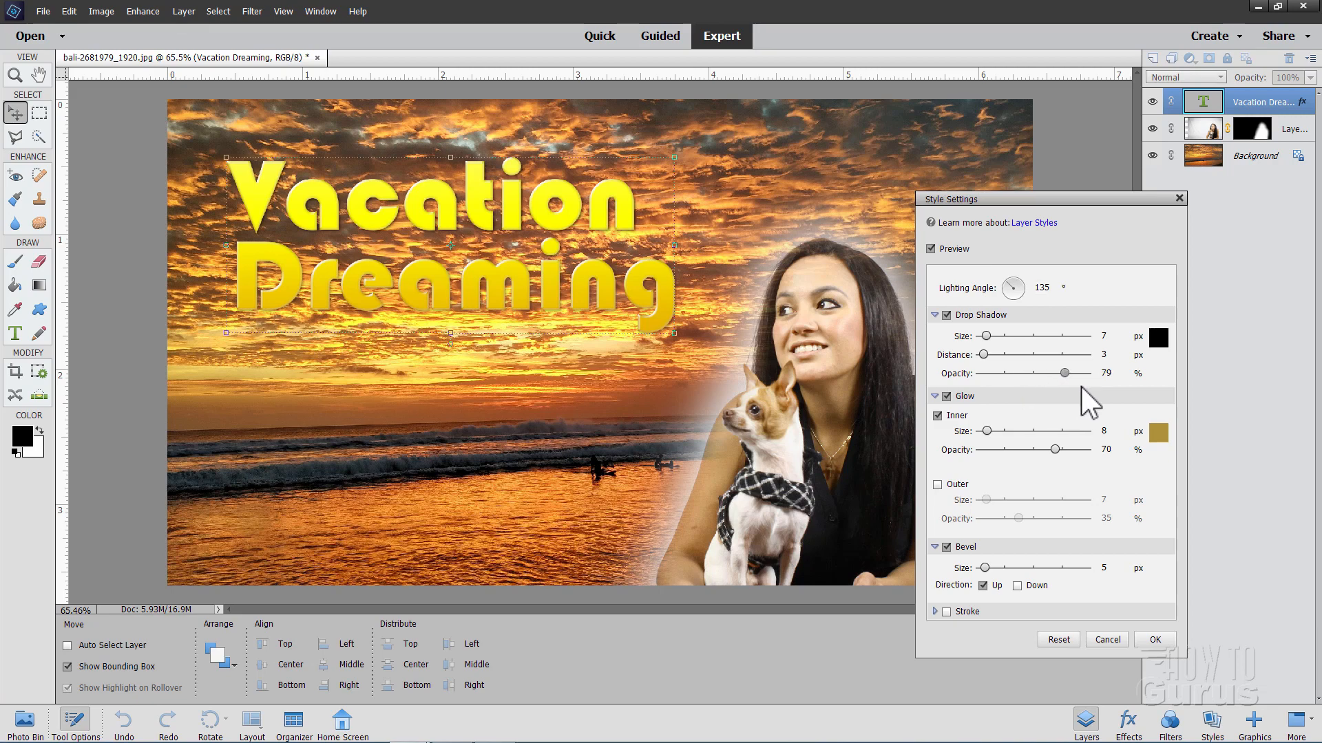
drag(1065, 372, 1094, 372)
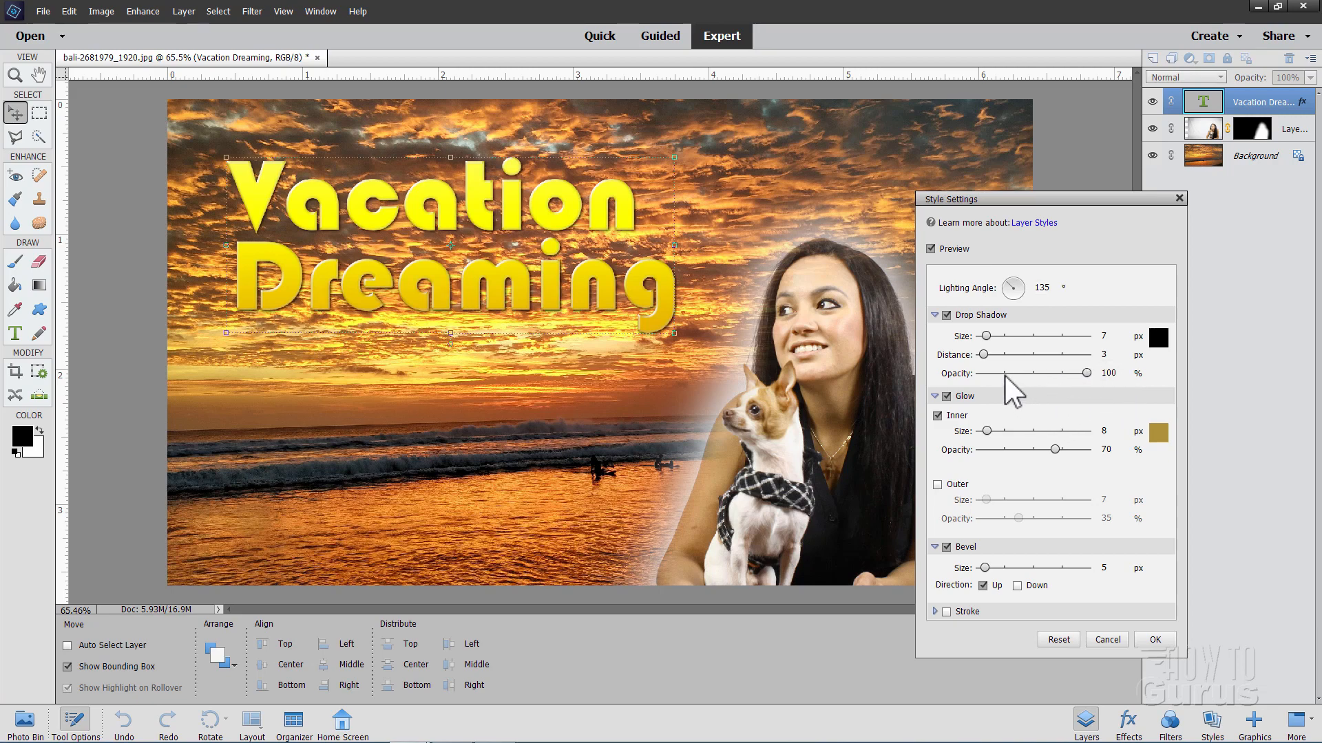
drag(982, 354, 995, 354)
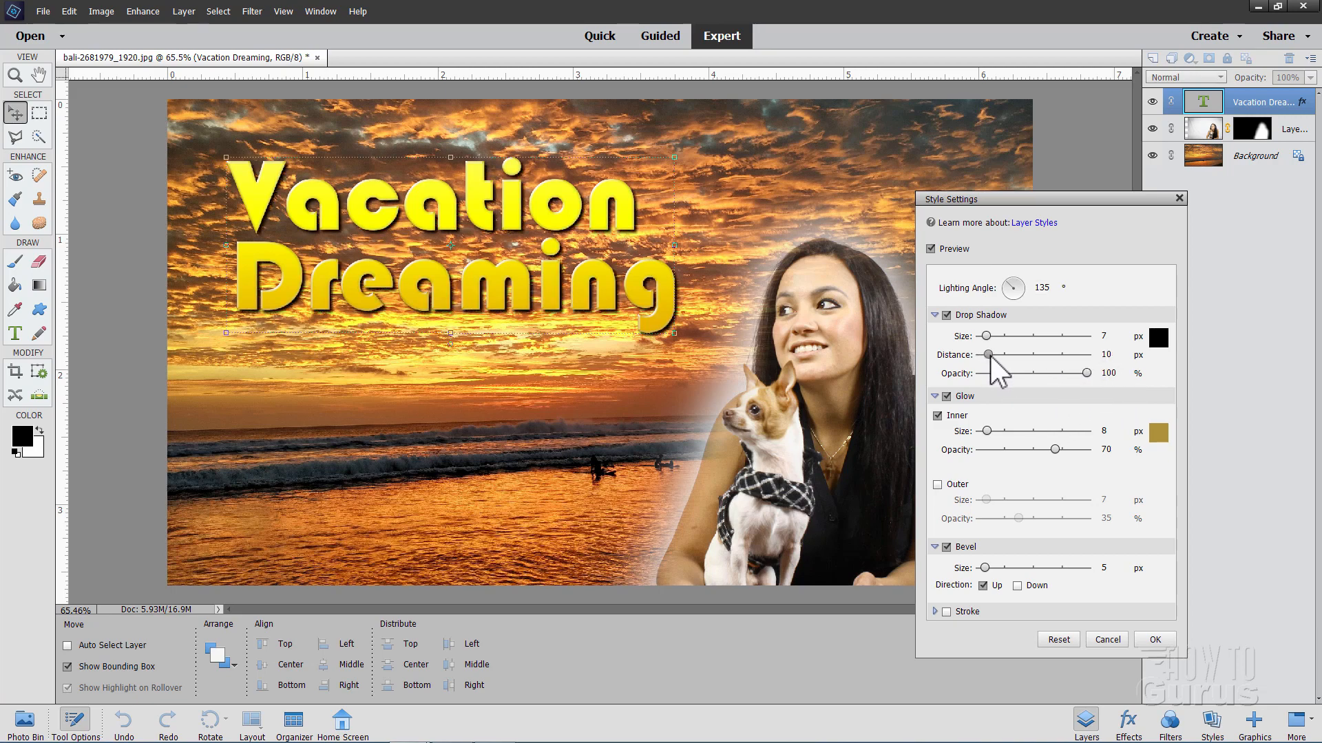
drag(987, 354, 994, 354)
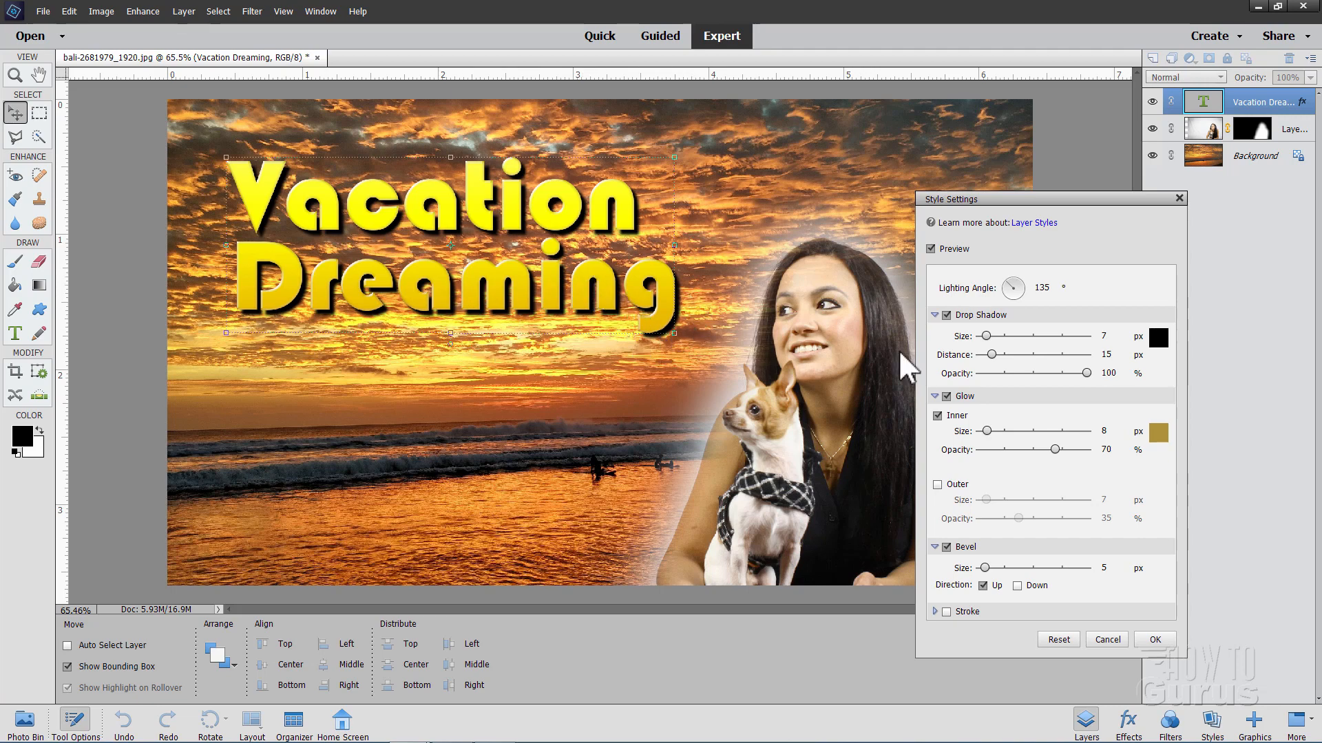
drag(1082, 373, 1039, 373)
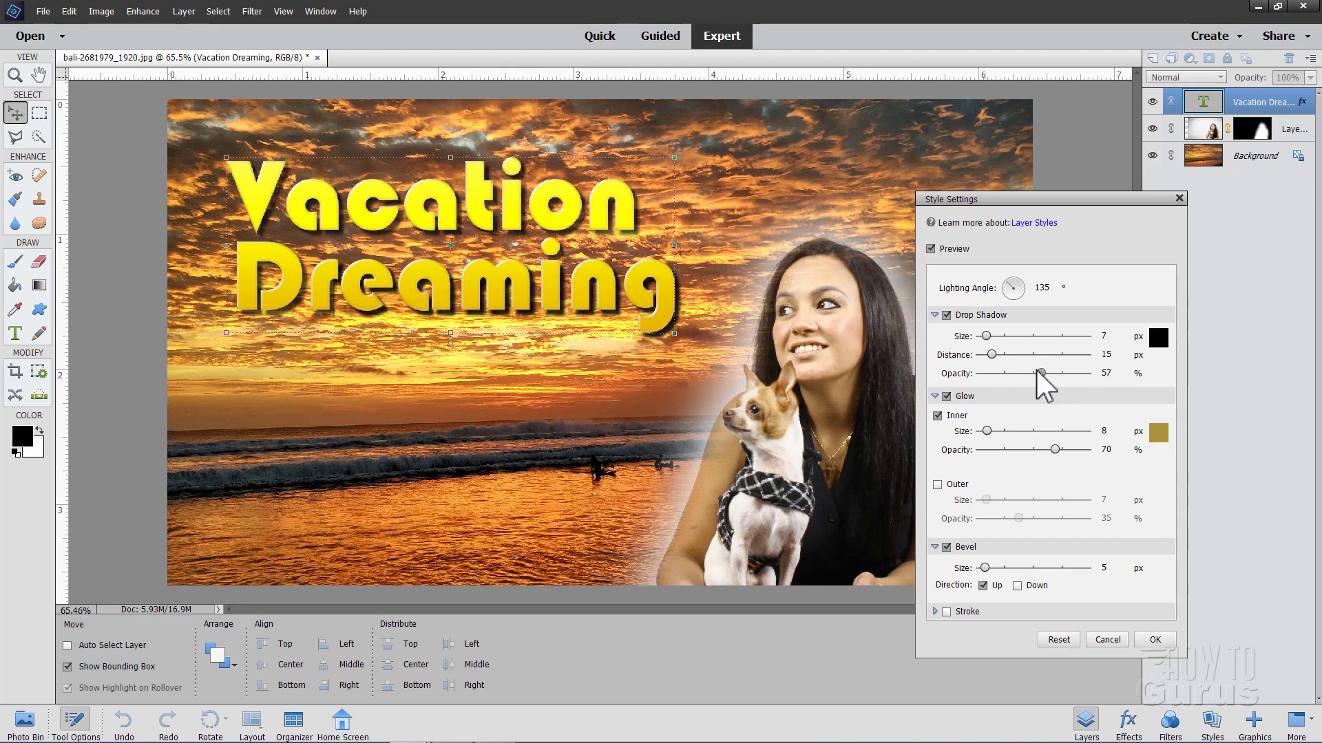
drag(1038, 373, 1036, 373)
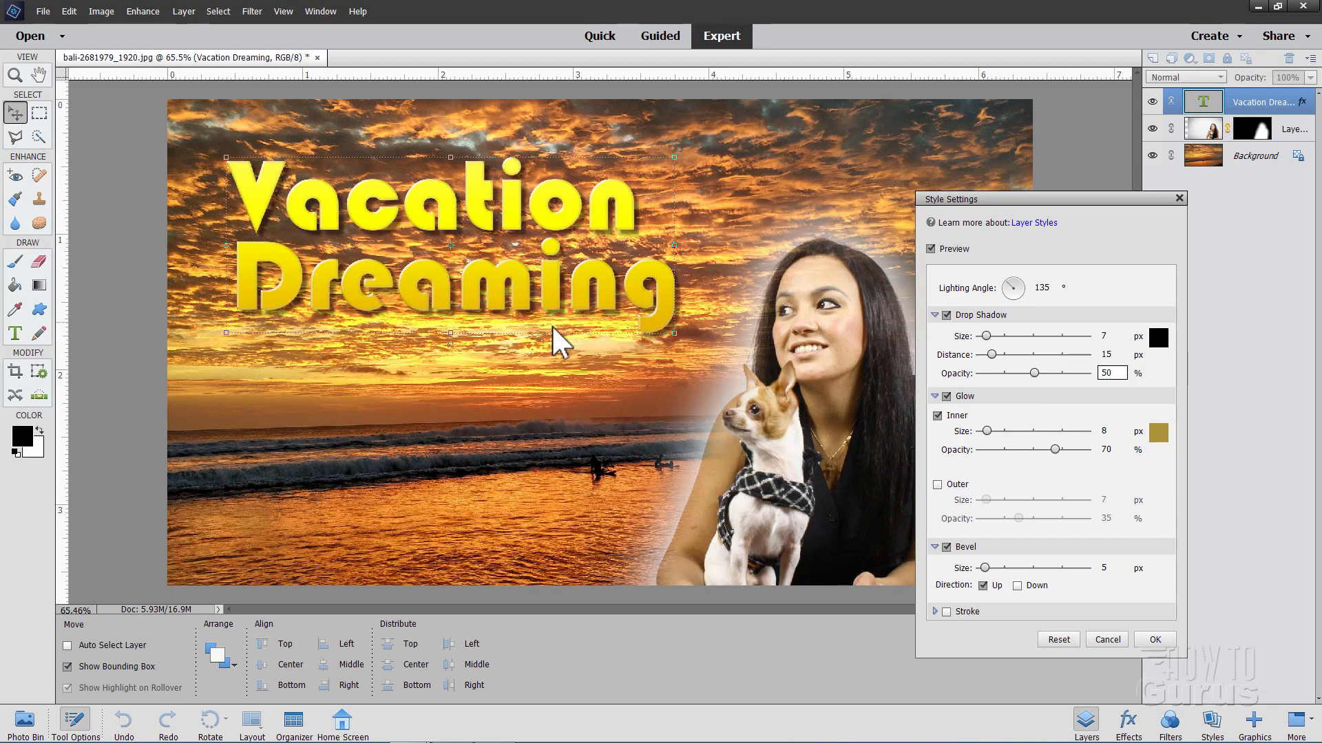
mouse_move(497, 324)
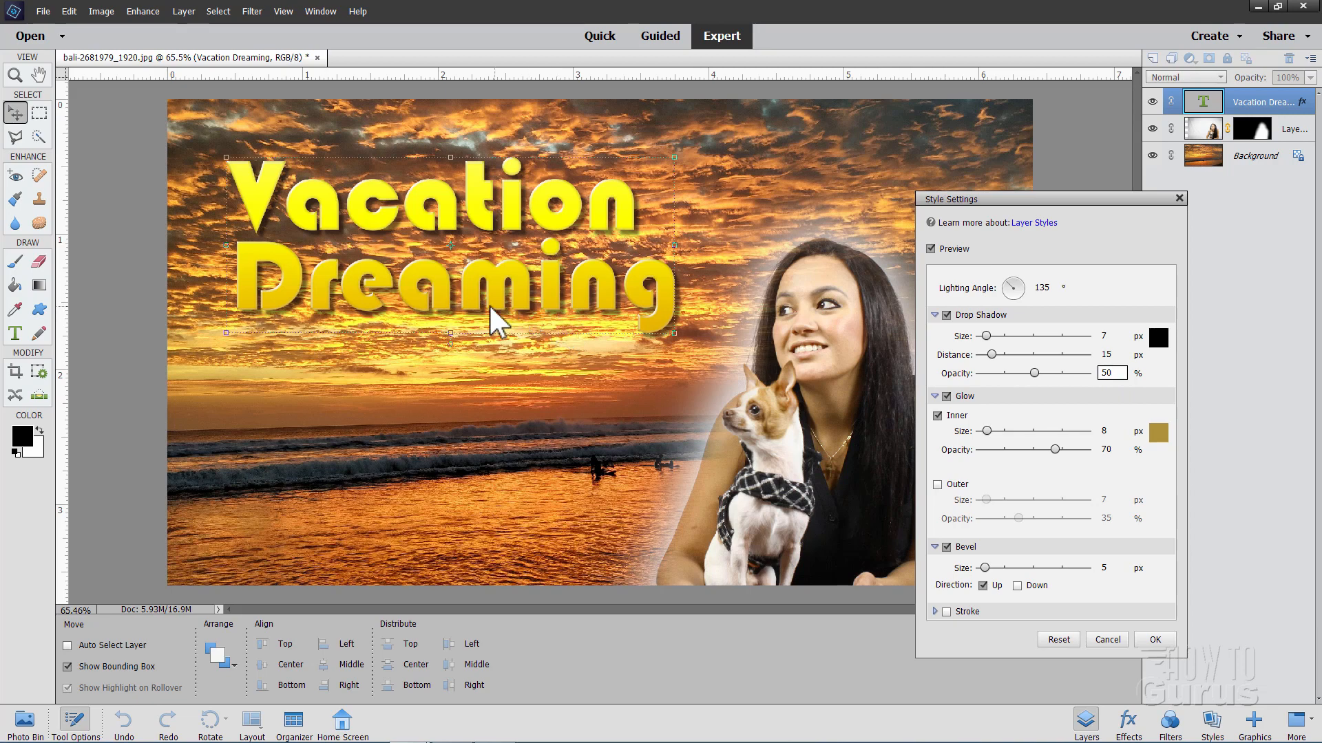
mouse_move(578, 278)
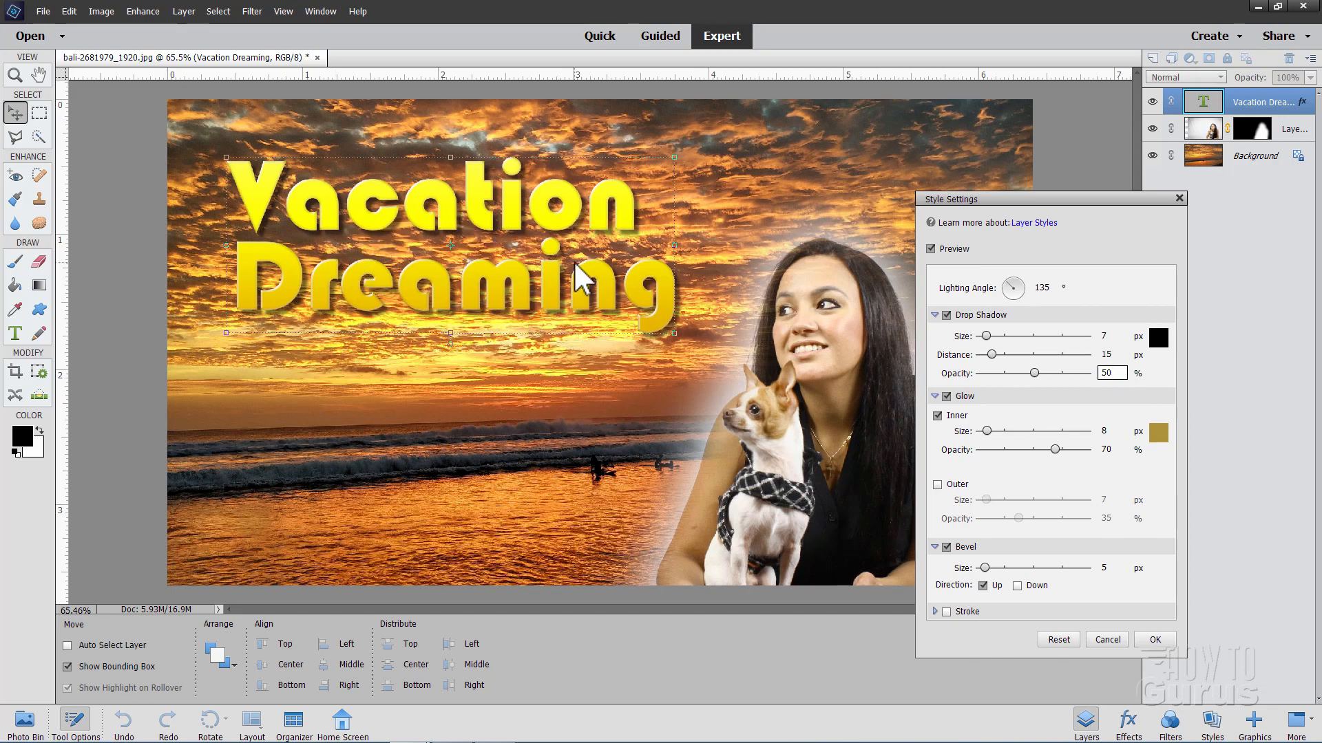
- Confirm the Style Settings with OK to keep the yellow bevel and drop shadow
click(1153, 639)
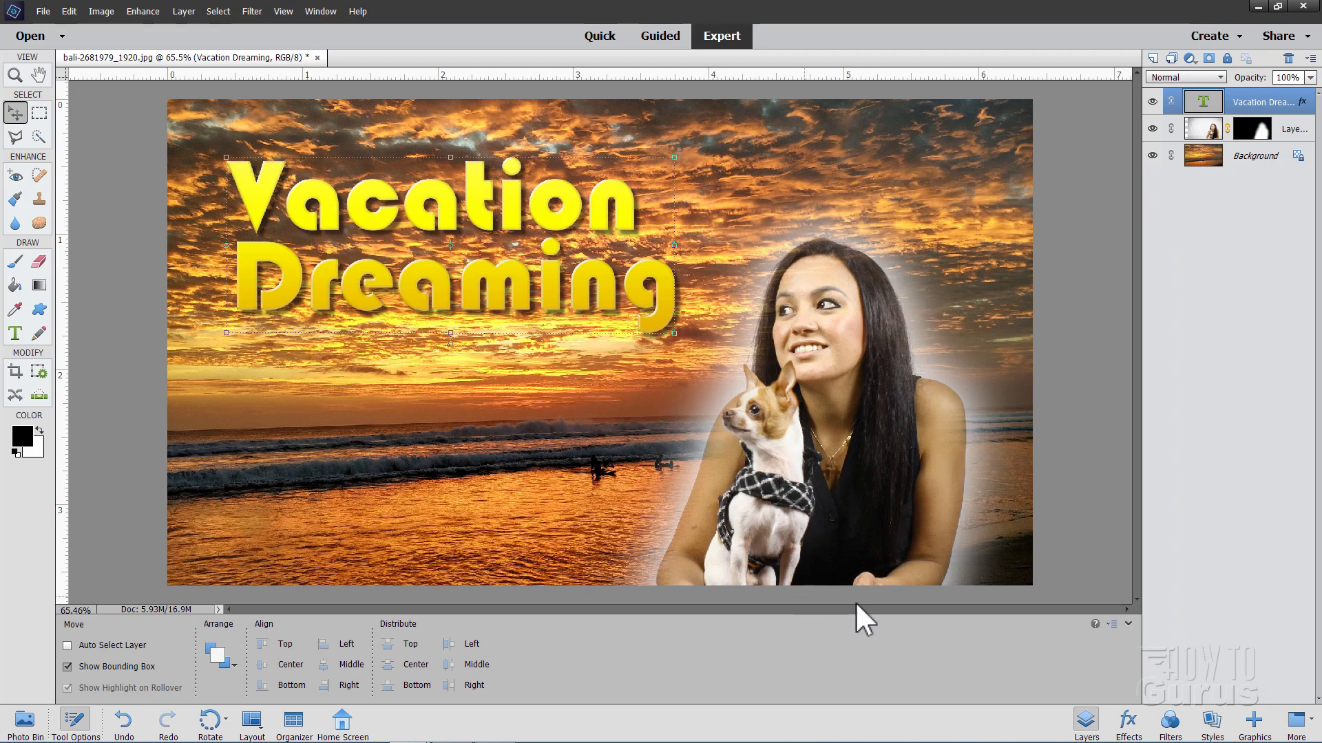
mouse_move(600, 476)
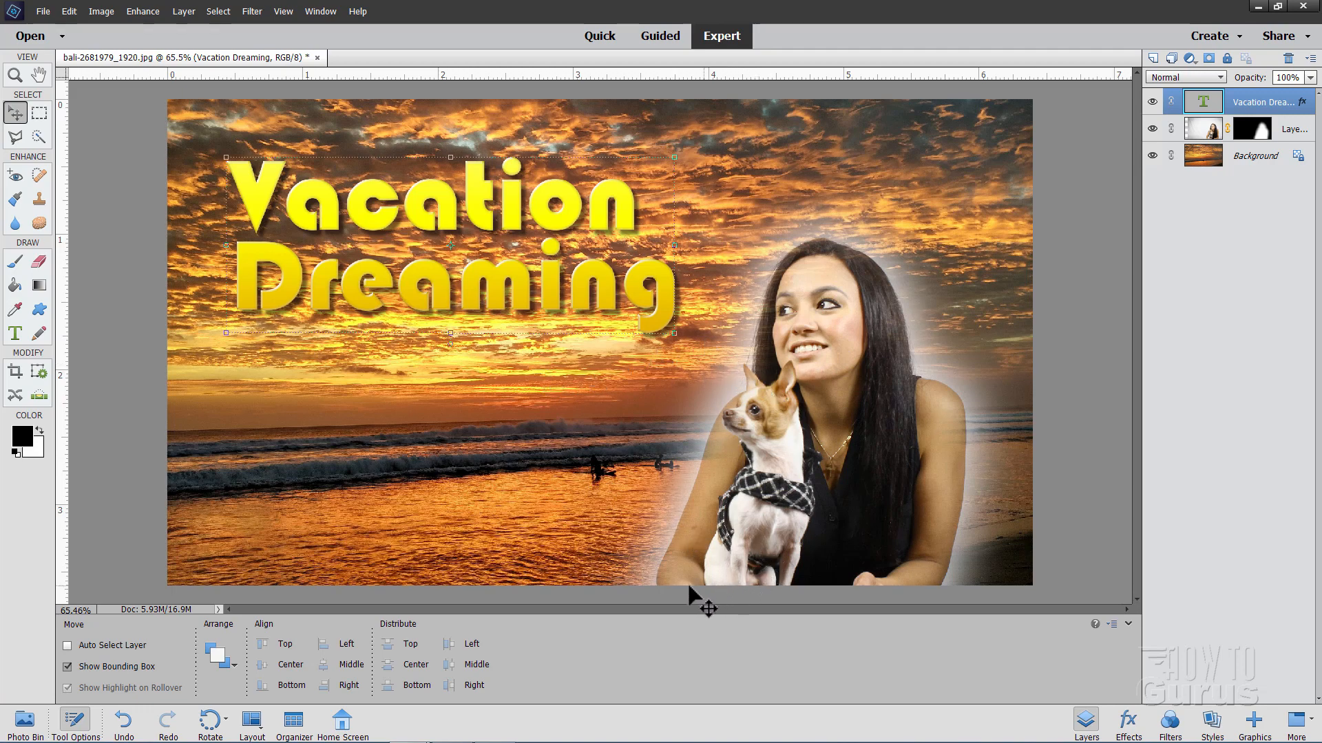
mouse_move(746, 413)
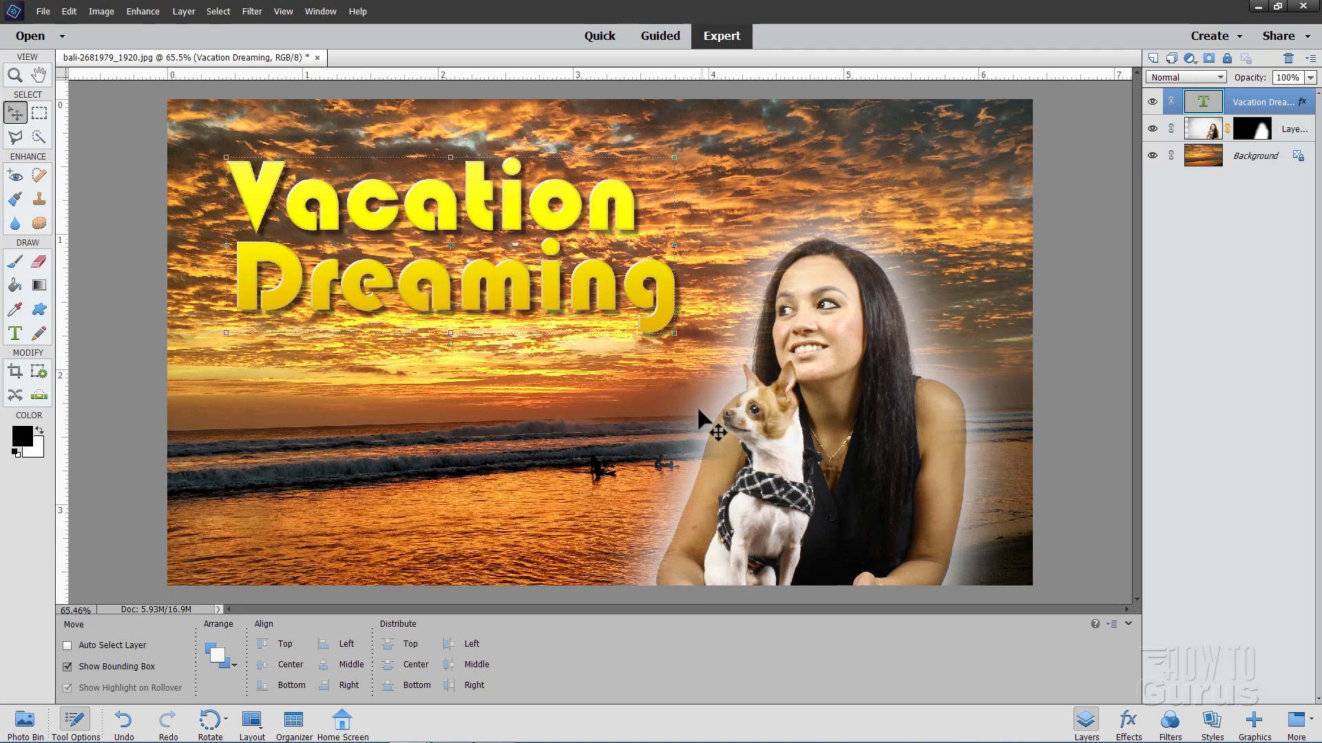
mouse_move(731, 379)
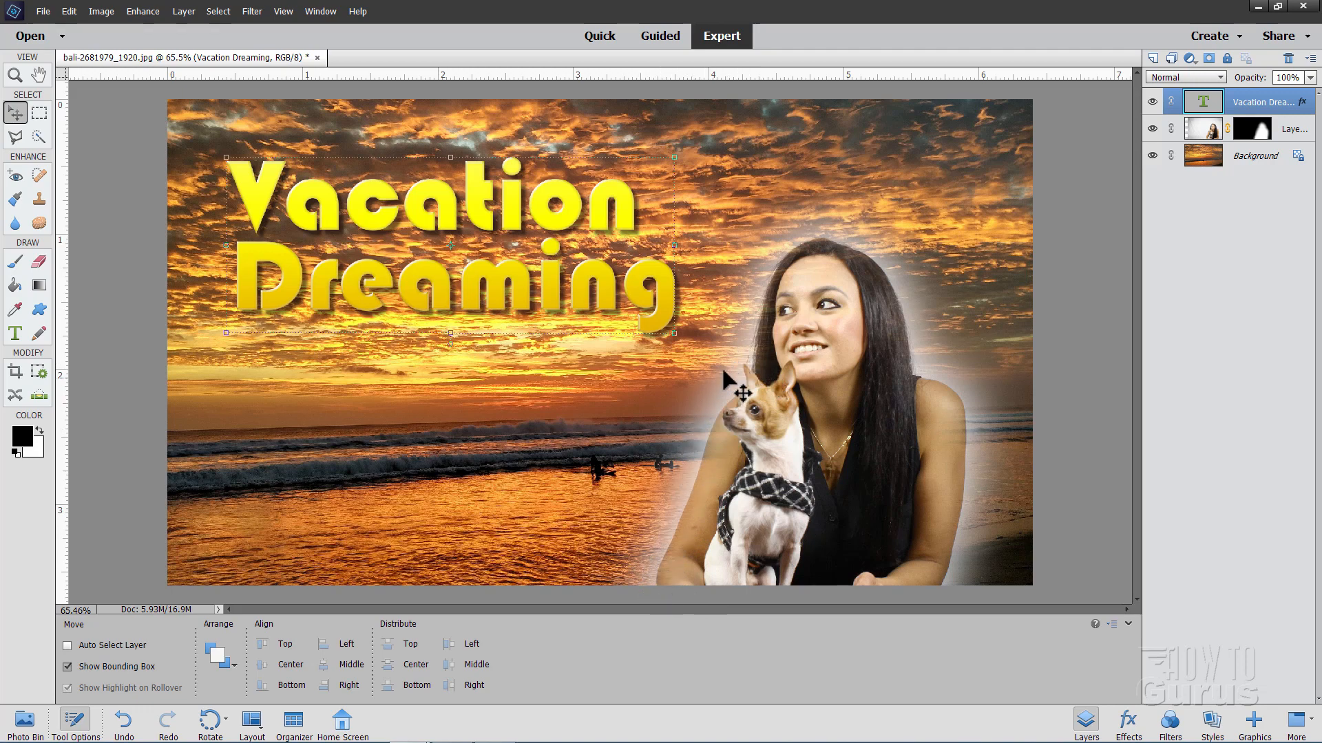
mouse_move(944, 318)
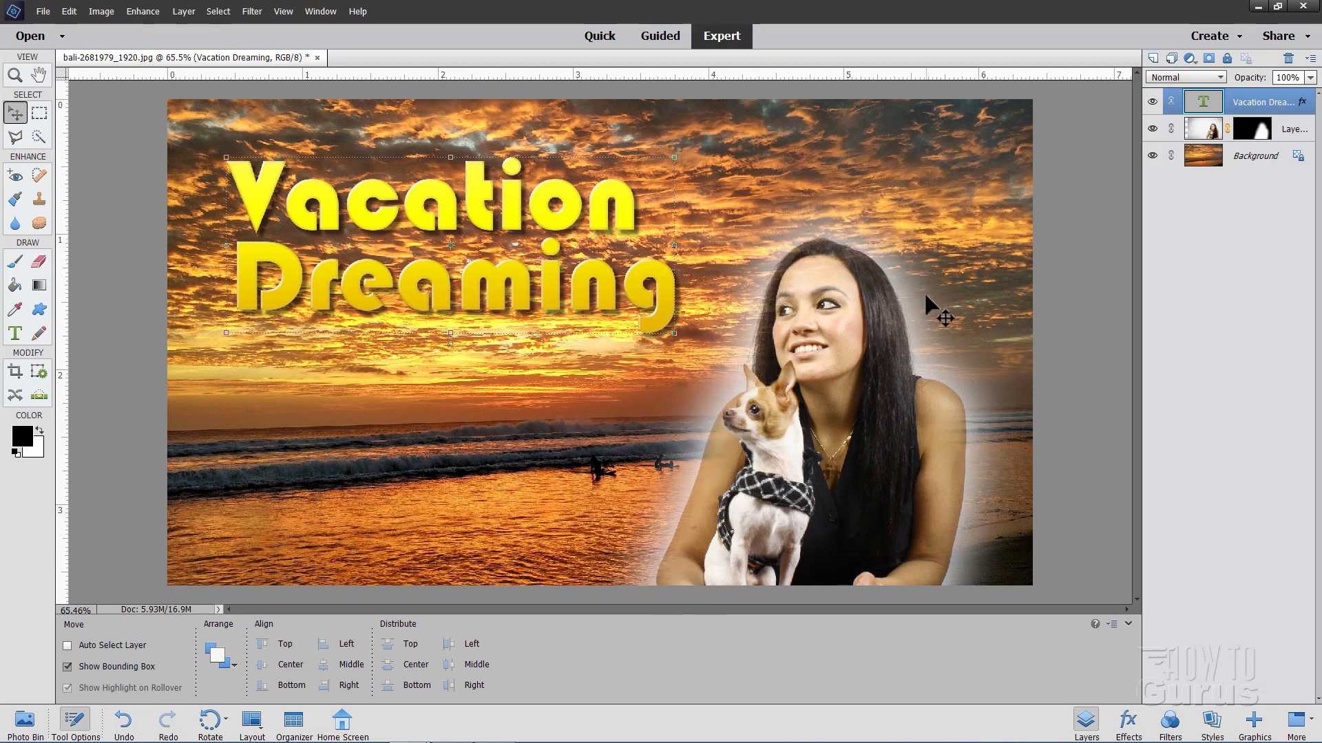
mouse_move(582, 413)
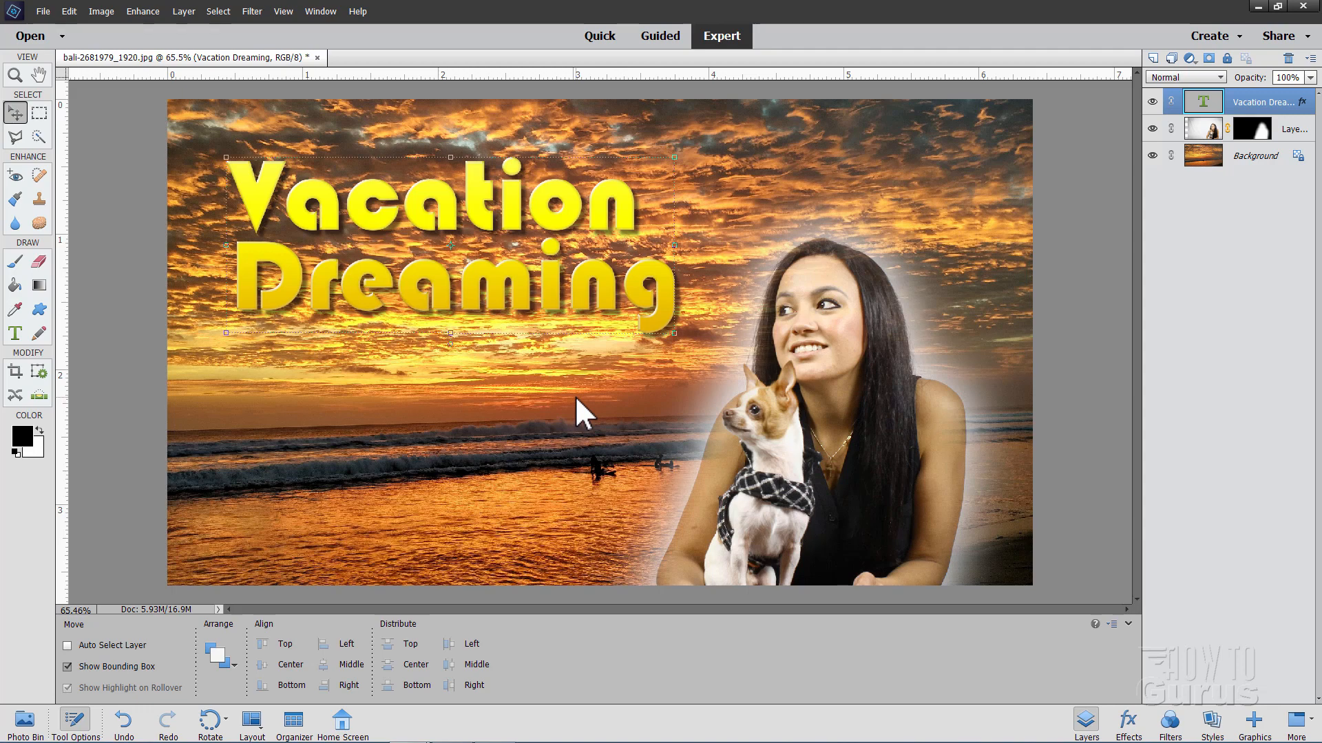
mouse_move(729, 300)
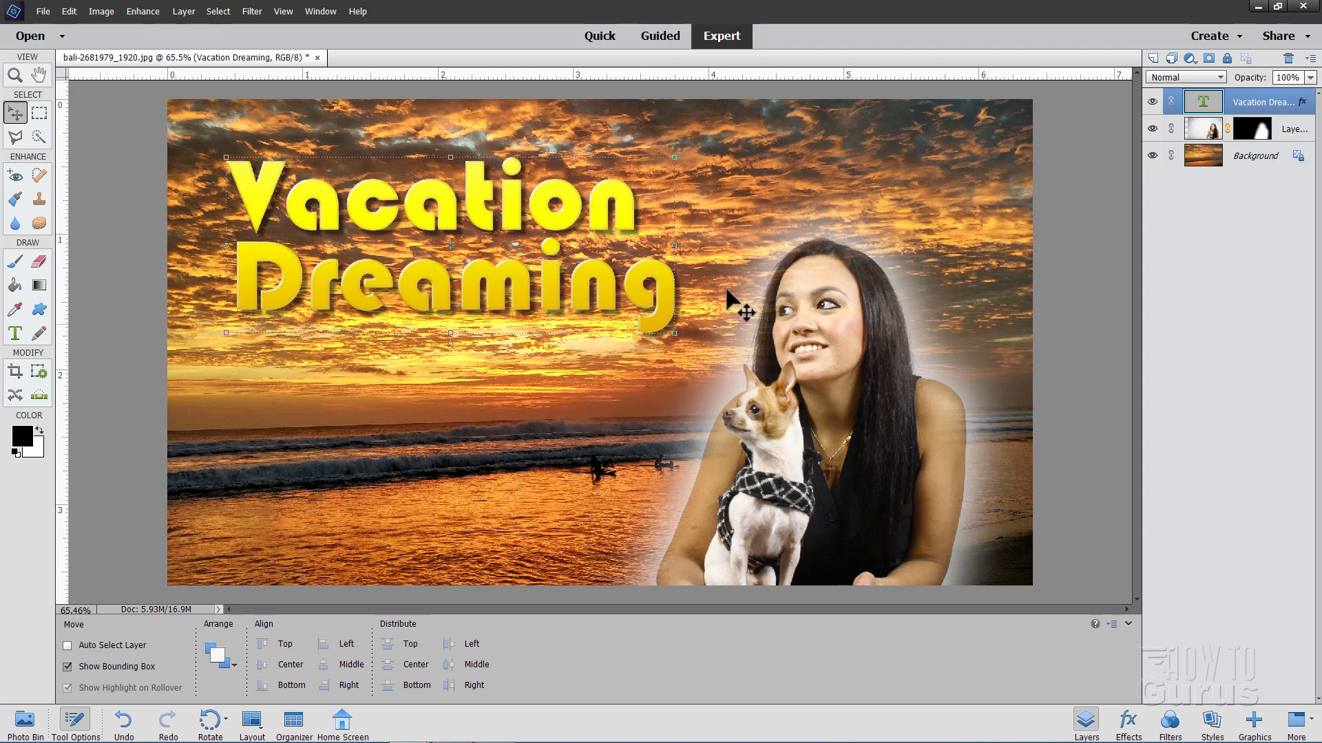